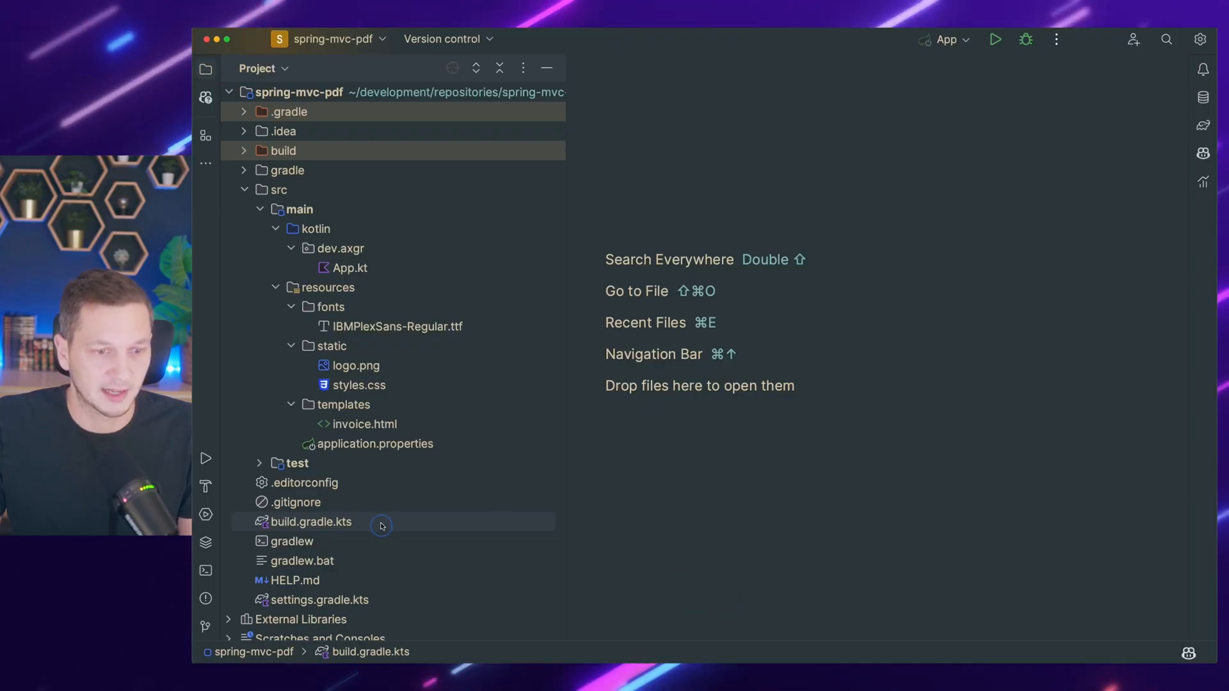
# Review build.gradle.kts dependencies, noting the Flying Saucer PDF and Jsoup entries.
pyautogui.doubleClick(309, 521)
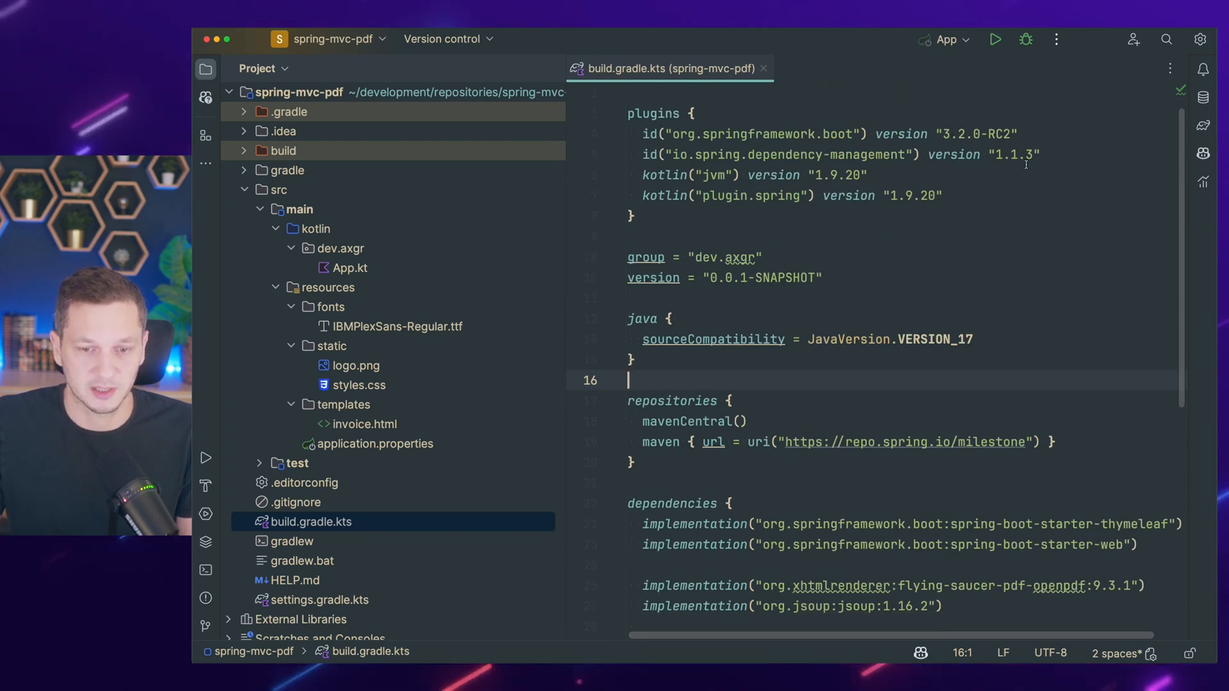
pyautogui.scroll(-3)
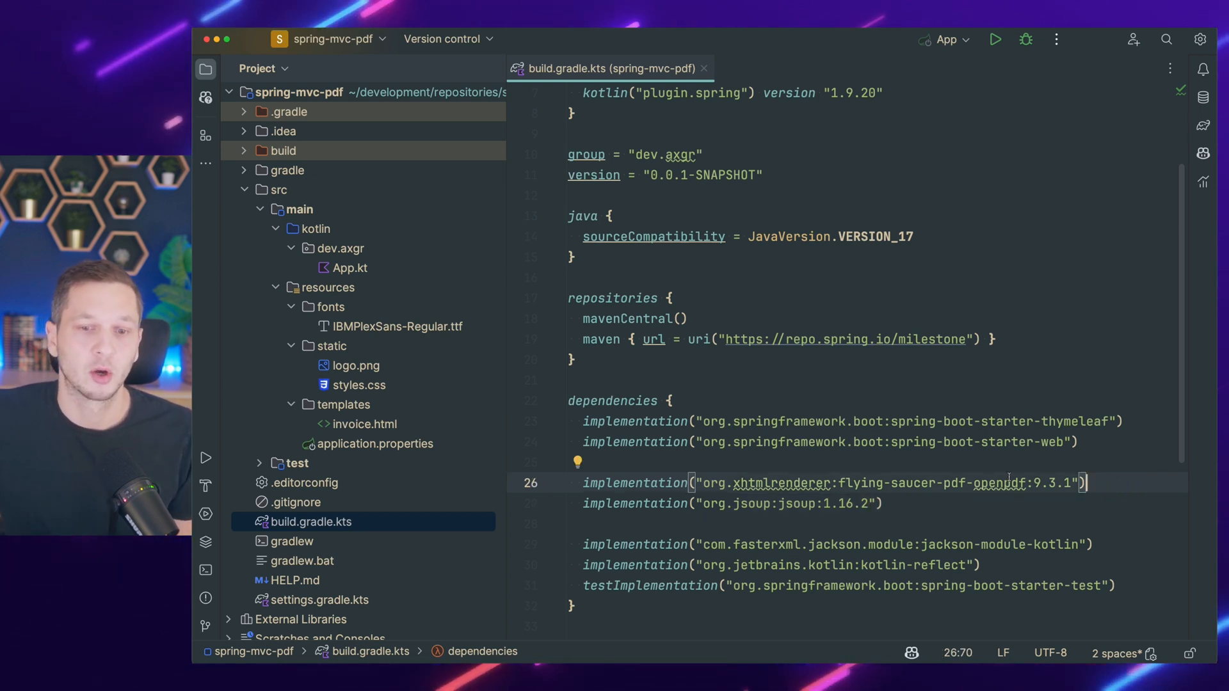
pyautogui.click(852, 482)
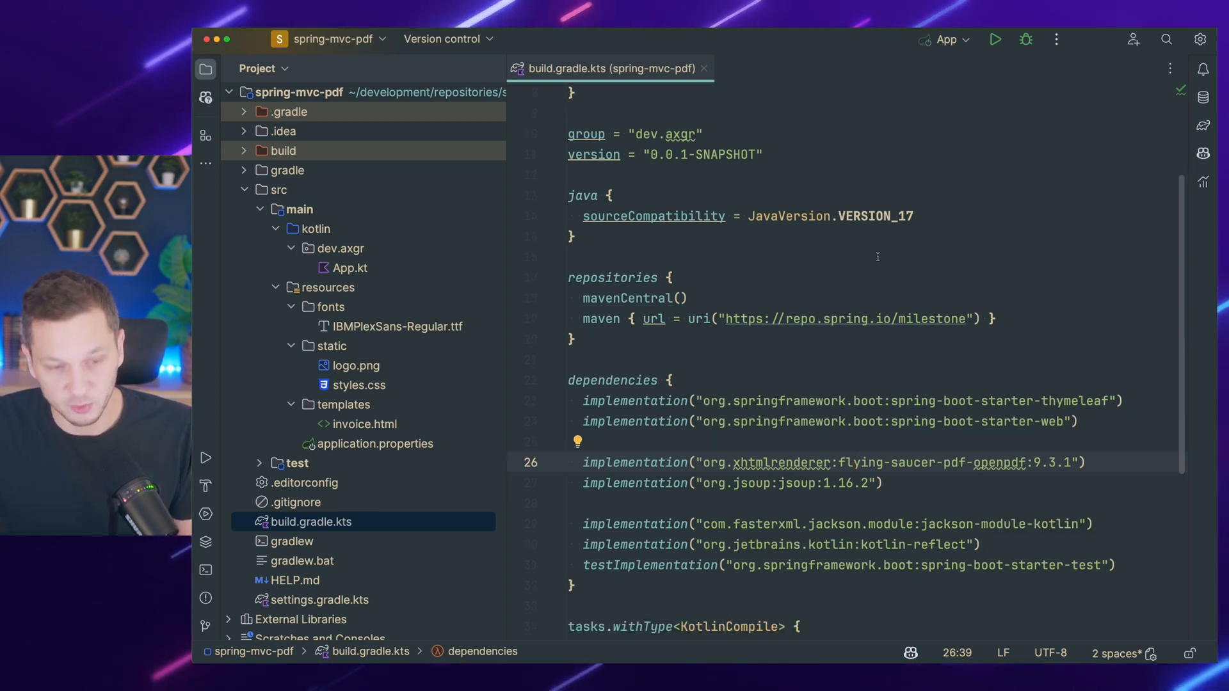
pyautogui.click(703, 68)
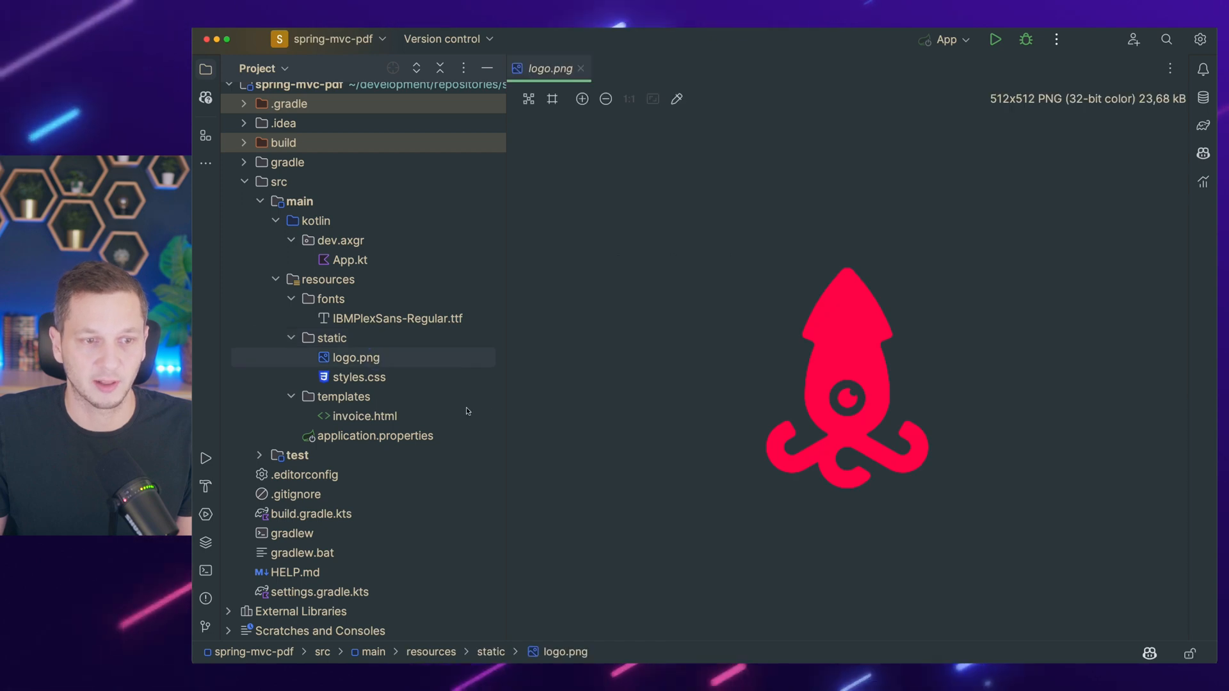
# Review styles.css from static resources, then bring up App.kt to build the app.
pyautogui.click(361, 376)
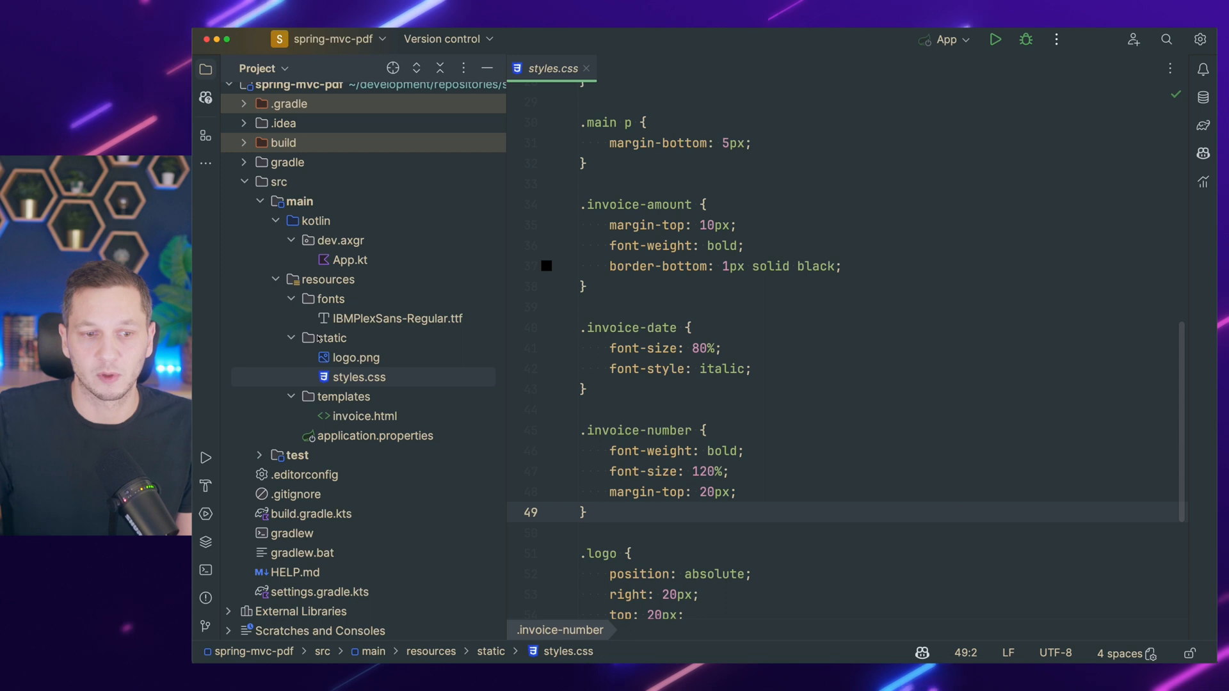
pyautogui.moveTo(868, 439)
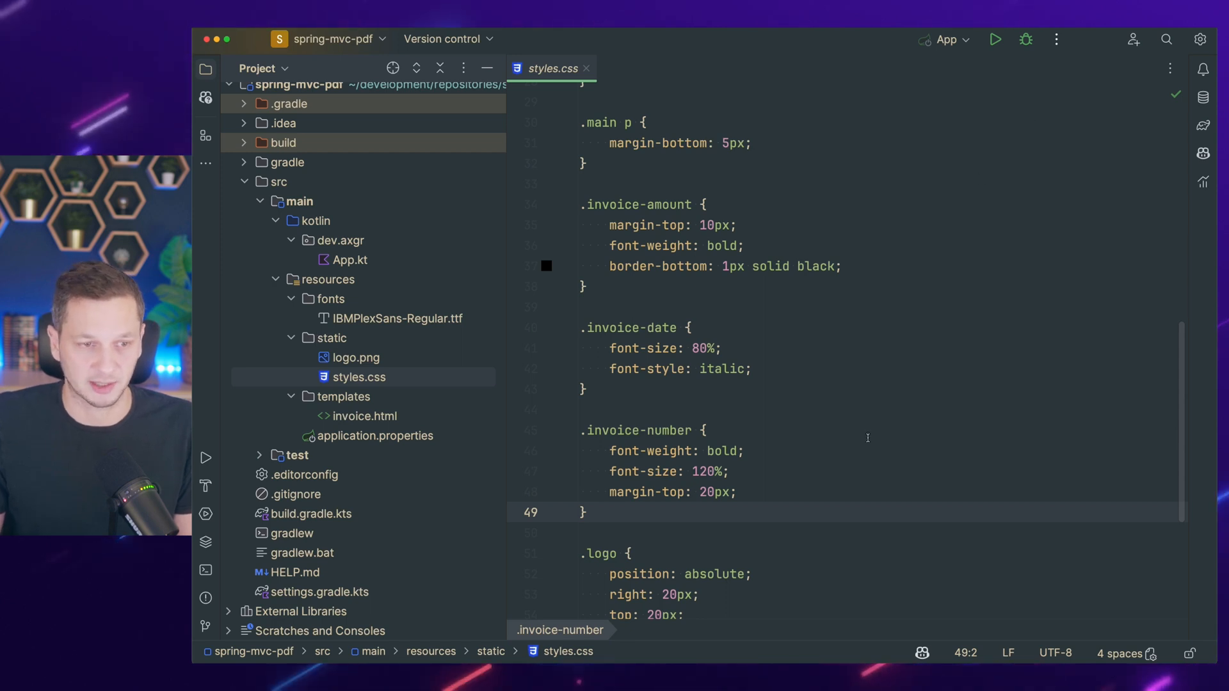
pyautogui.click(995, 39)
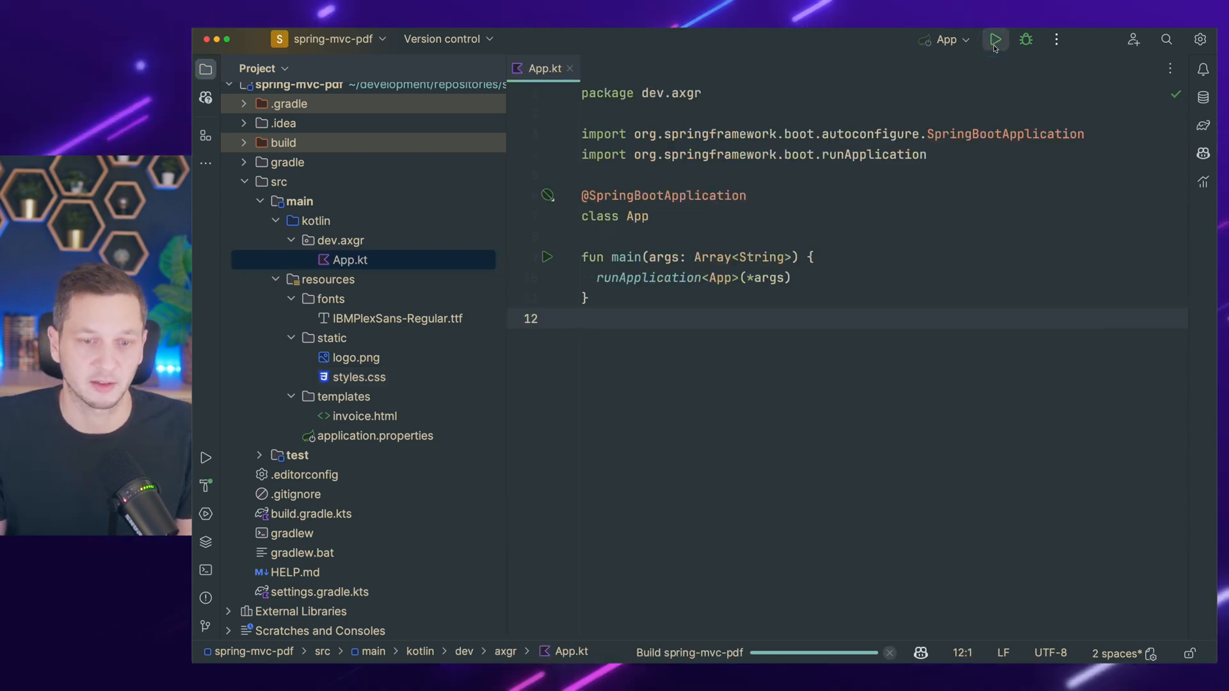
# Reload localhost:8080/logo.png in Chrome to retry fetching the logo.
pyautogui.click(995, 40)
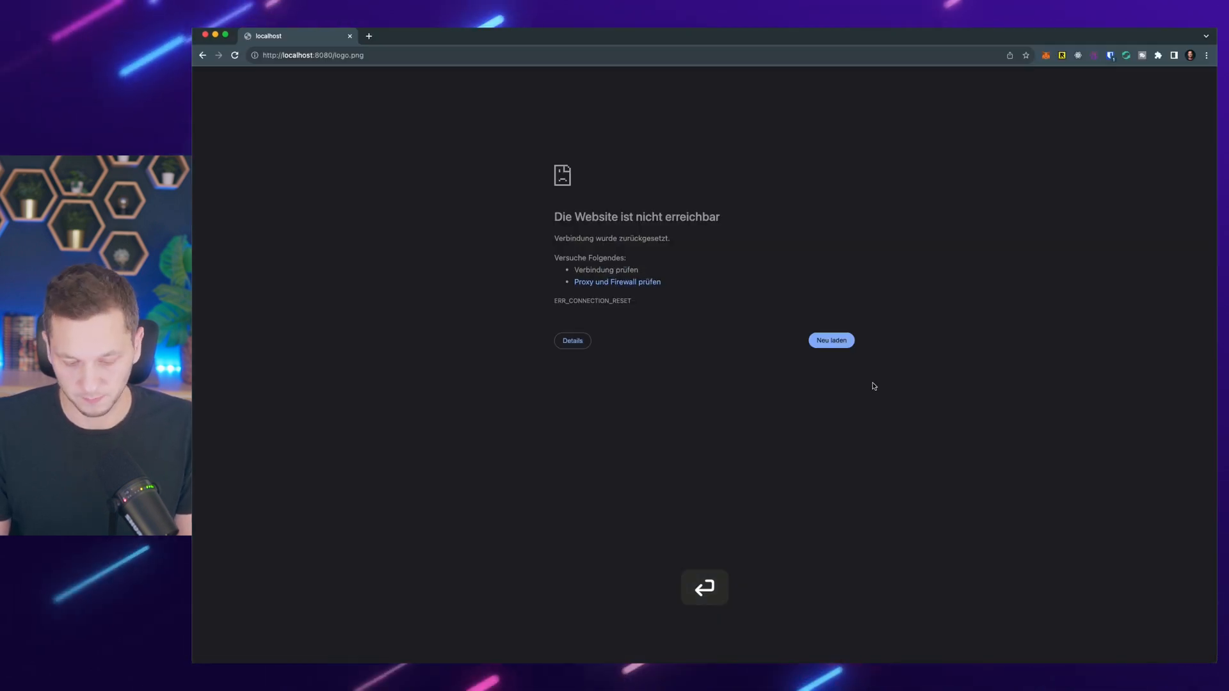
pyautogui.click(831, 340)
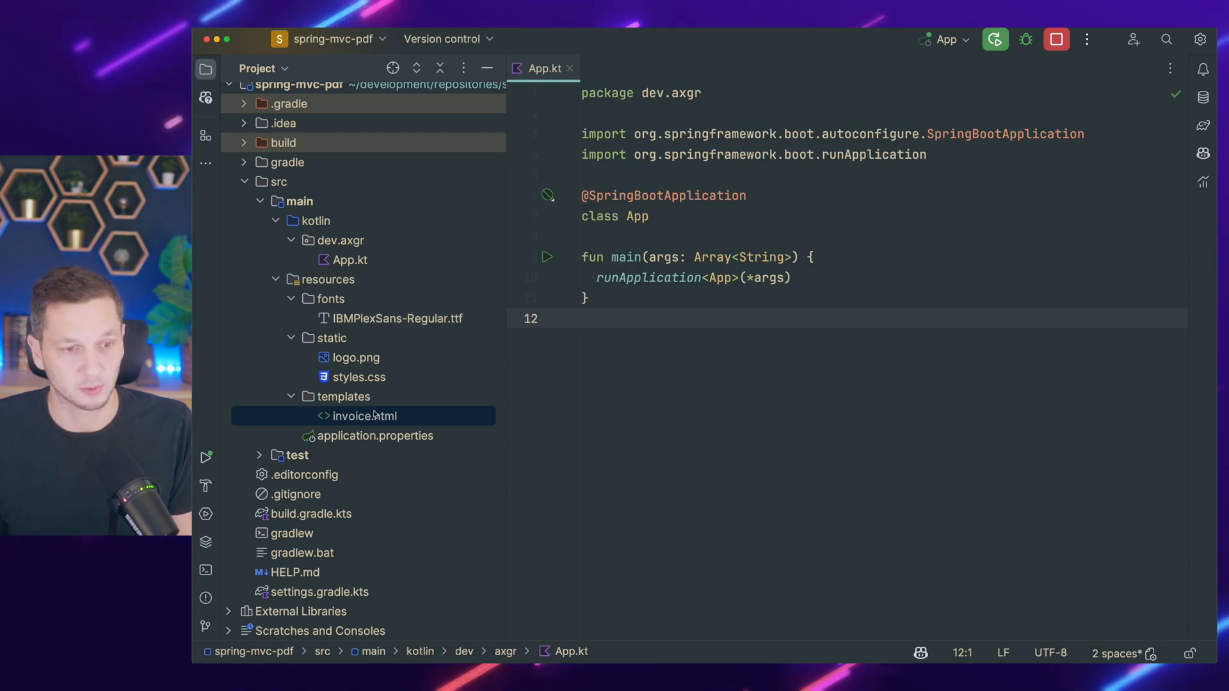
pyautogui.doubleClick(365, 417)
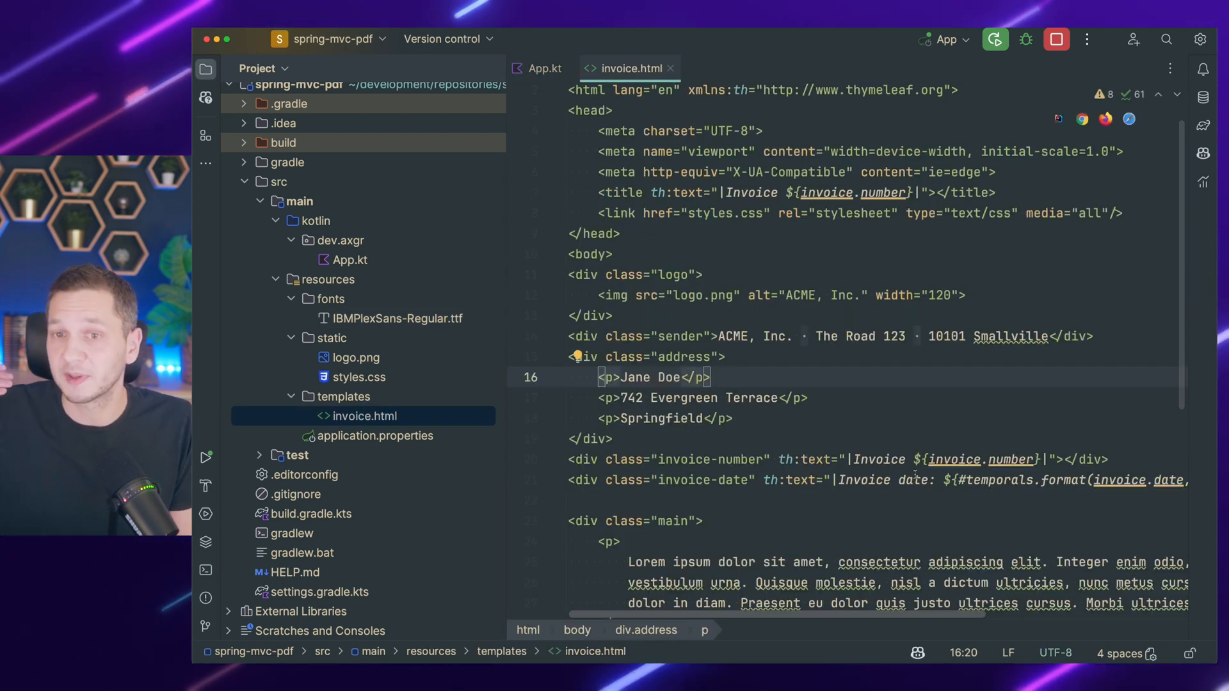
pyautogui.click(205, 69)
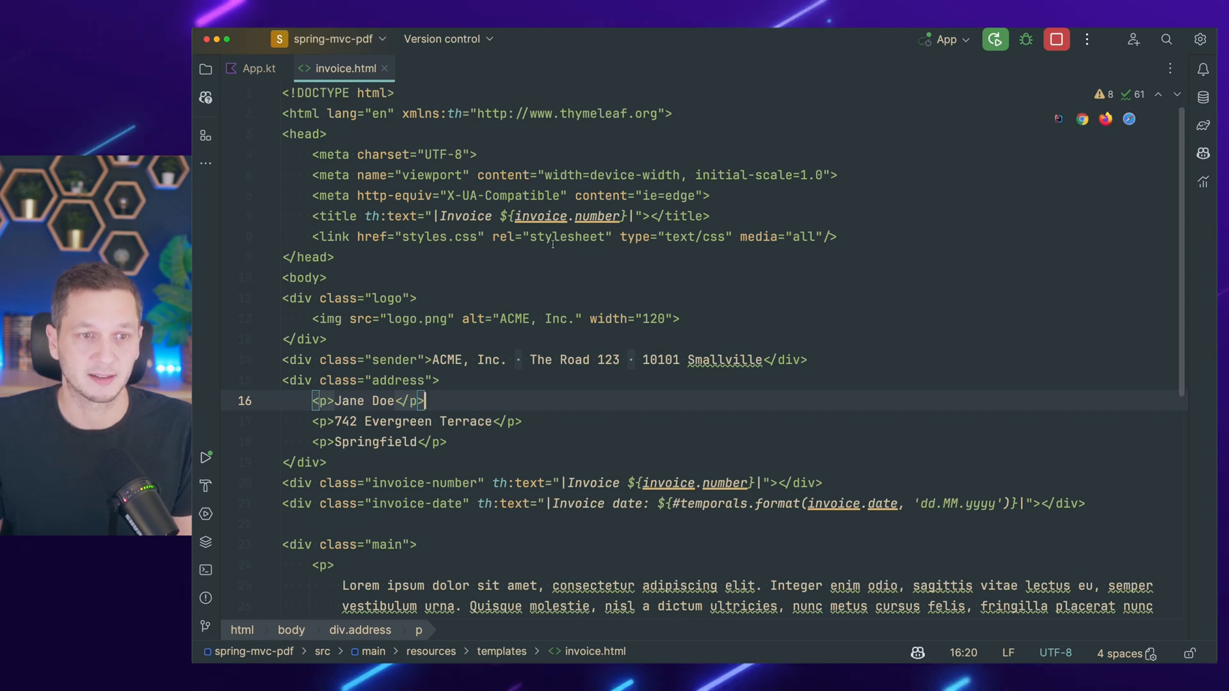
pyautogui.click(453, 113)
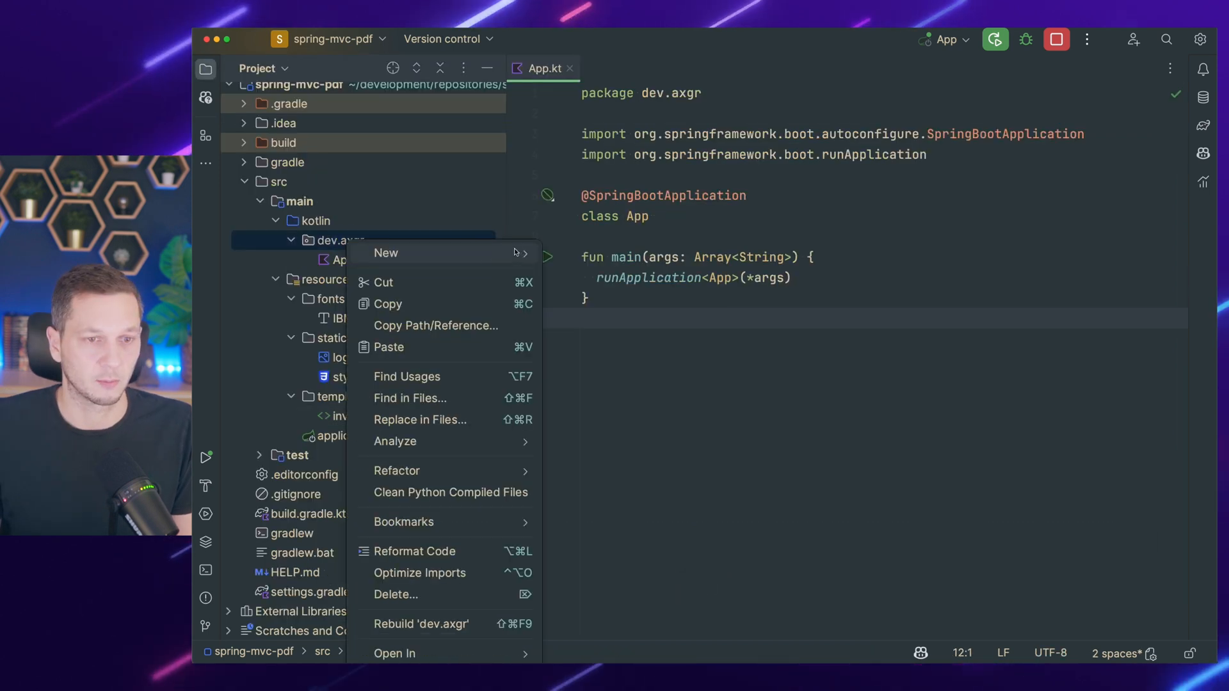
pyautogui.click(385, 253)
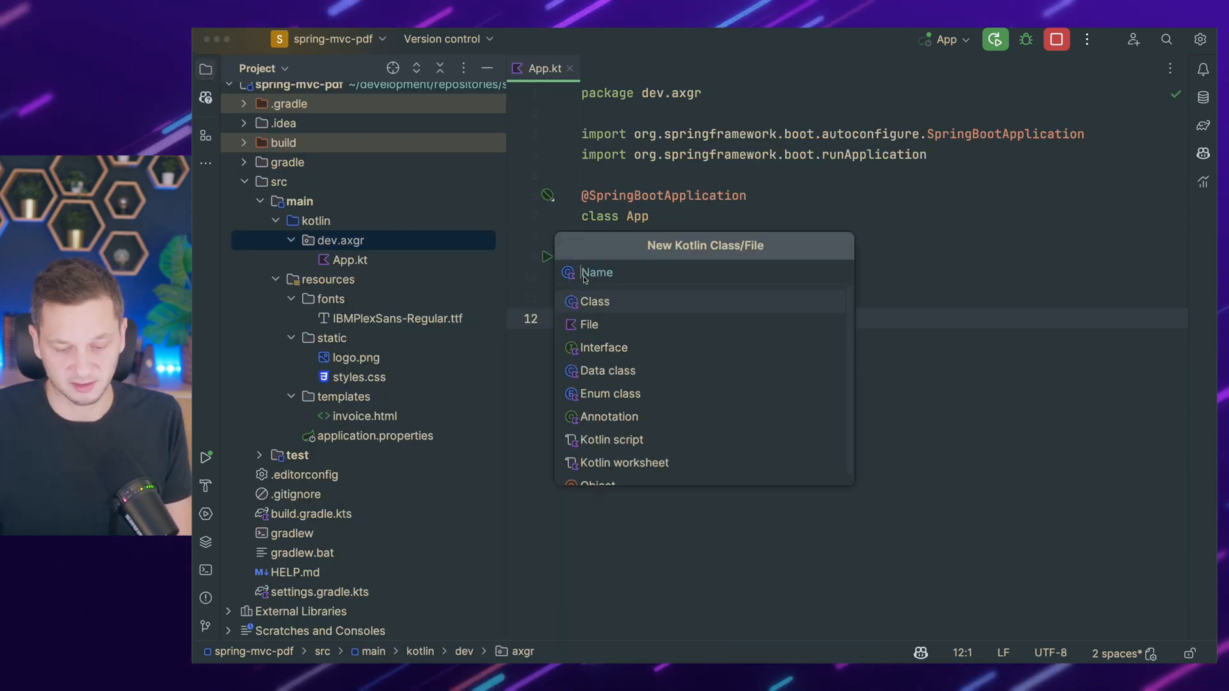
pyautogui.write('InvoiceCont')
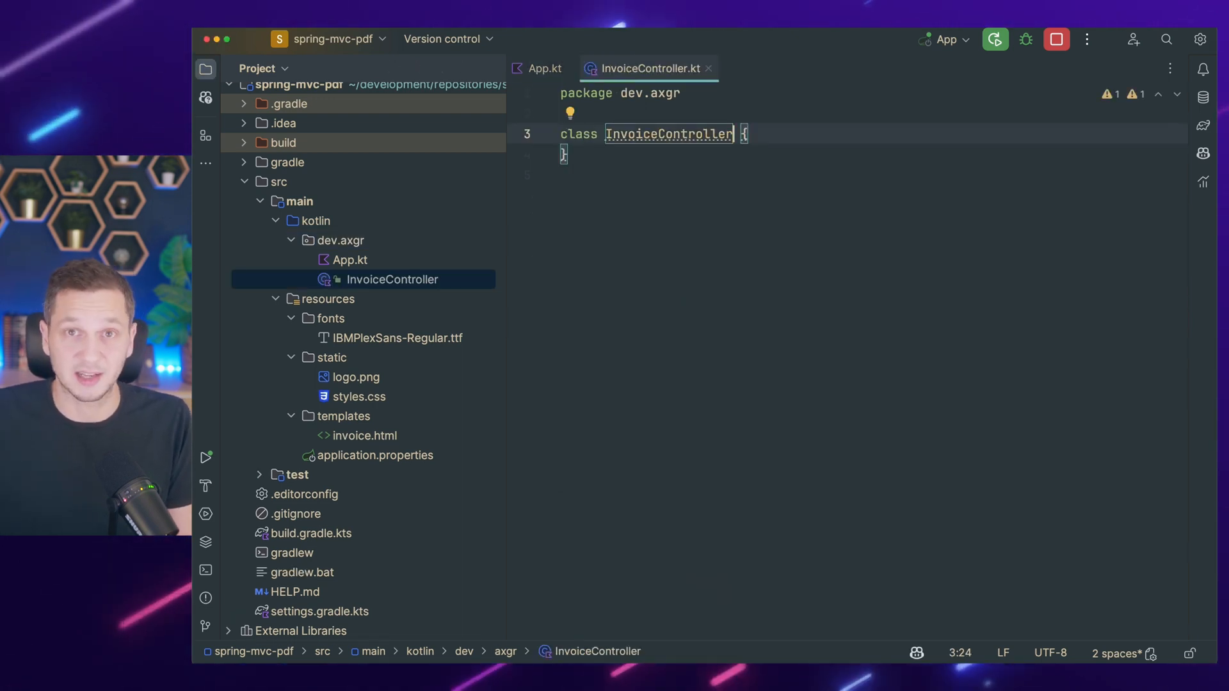
pyautogui.write('@RestController')
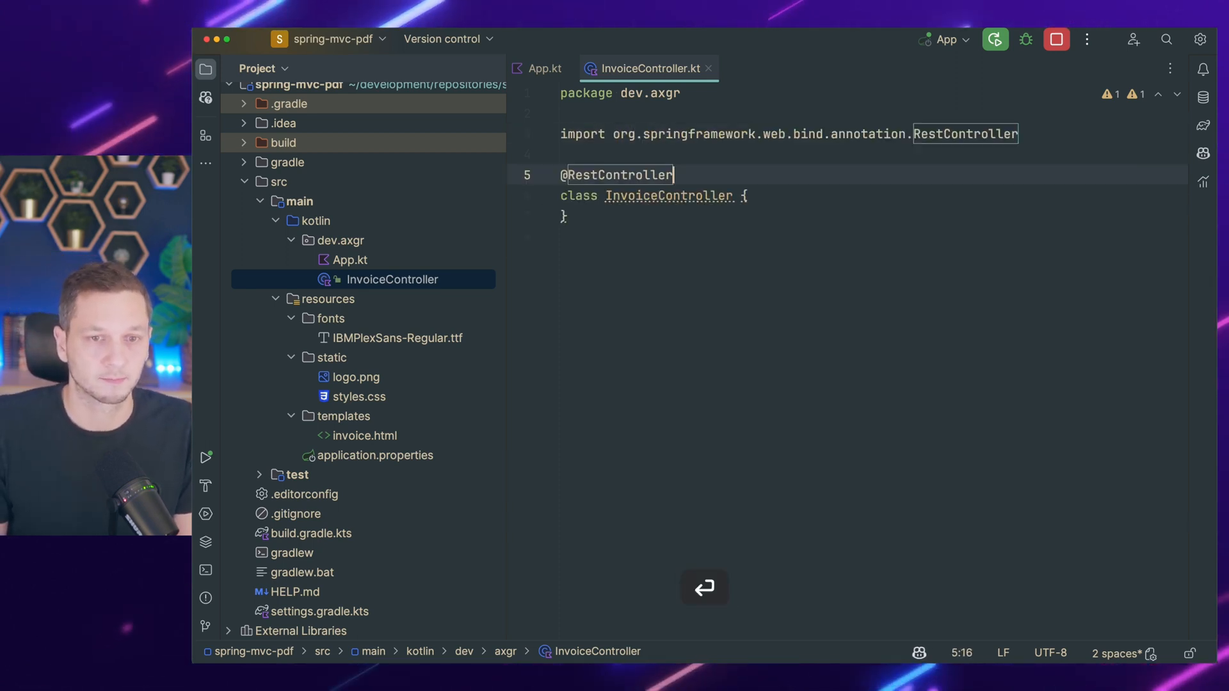
pyautogui.write('@GetMapping("/invoice')
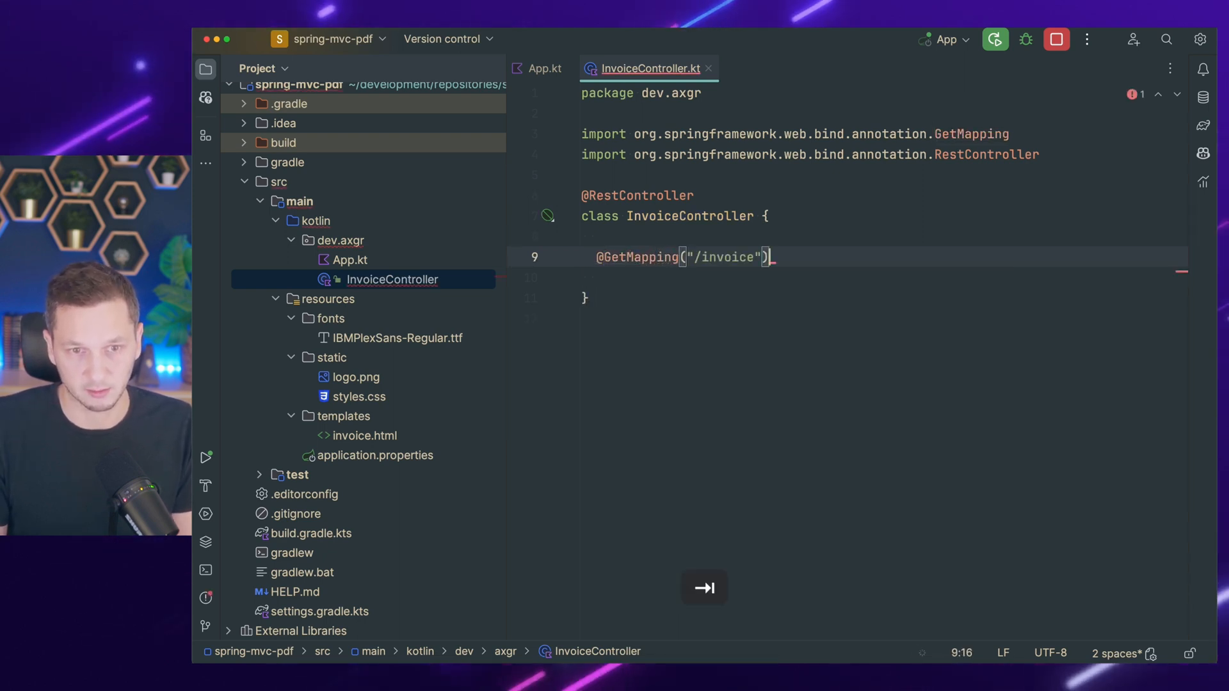
pyautogui.write('s/')
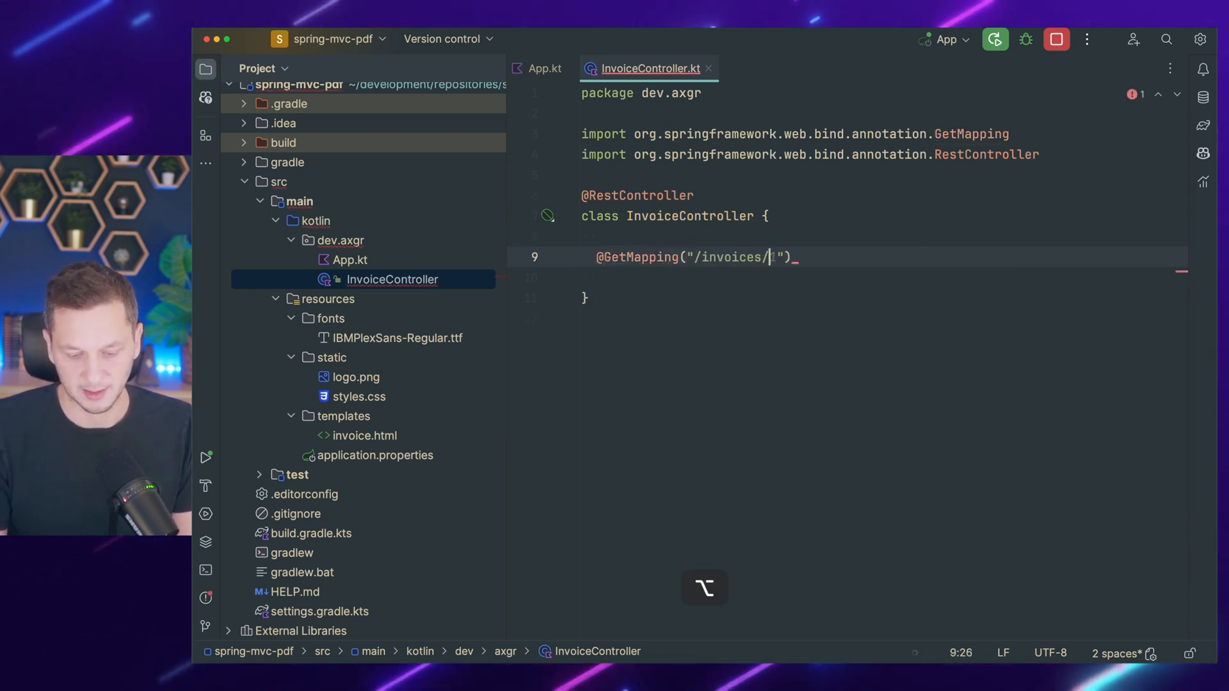
pyautogui.write('{id}.p')
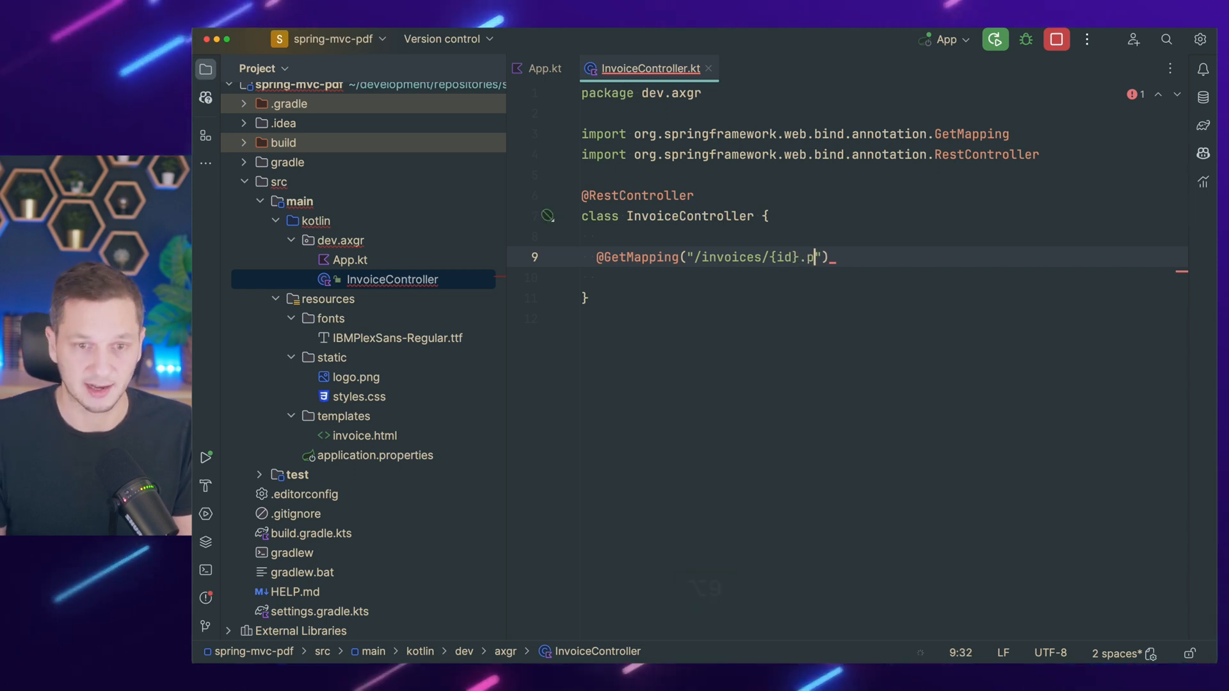
pyautogui.write('df')
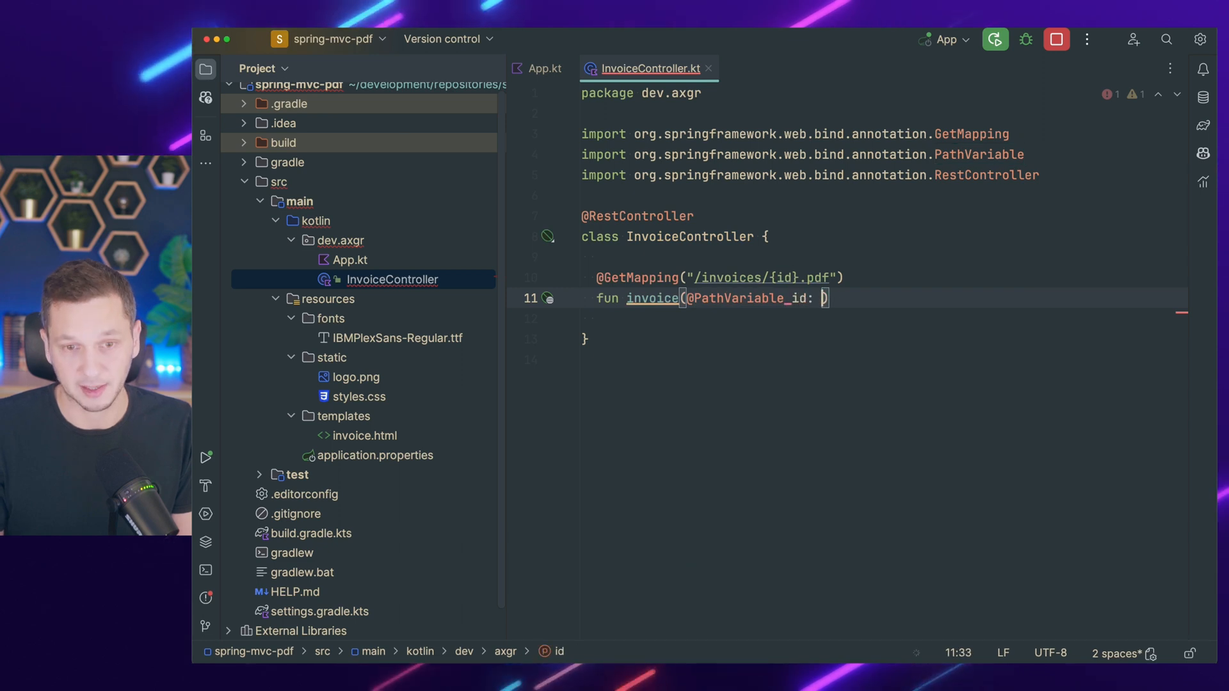
pyautogui.write('UUID')
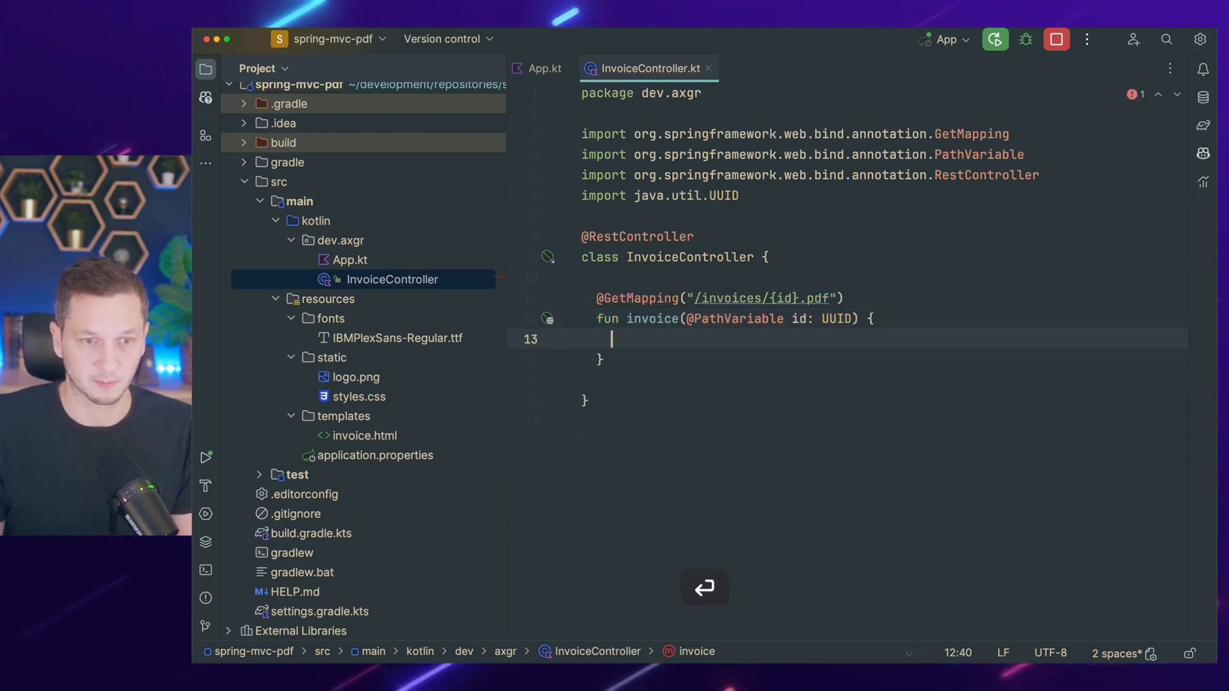
# Define data class Invoice(id: UUID, number: String, date: LocalDate, amount: BigDecimal) using java.math.BigDecimal.
pyautogui.write('d')
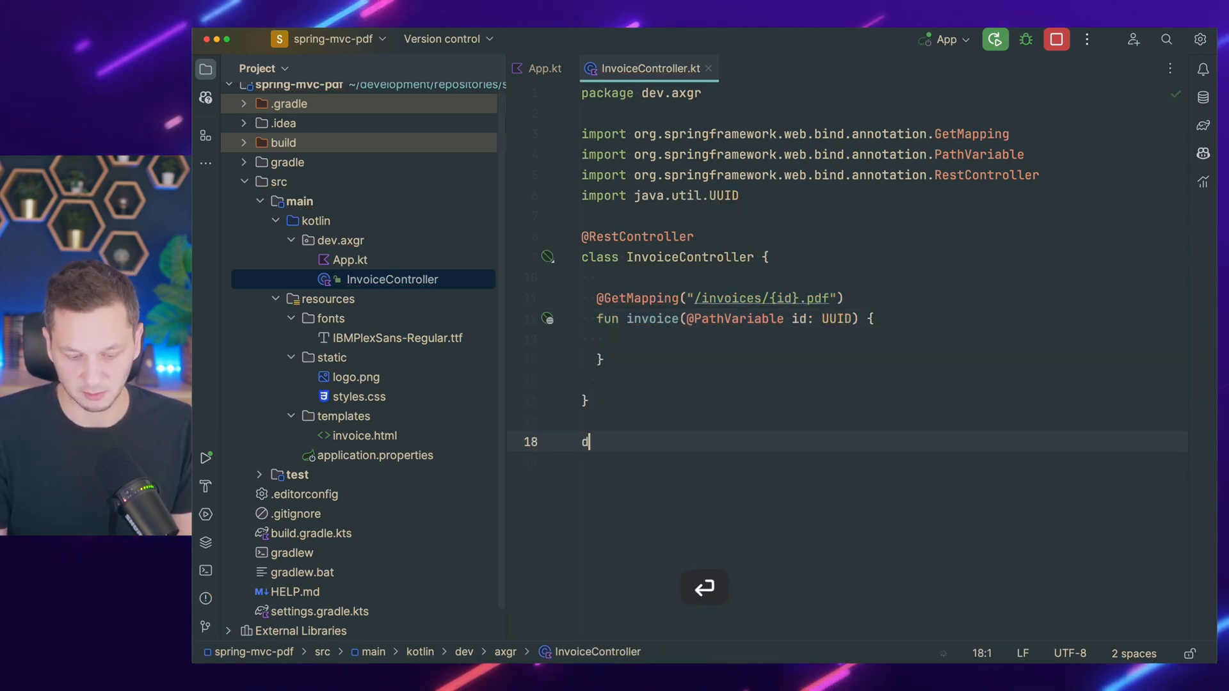
pyautogui.write('ata class Invoice')
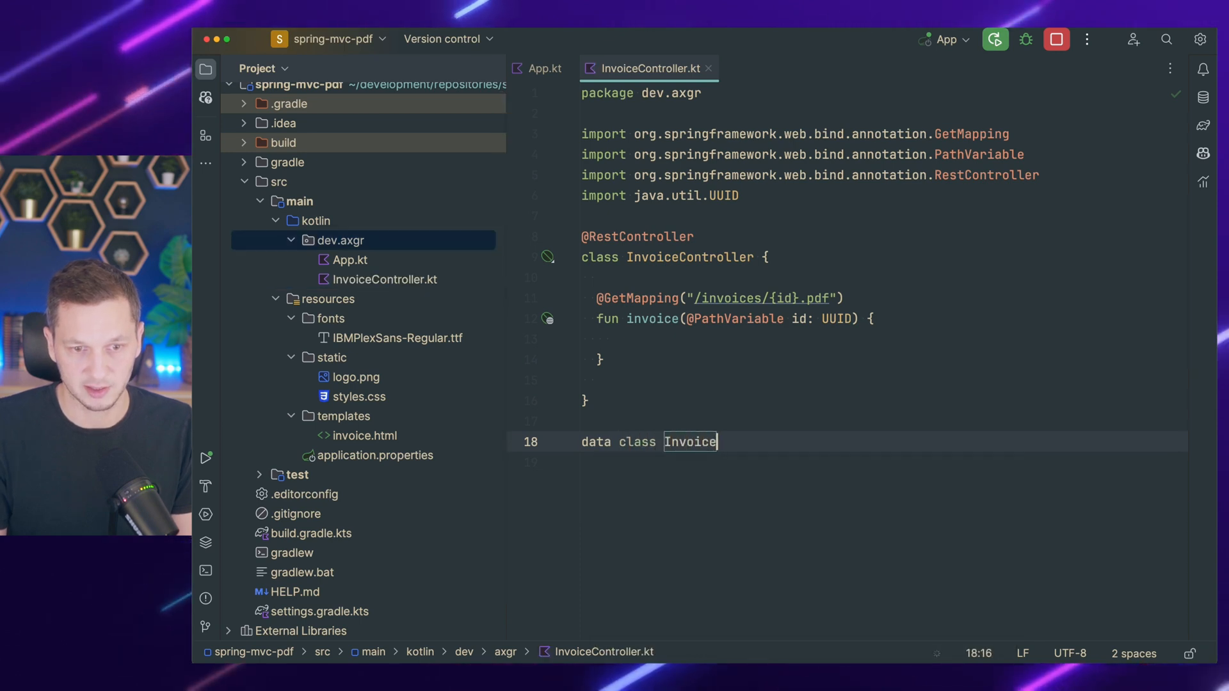
pyautogui.write('(val id: UUID, val amount: Int)')
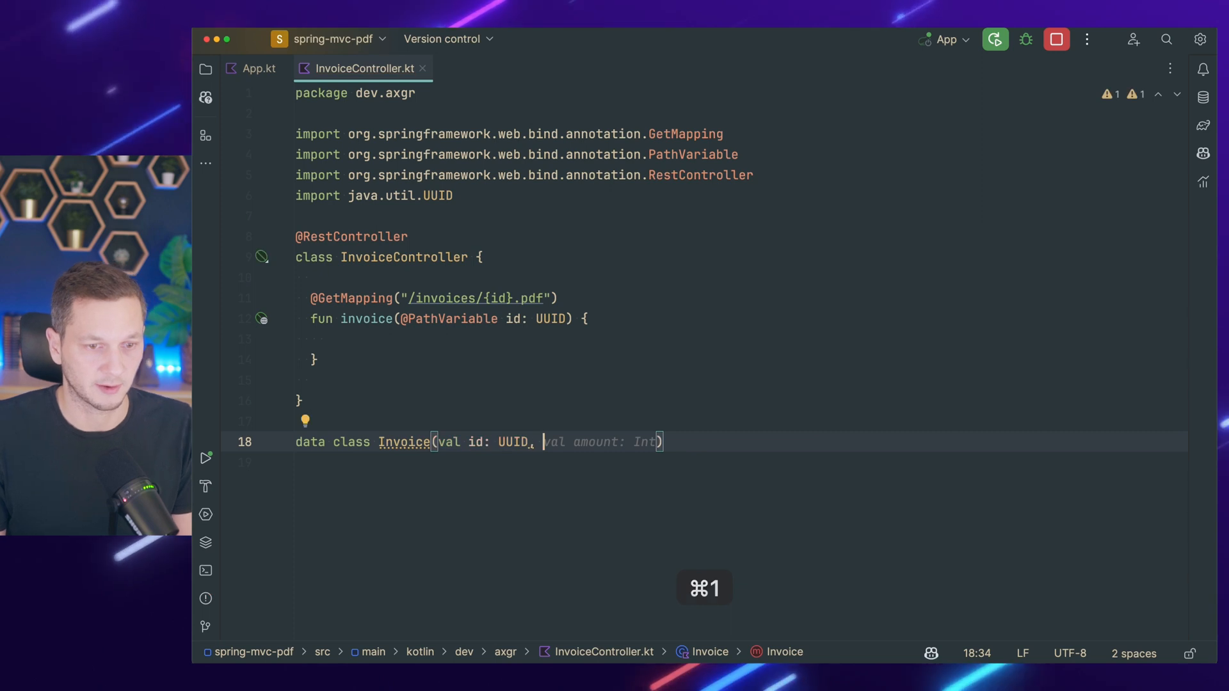
pyautogui.write('numbe')
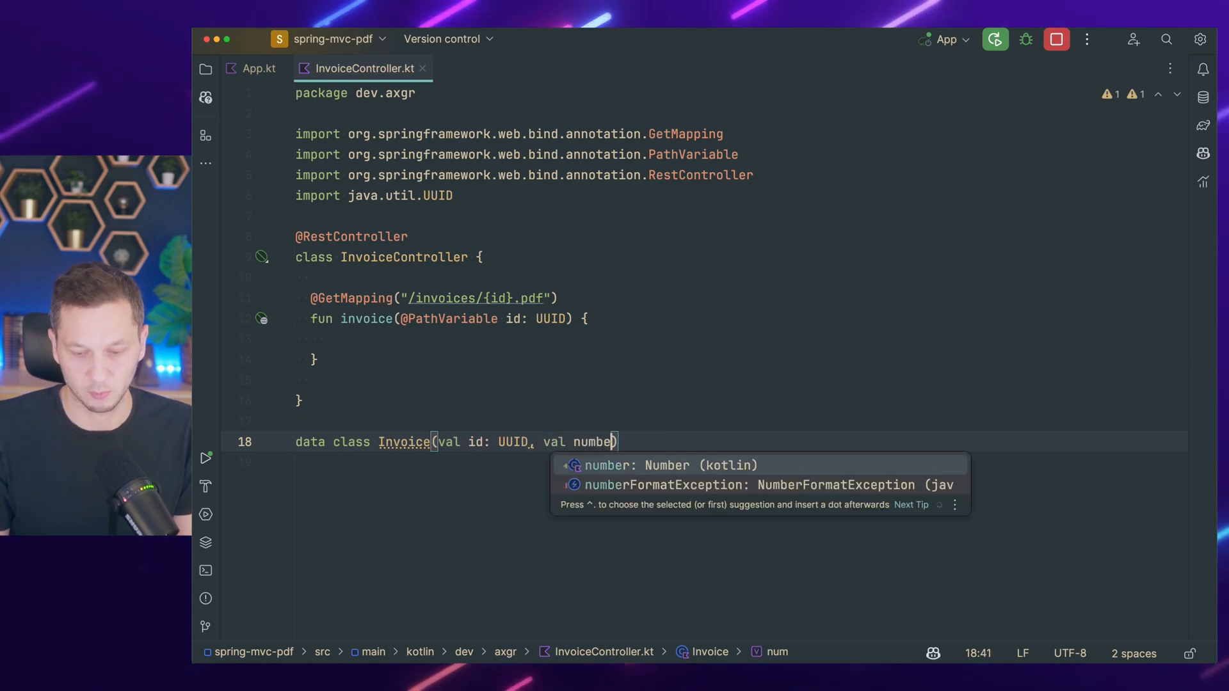
pyautogui.write('r: String, val date:')
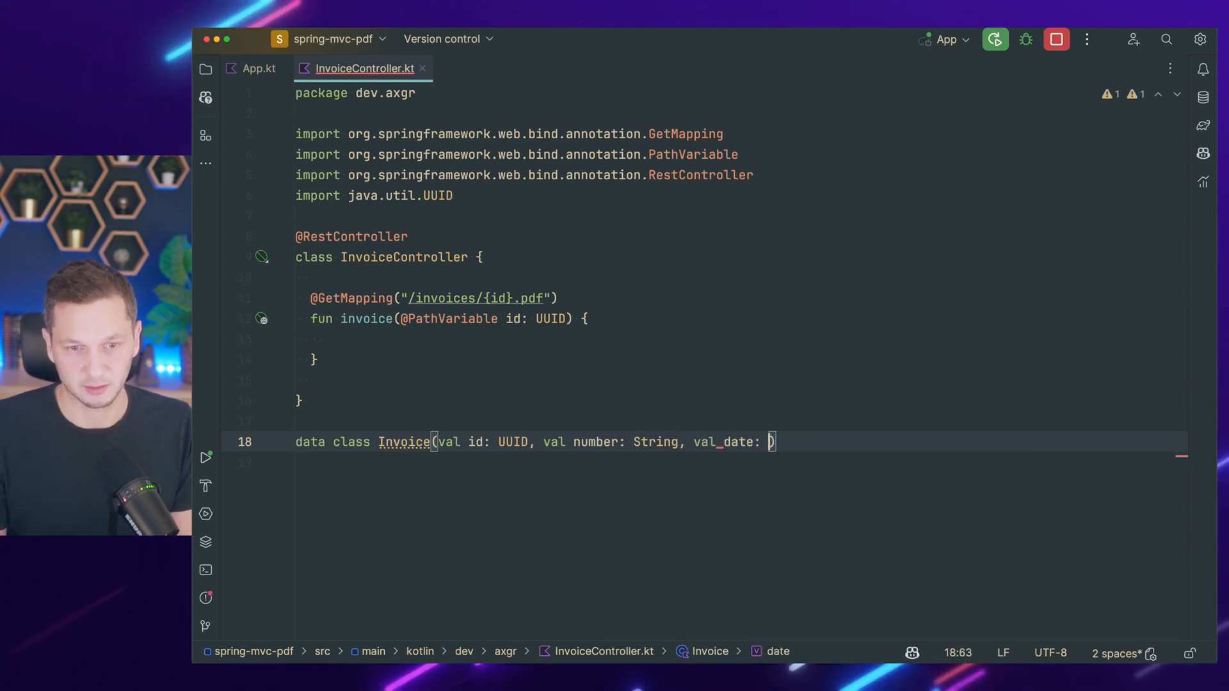
pyautogui.write('LocalDate')
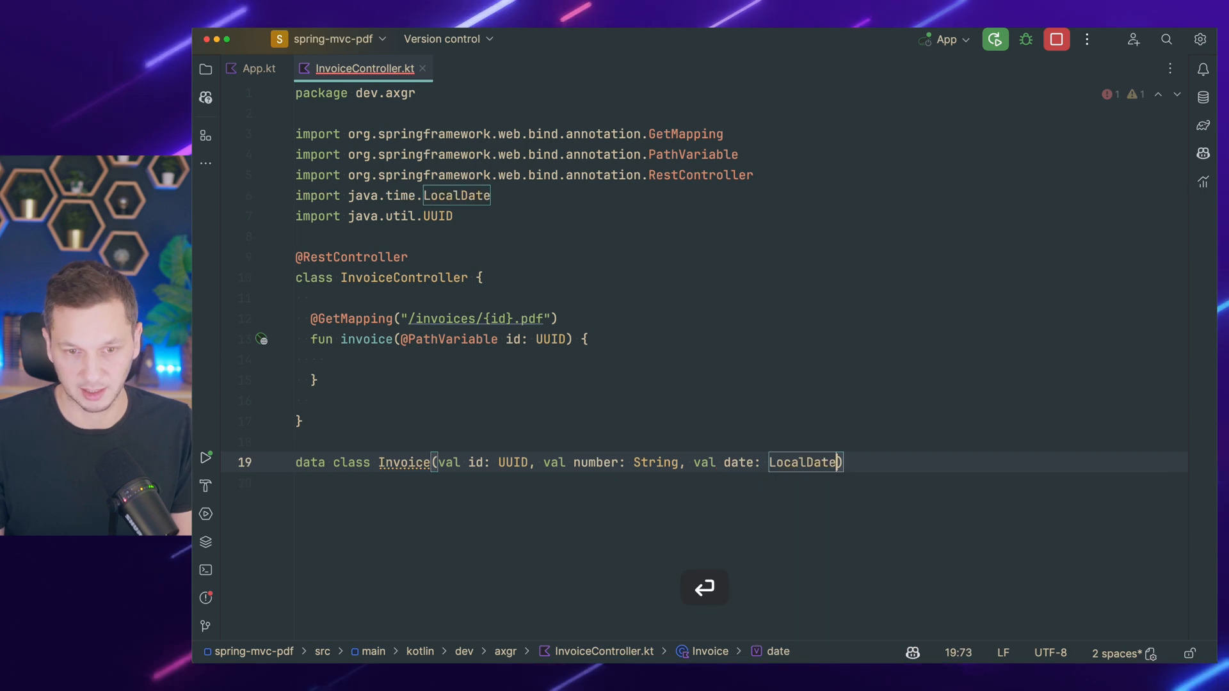
pyautogui.write(', val amouin')
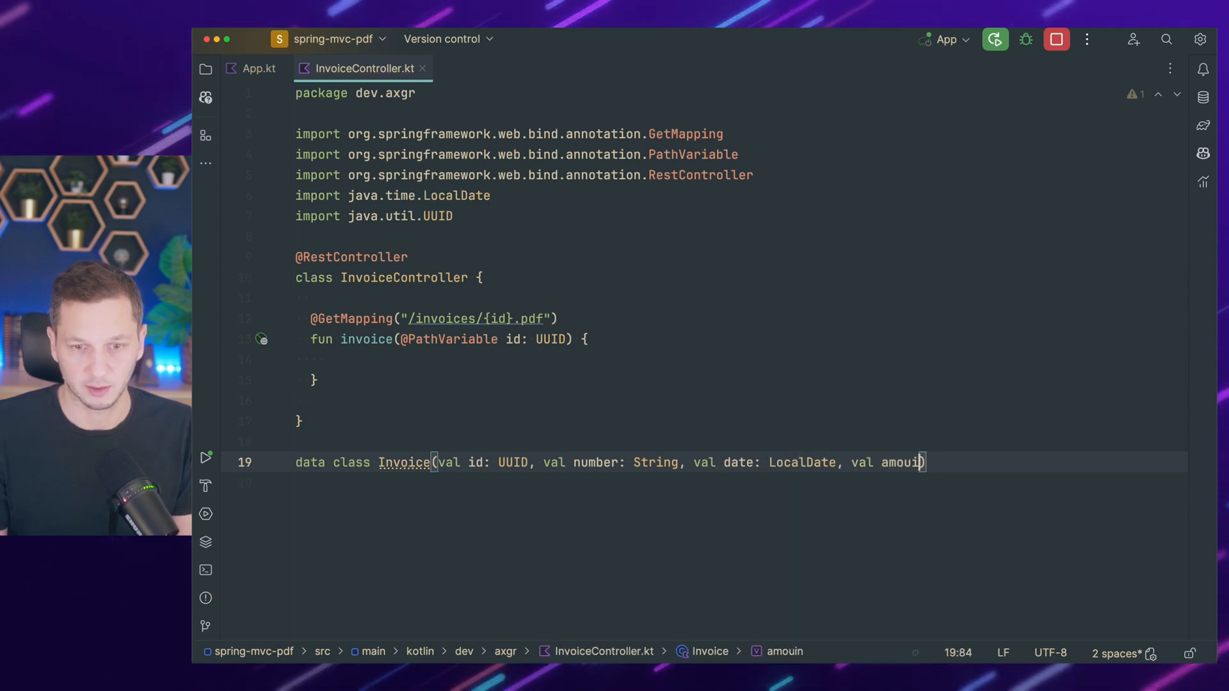
pyautogui.write('nt: BigD')
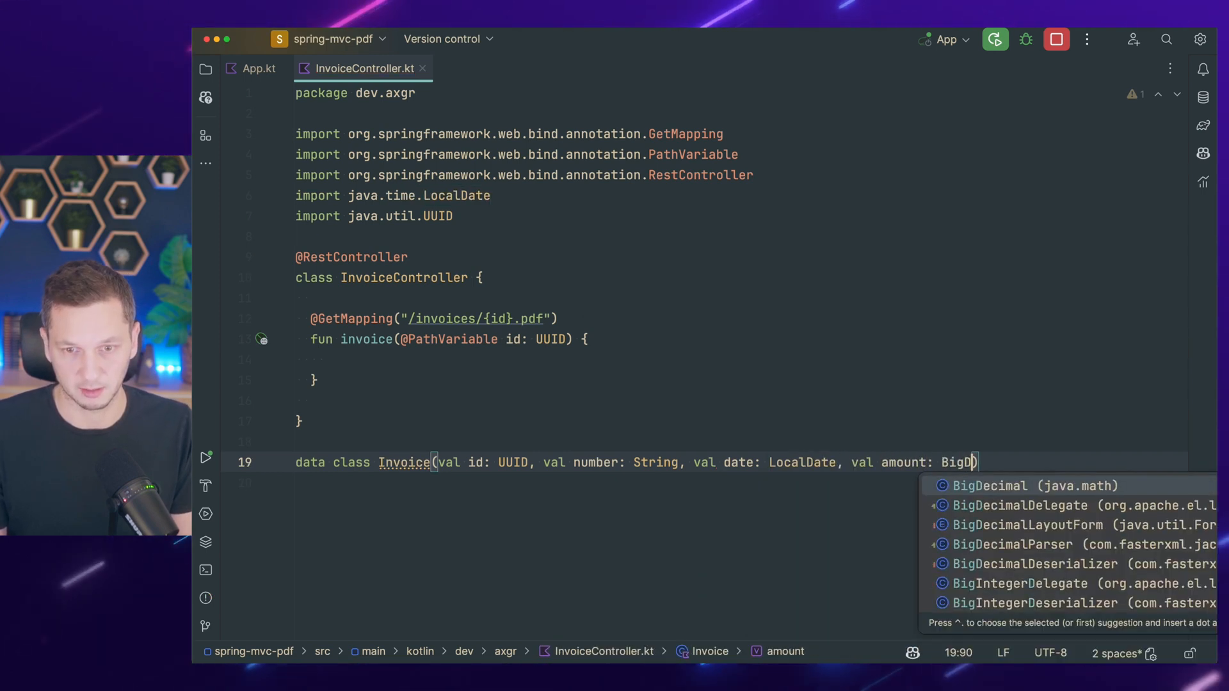
pyautogui.click(990, 485)
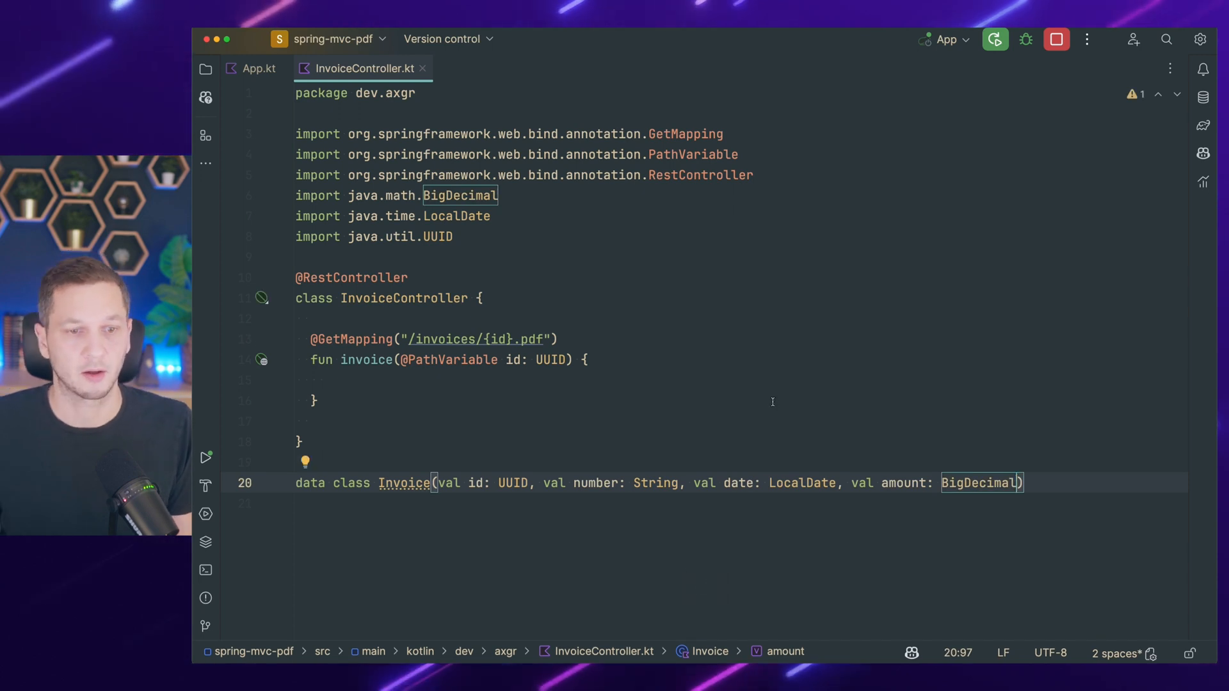
pyautogui.click(353, 380)
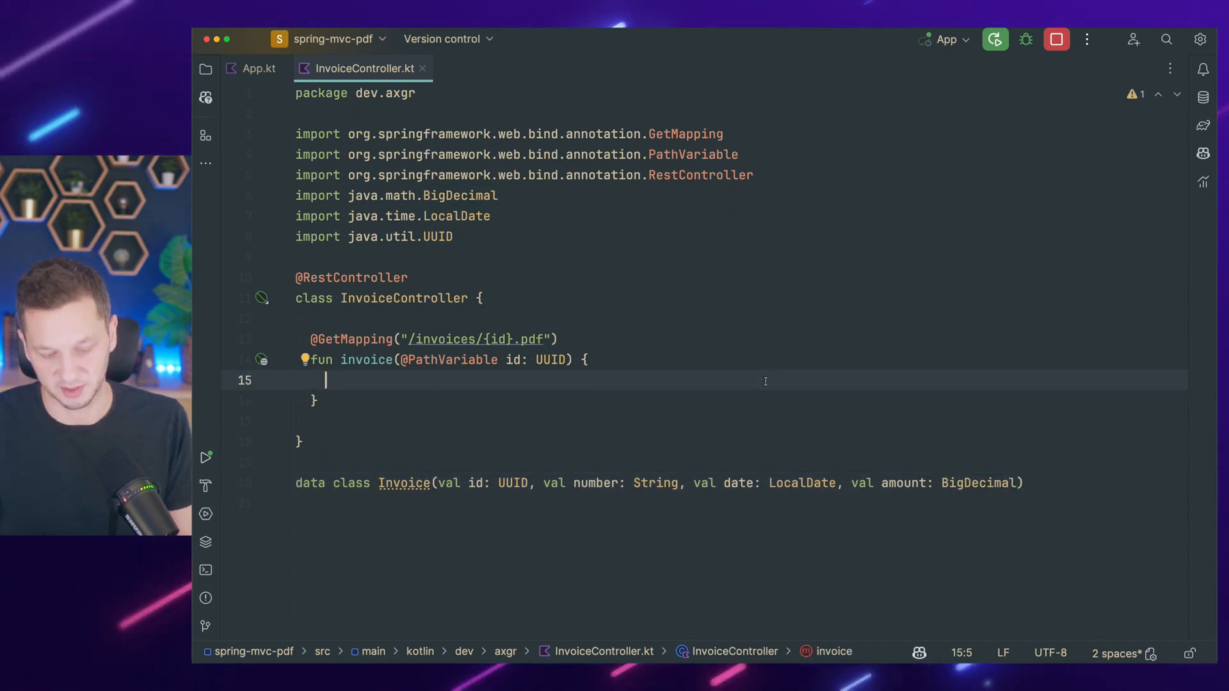
# Build val invoice = Invoice(id, "2023001", LocalDate.now(), BigDecimal("123.45")) in the handler and save.
pyautogui.write('val invoice =')
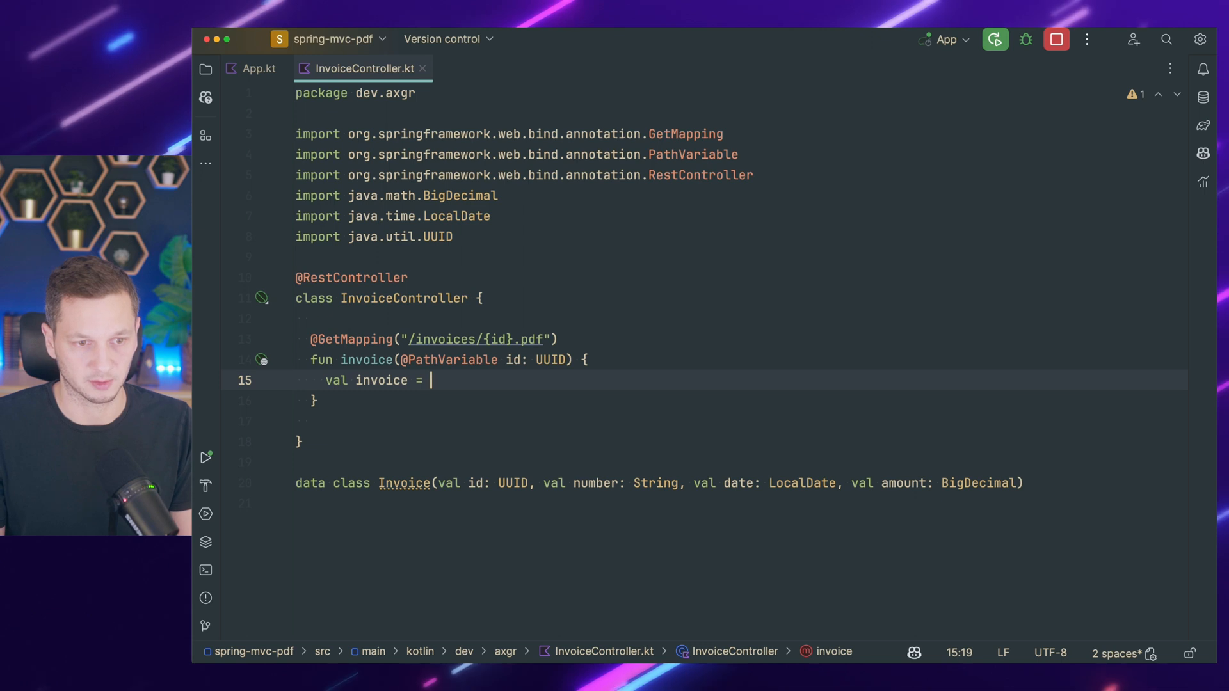
pyautogui.write('Invoice()')
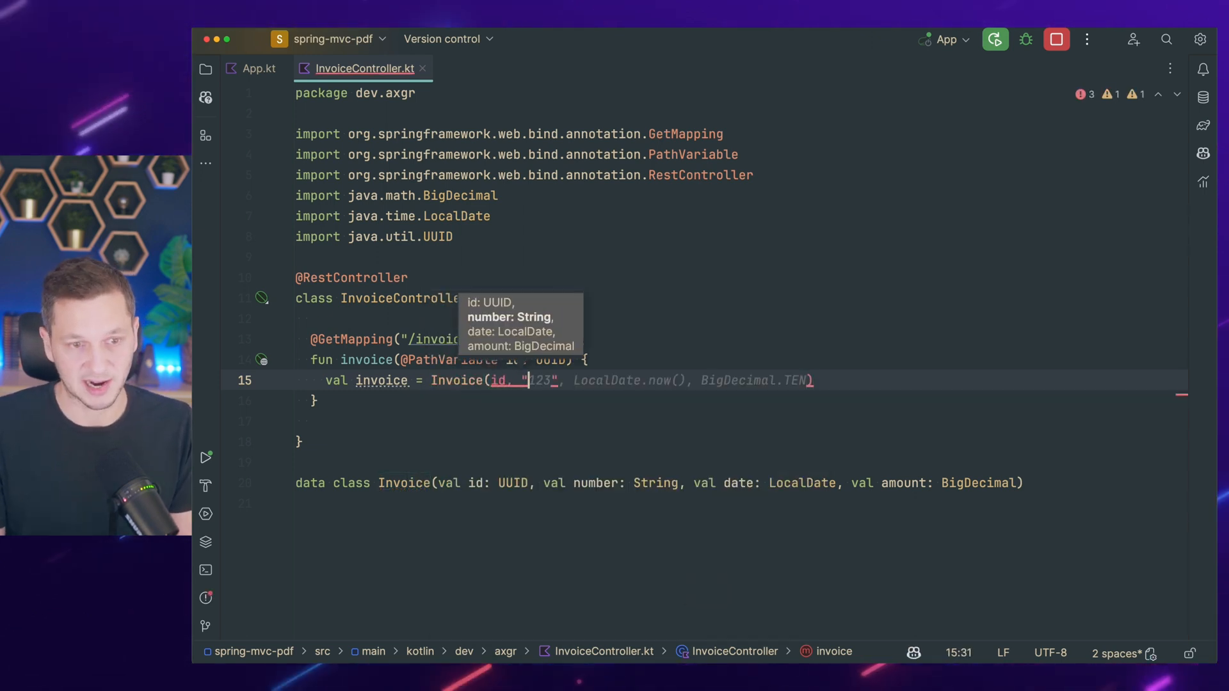
pyautogui.write('20230001')
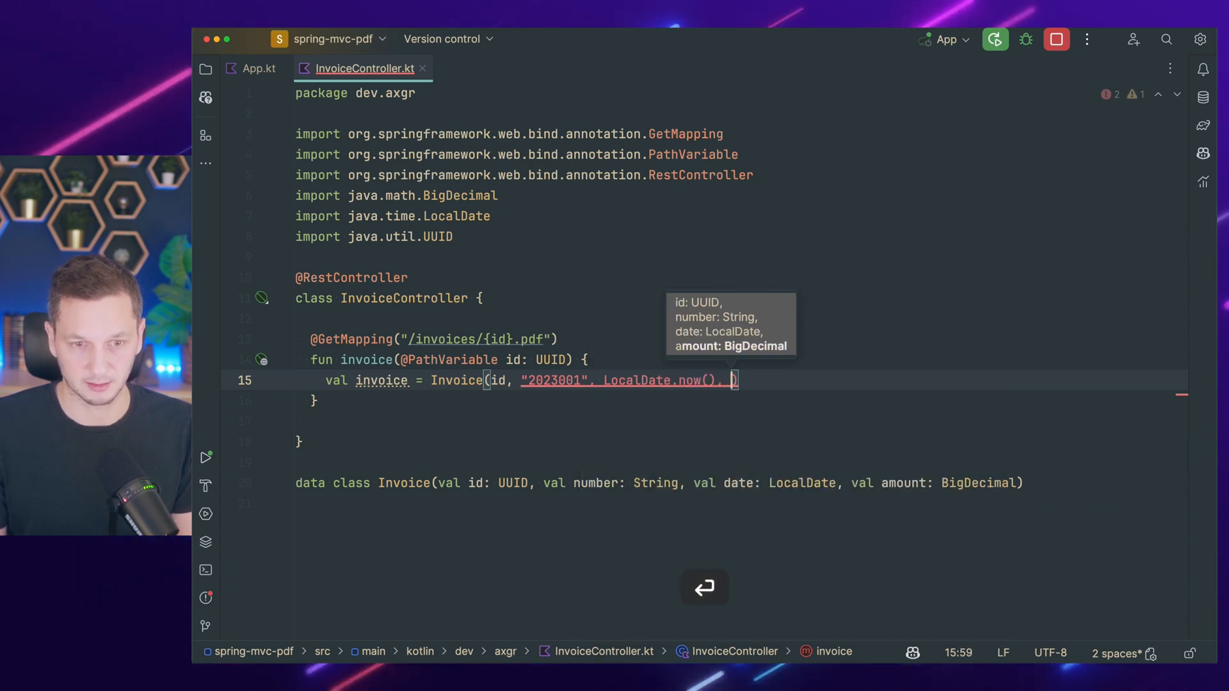
pyautogui.write('BigDecimal("100.00")')
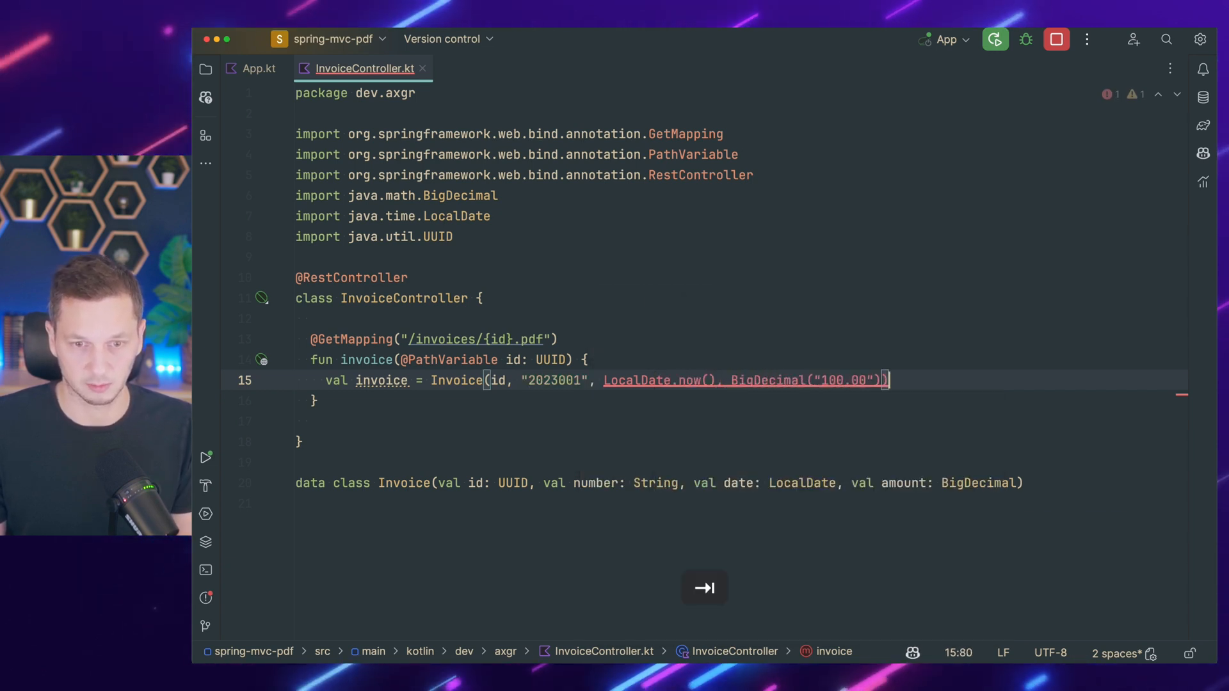
pyautogui.write('123')
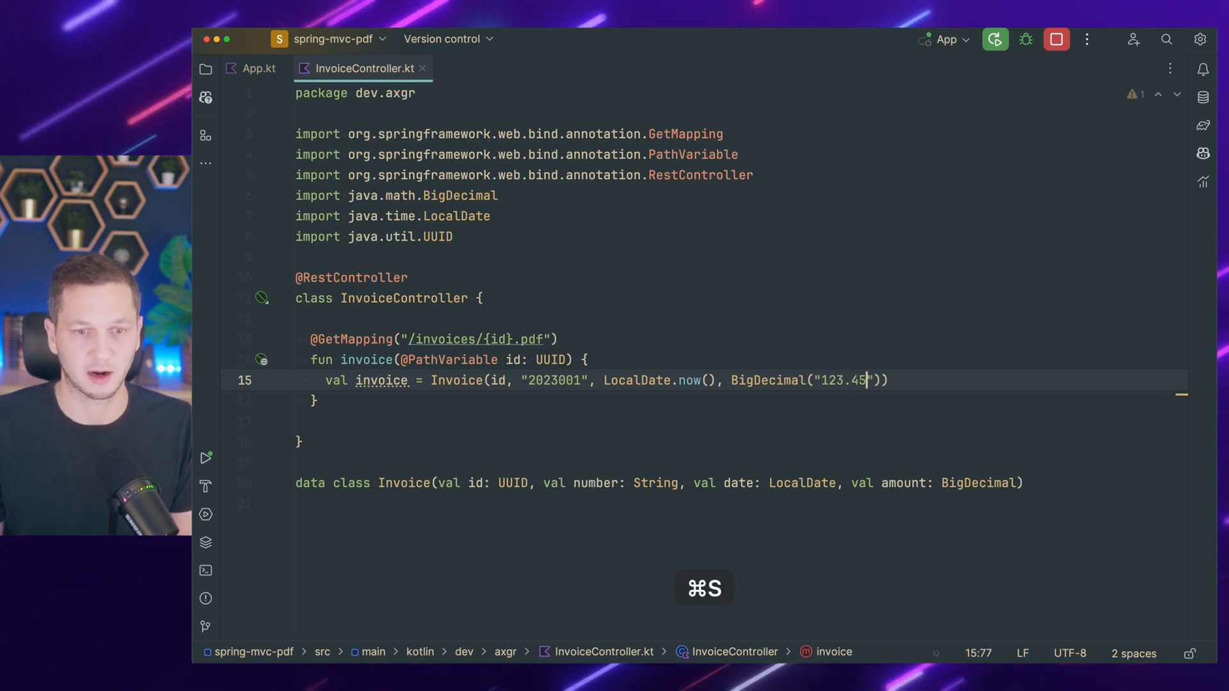
pyautogui.press('cmd+right')
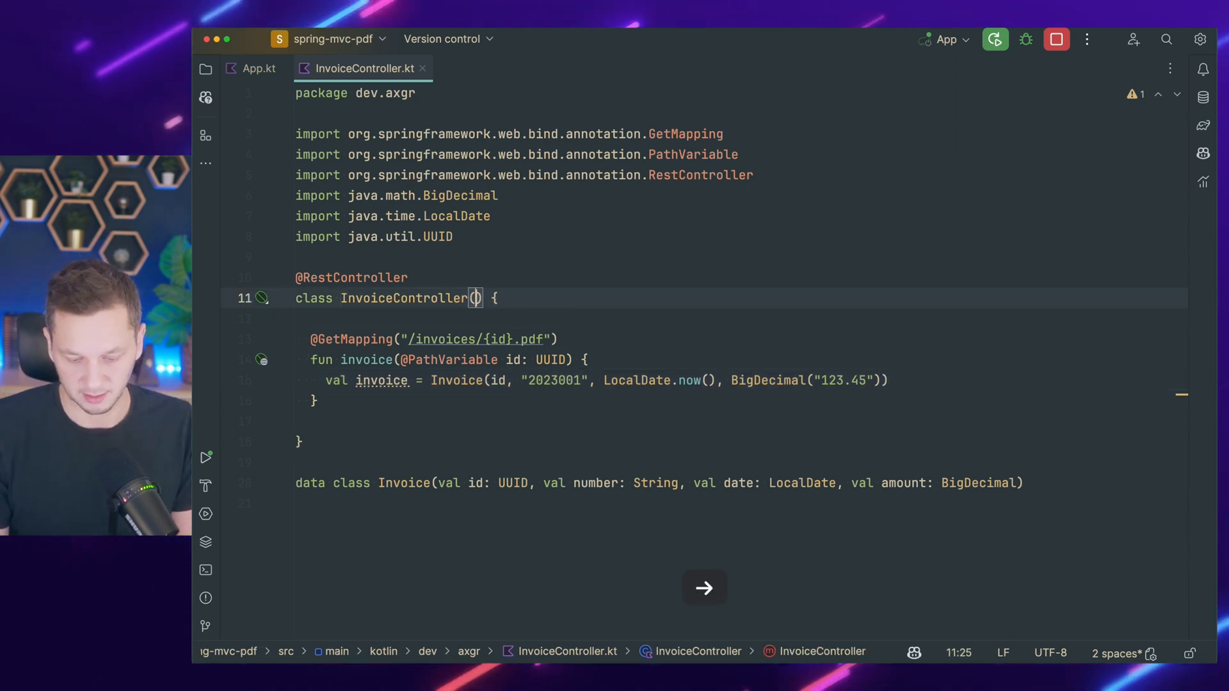
# Add constructor parameter private val engine: SpringTemplateEngine with its import.
pyautogui.write('private val_engine: SpringTemplateEngine')
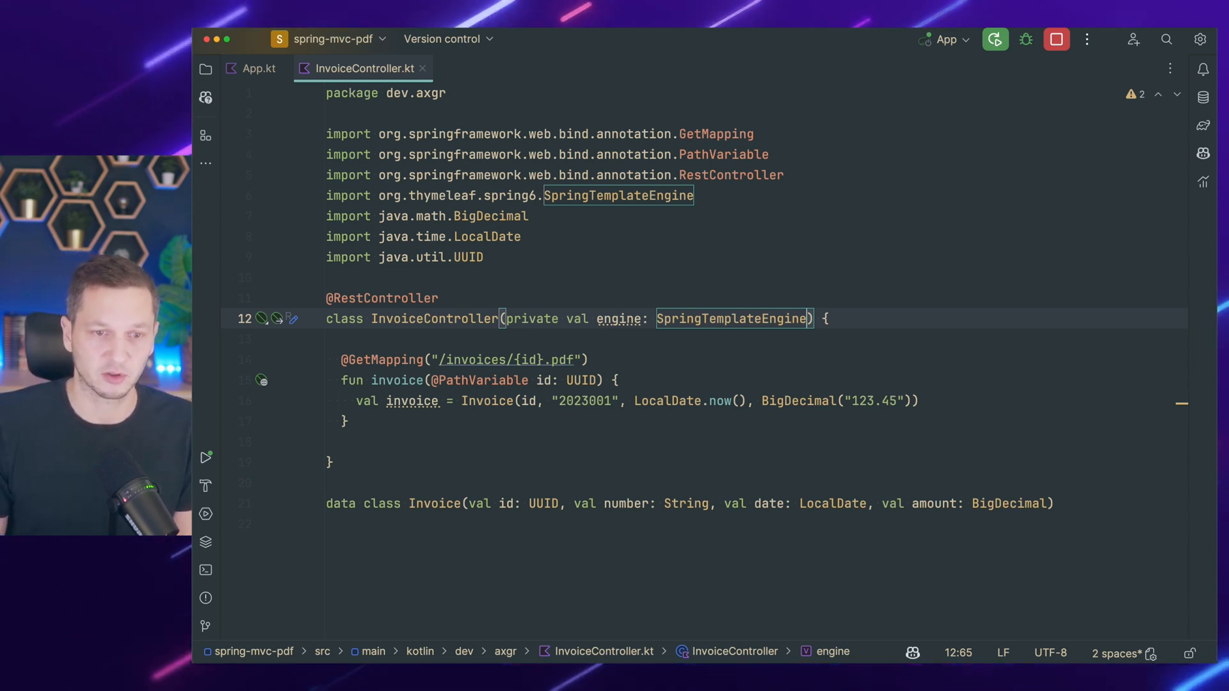
pyautogui.press('enter')
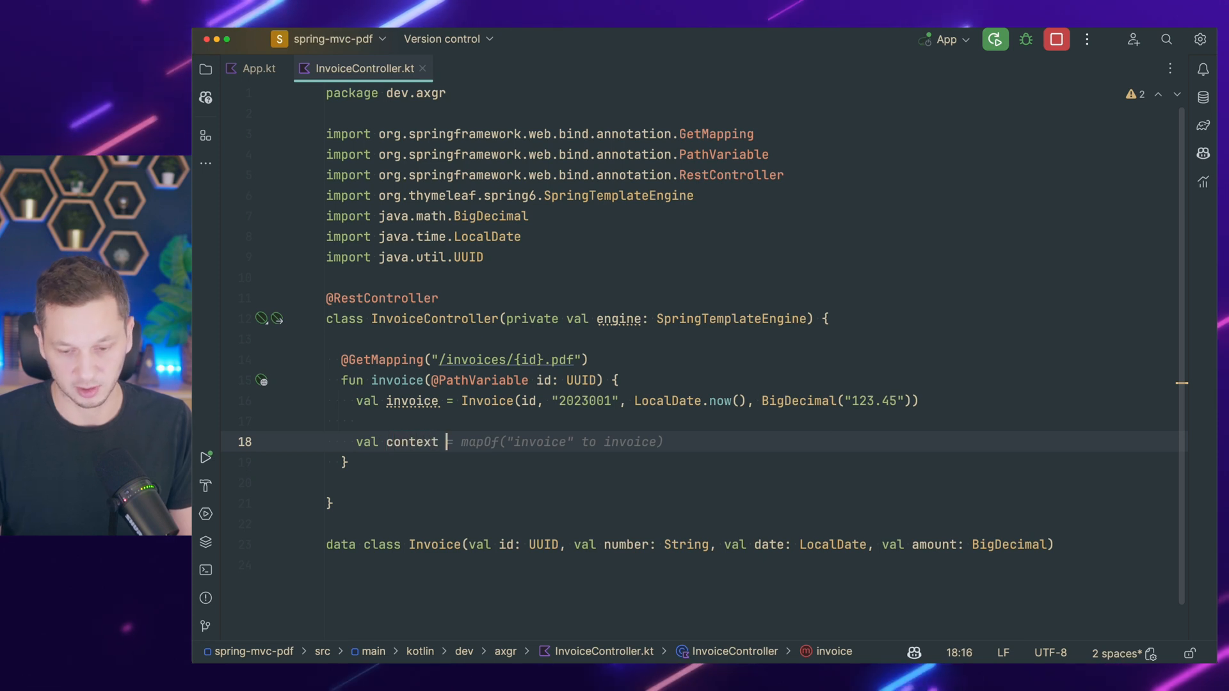
# Create a Thymeleaf Context and set the "invoice" variable to the sample invoice.
pyautogui.write('Context()')
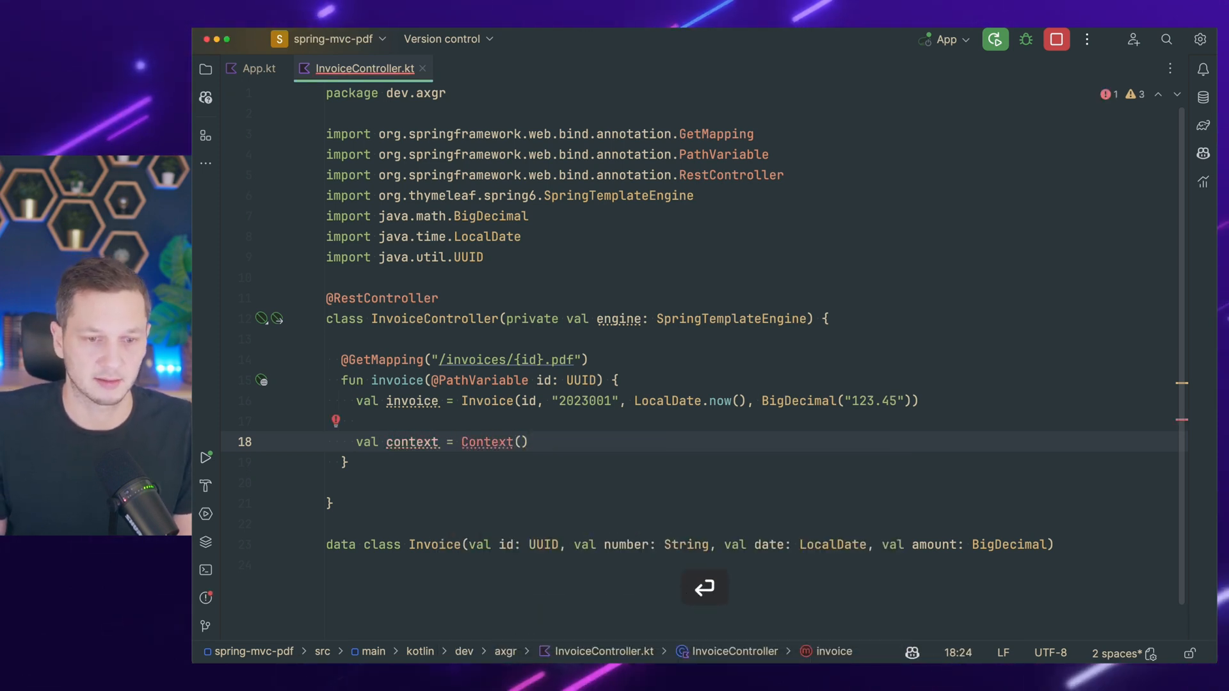
pyautogui.write('context.setVariable(')
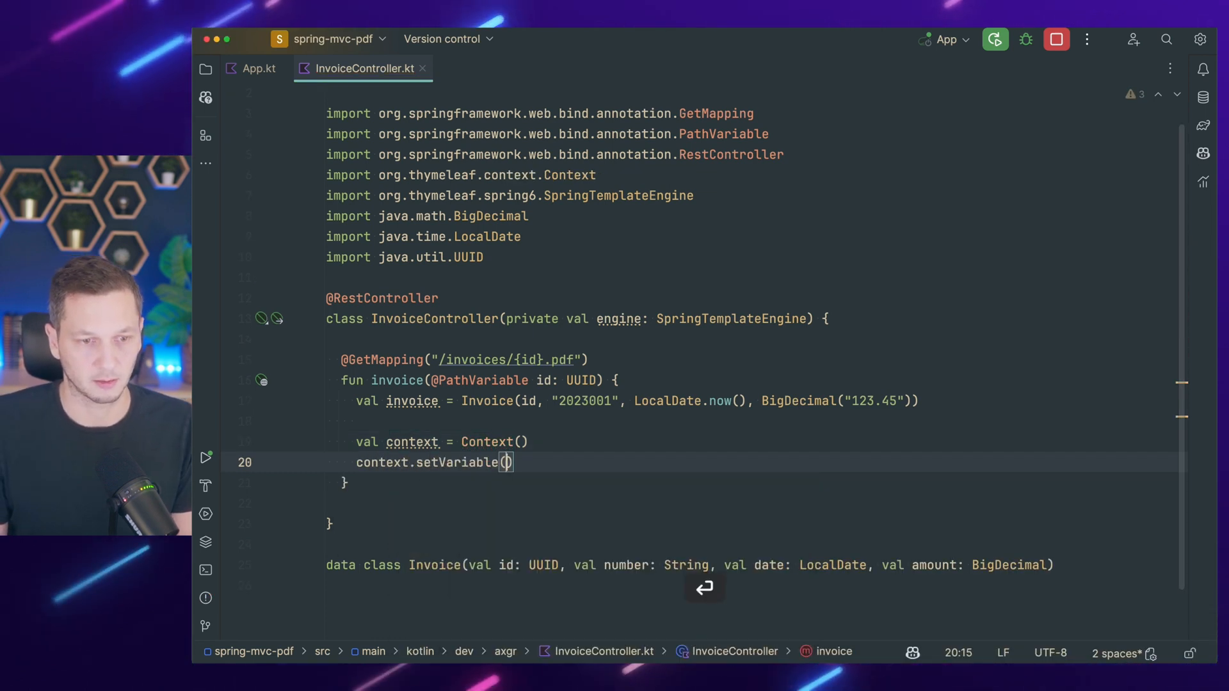
pyautogui.write('"invoice"')
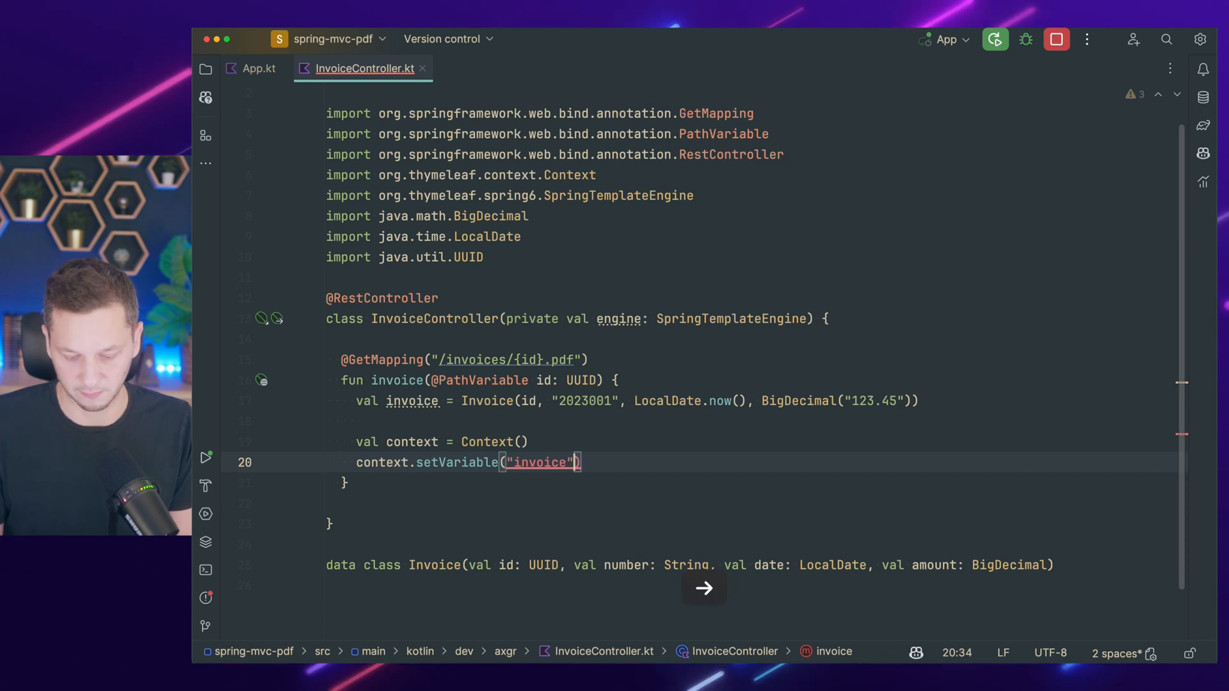
pyautogui.write(', invoice')
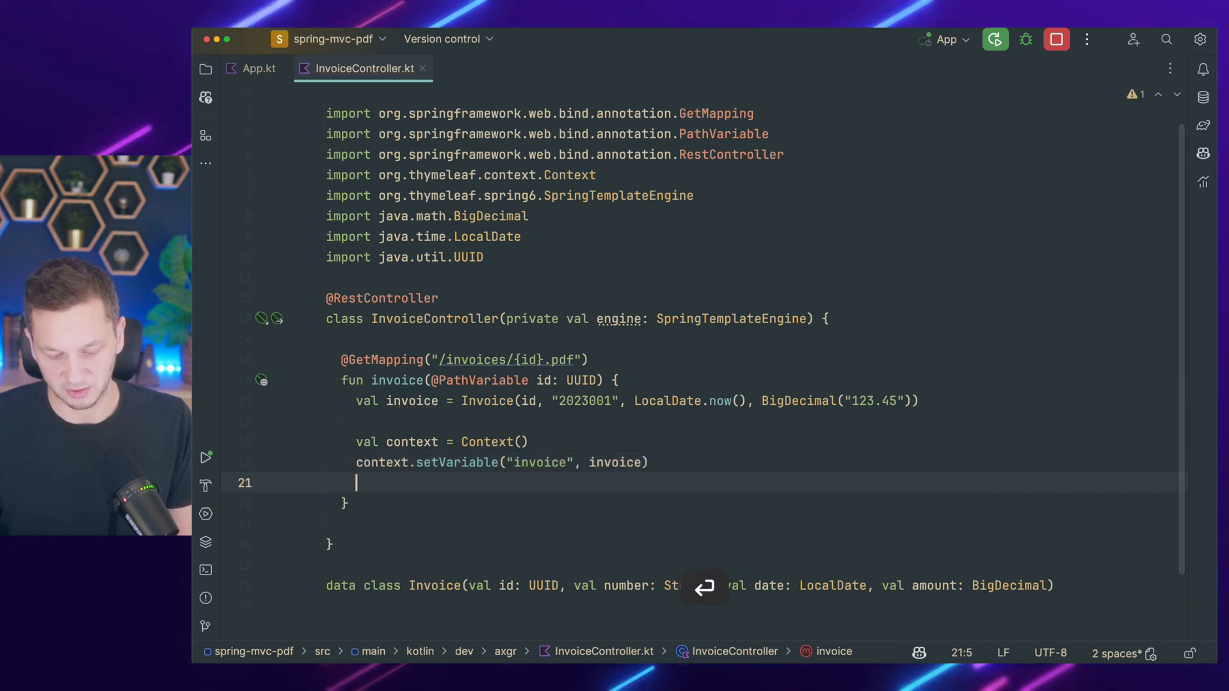
# Render the template with val html = engine.process("invoice", context).
pyautogui.write('val html = engine')
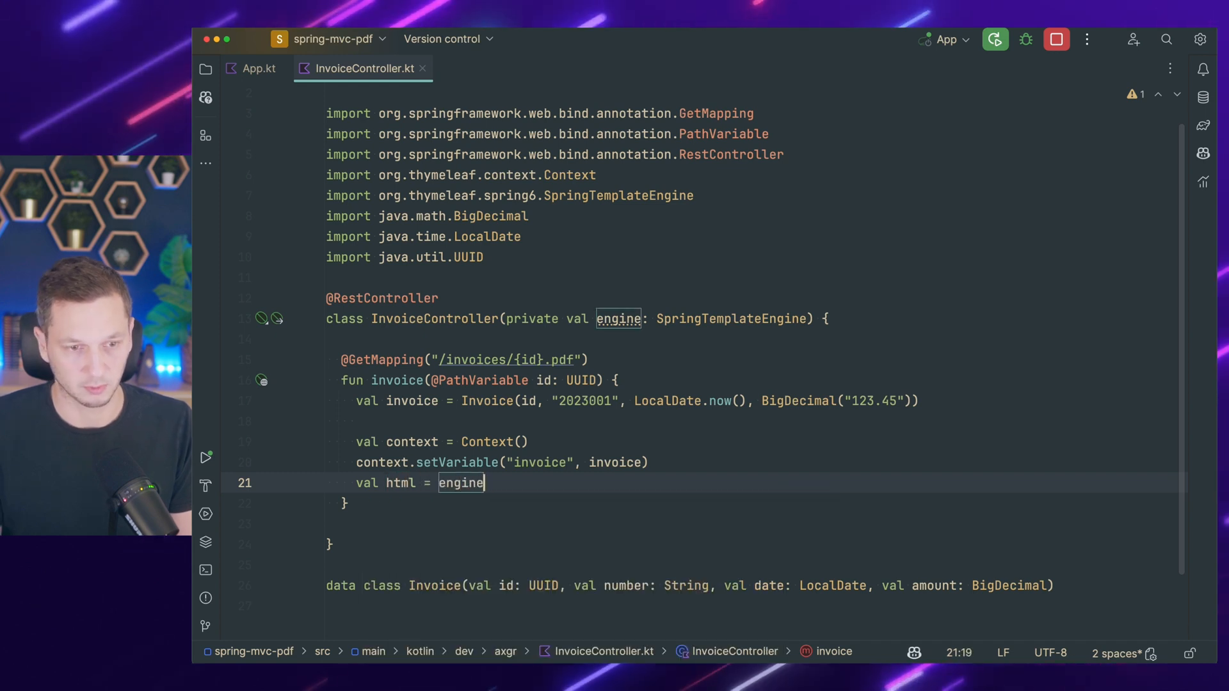
pyautogui.write('.process()')
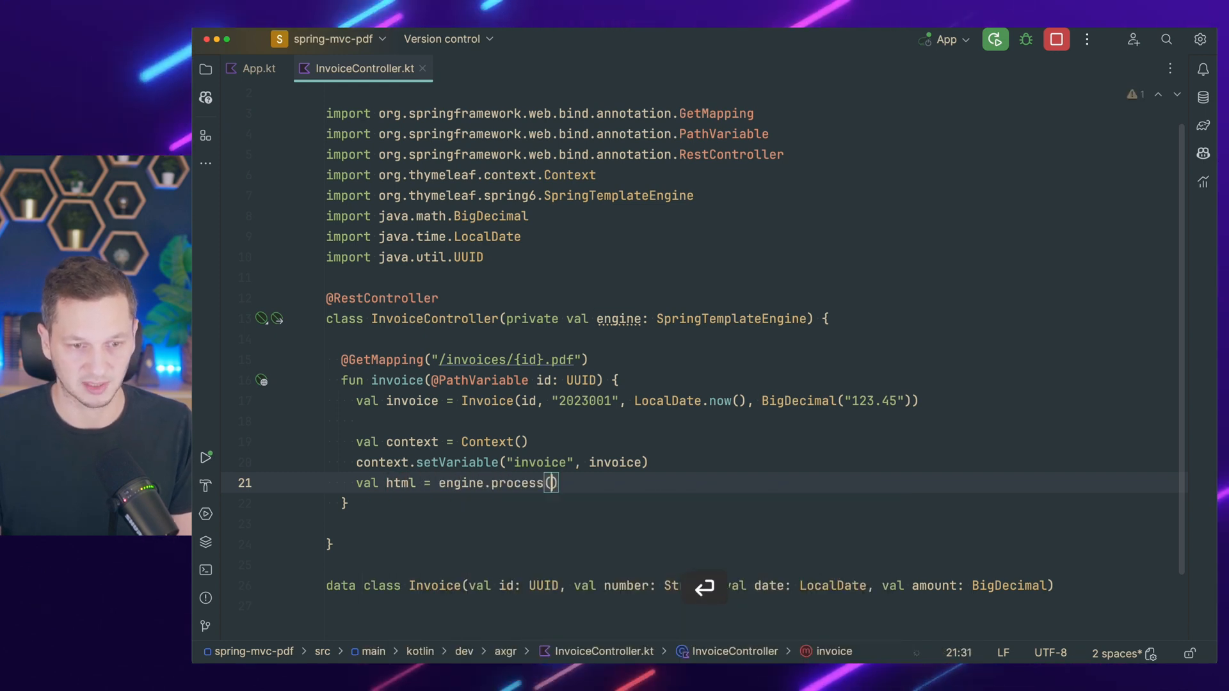
pyautogui.write('"invoice", context')
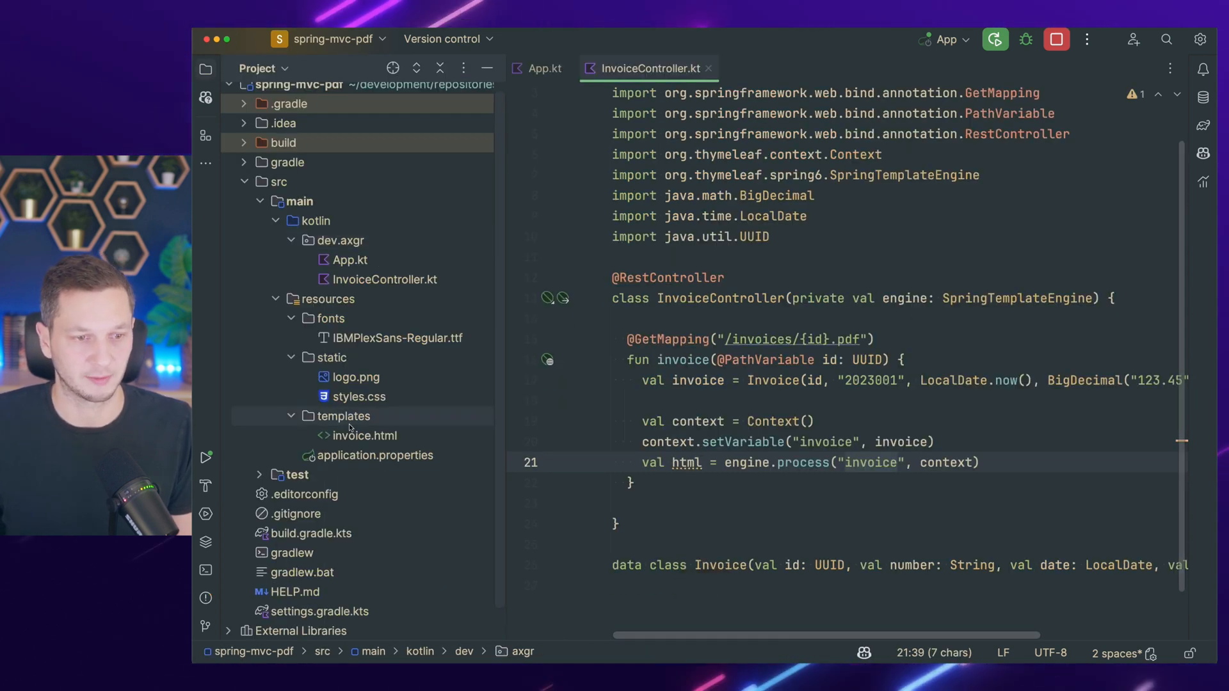
# Review templates/invoice.html's Thymeleaf bindings for number, date and amount, then close it.
pyautogui.click(365, 436)
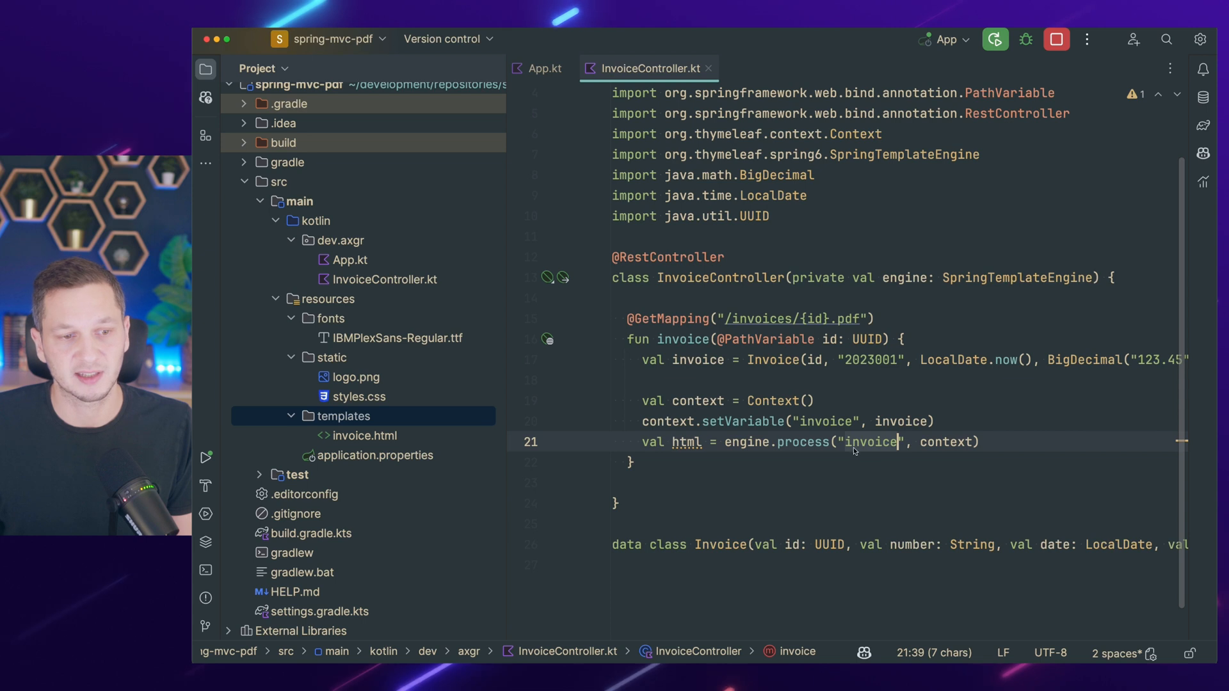
pyautogui.doubleClick(948, 441)
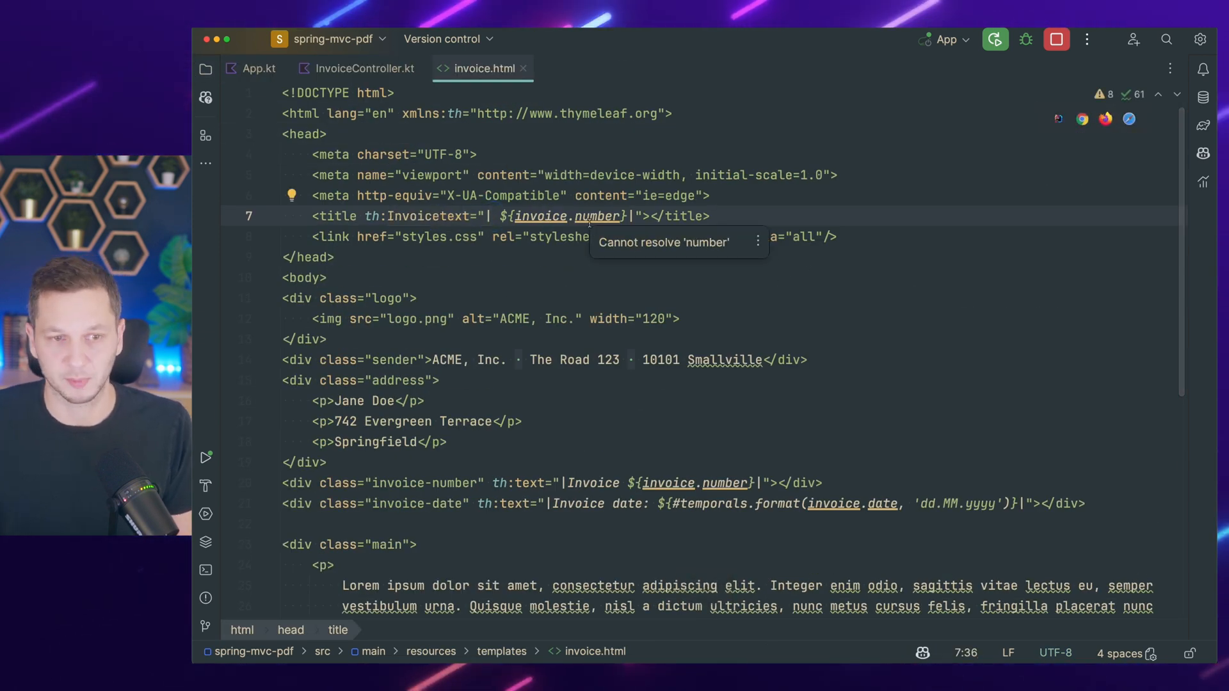
pyautogui.scroll(-3)
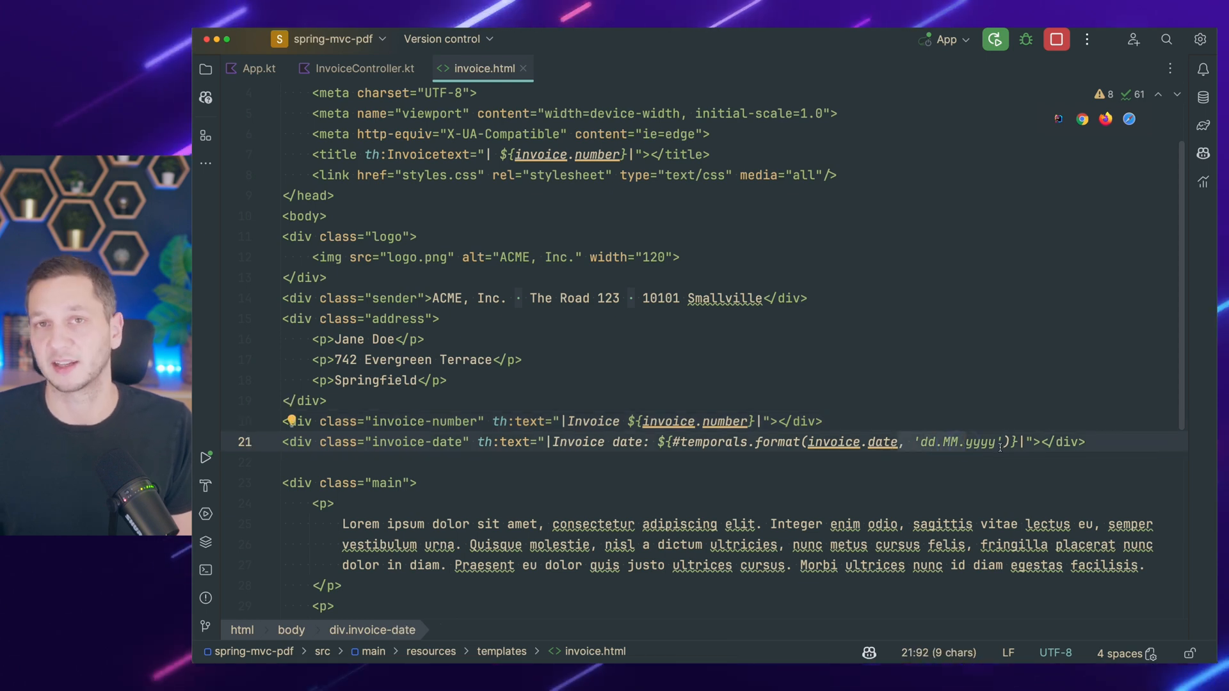
pyautogui.scroll(-3)
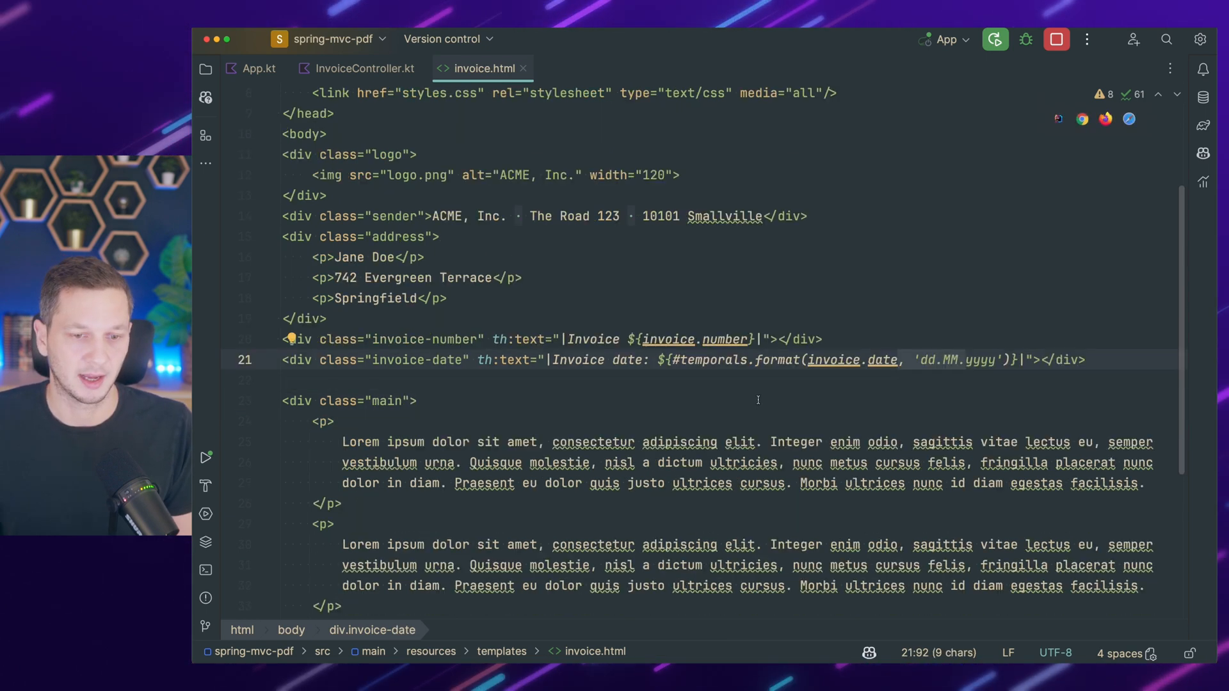
pyautogui.scroll(-3)
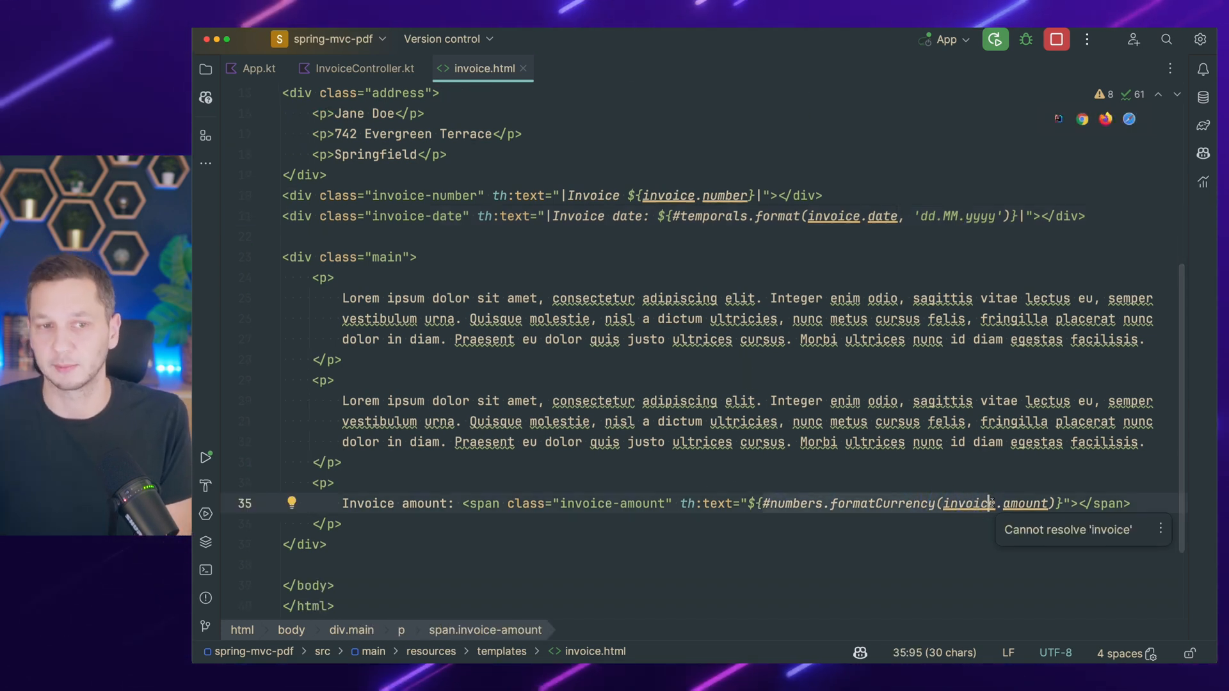
pyautogui.scroll(3)
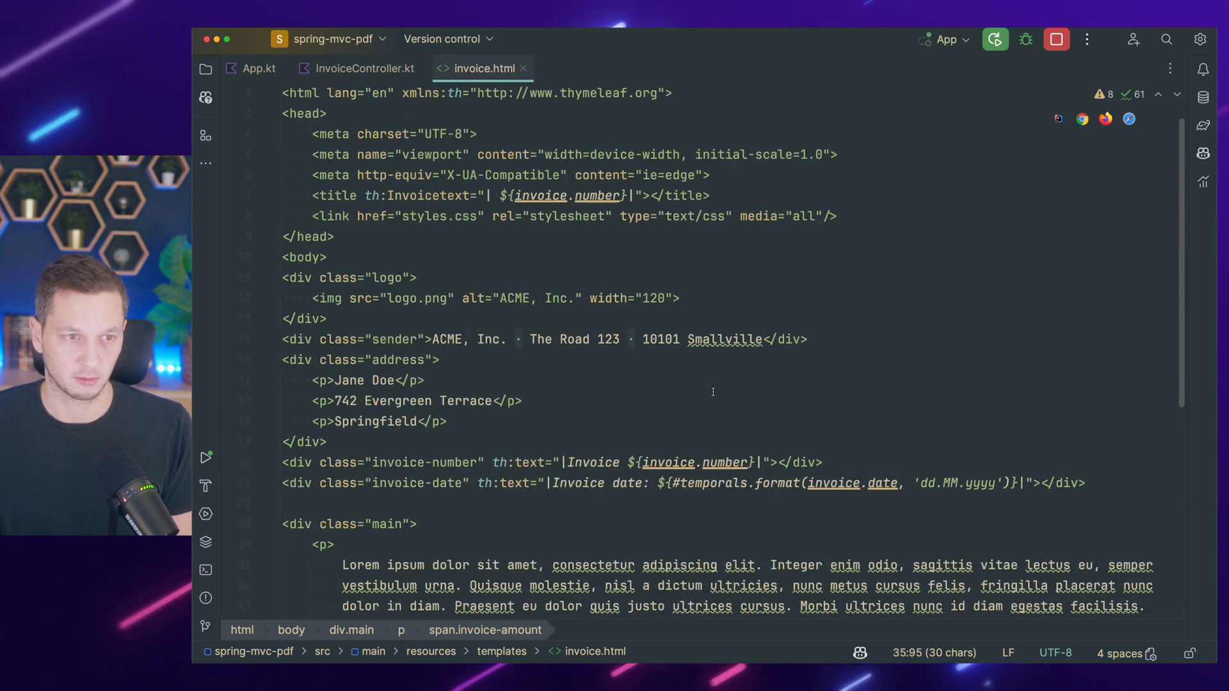
pyautogui.press('cmd+w')
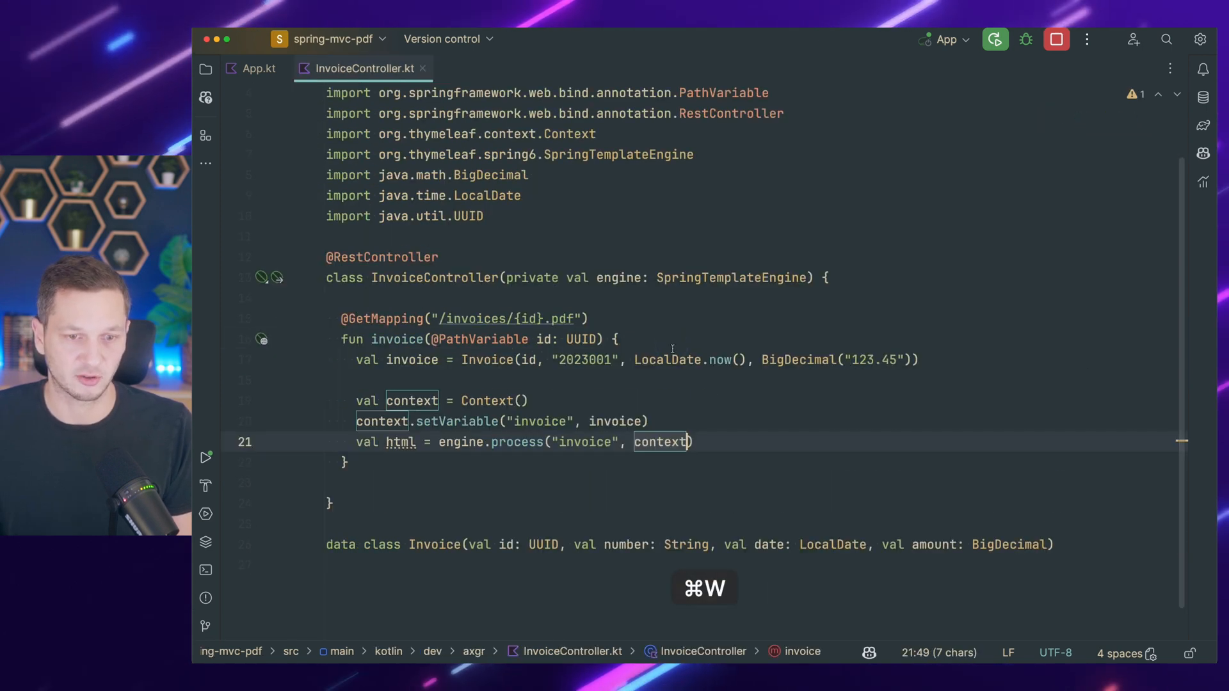
# Save, add the Thymeleaf/Jsoup comments and parse the html with val doc = Jsoup.parse(html).
pyautogui.press('cmd+s')
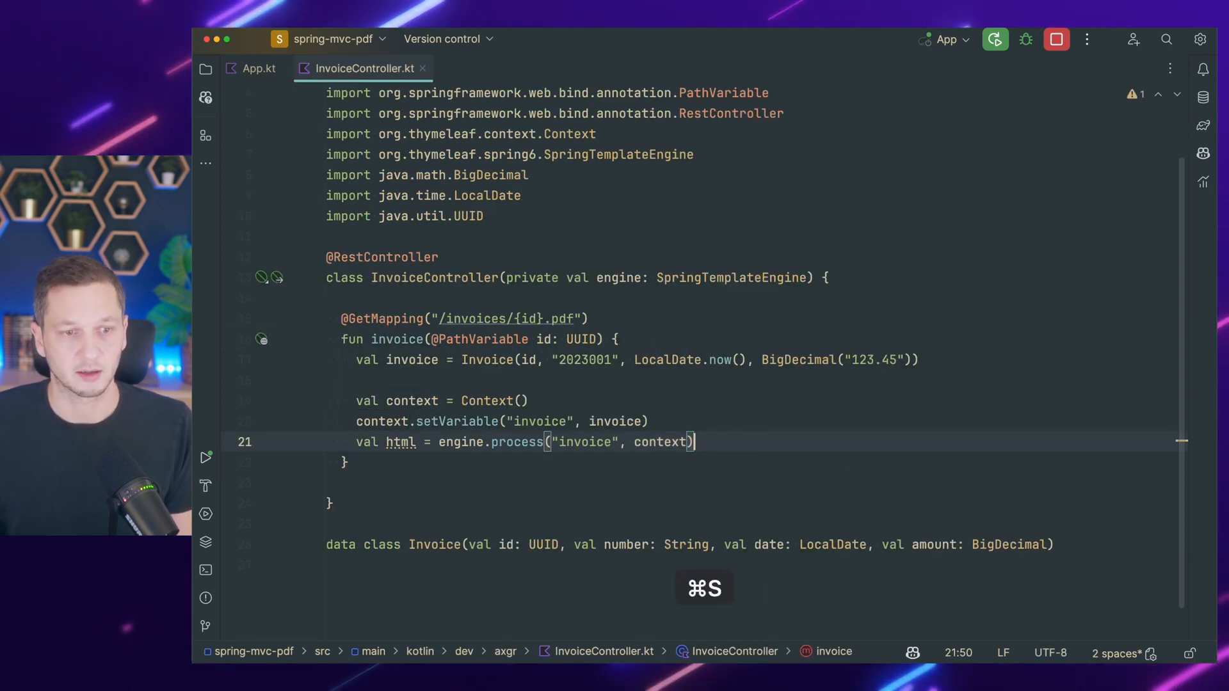
pyautogui.press('enter')
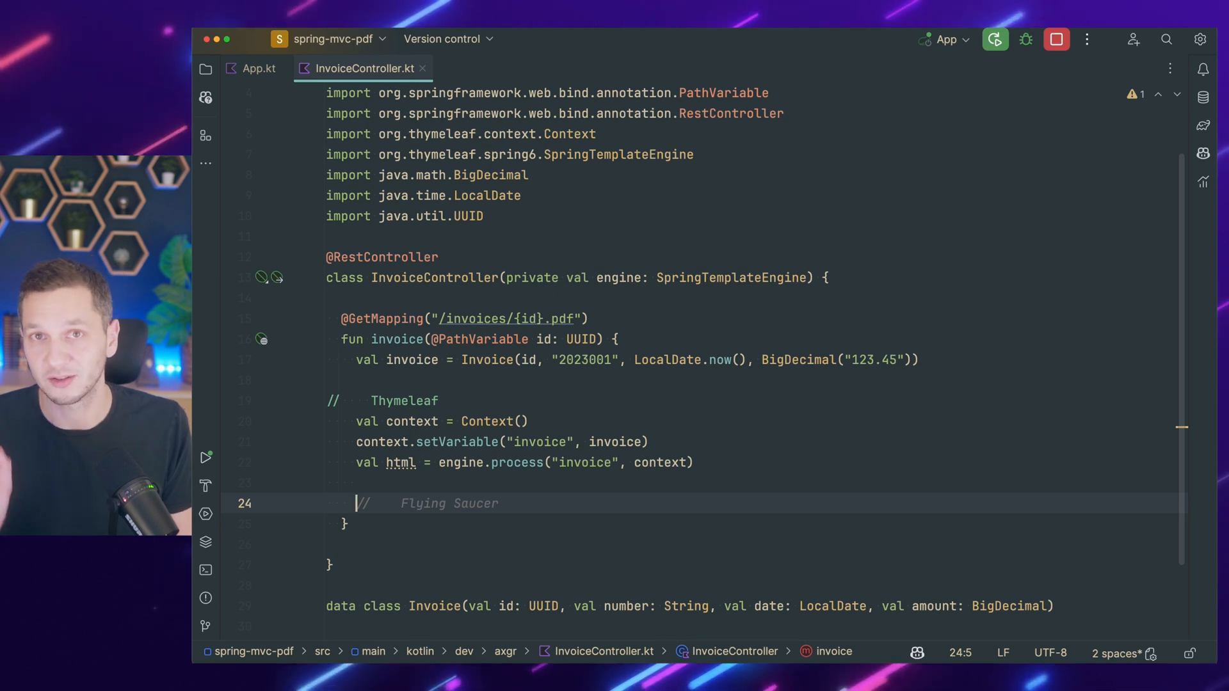
pyautogui.write('val doc =')
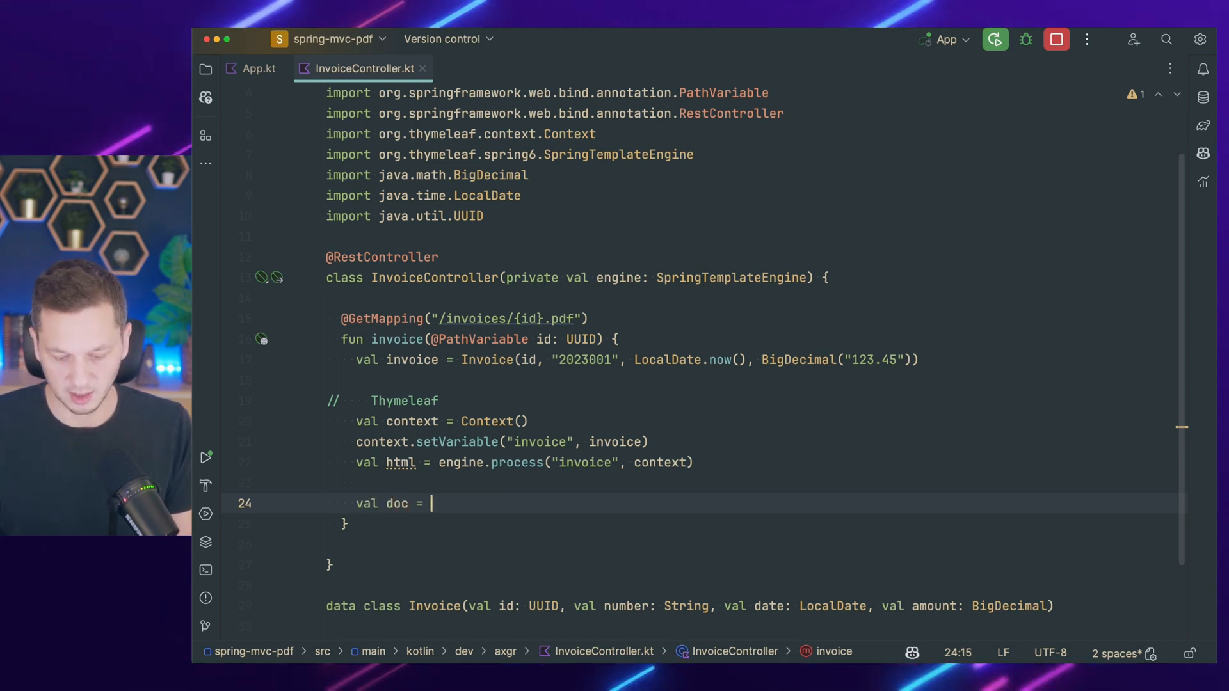
pyautogui.write('Jsoup.parse(html')
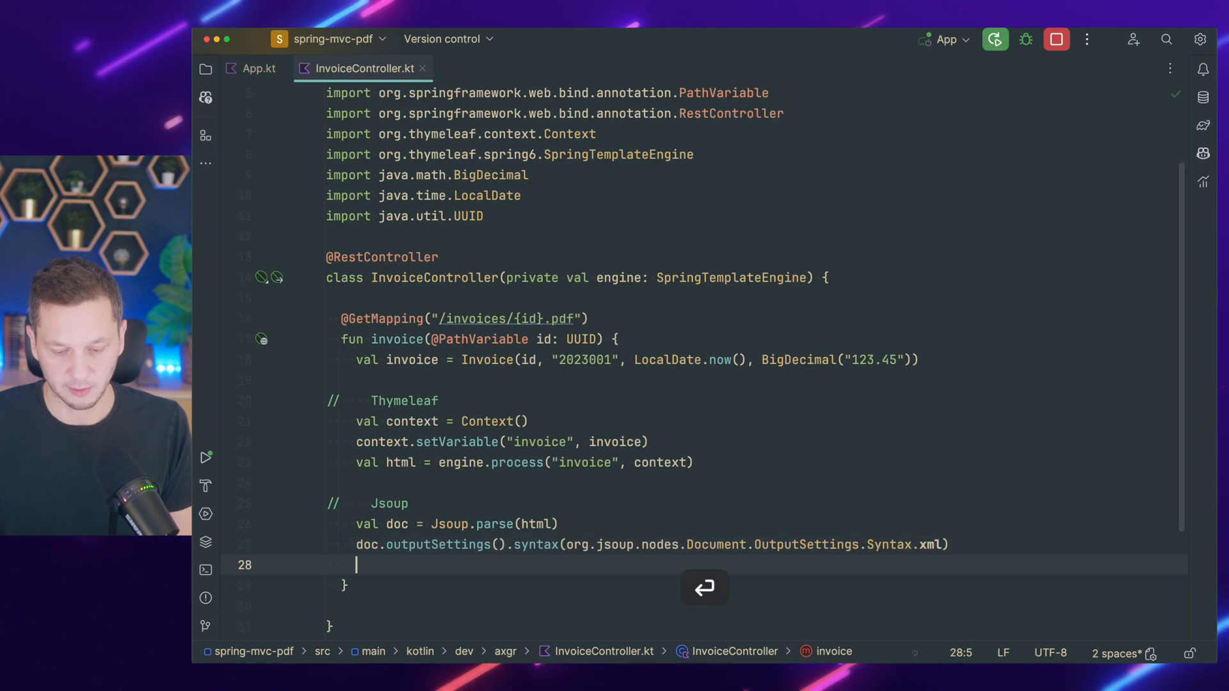
# Set XML output syntax and store the result as val xhtml = doc.html().
pyautogui.write('val xhtml =')
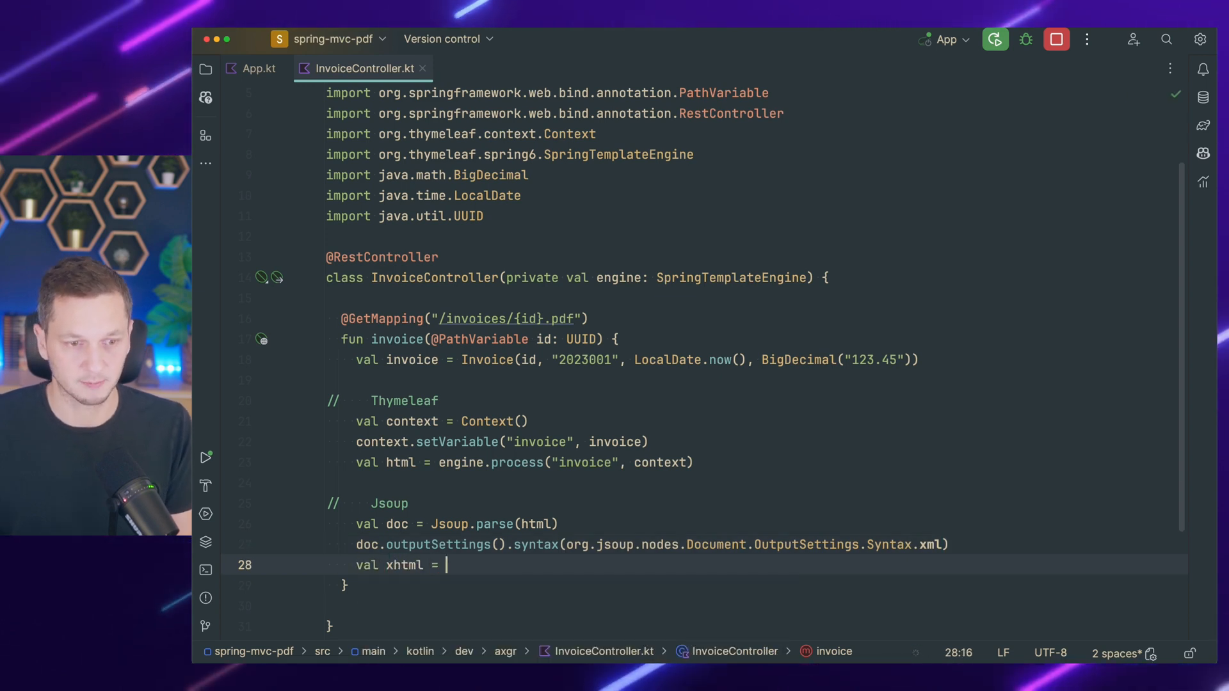
pyautogui.write('_doc.html()')
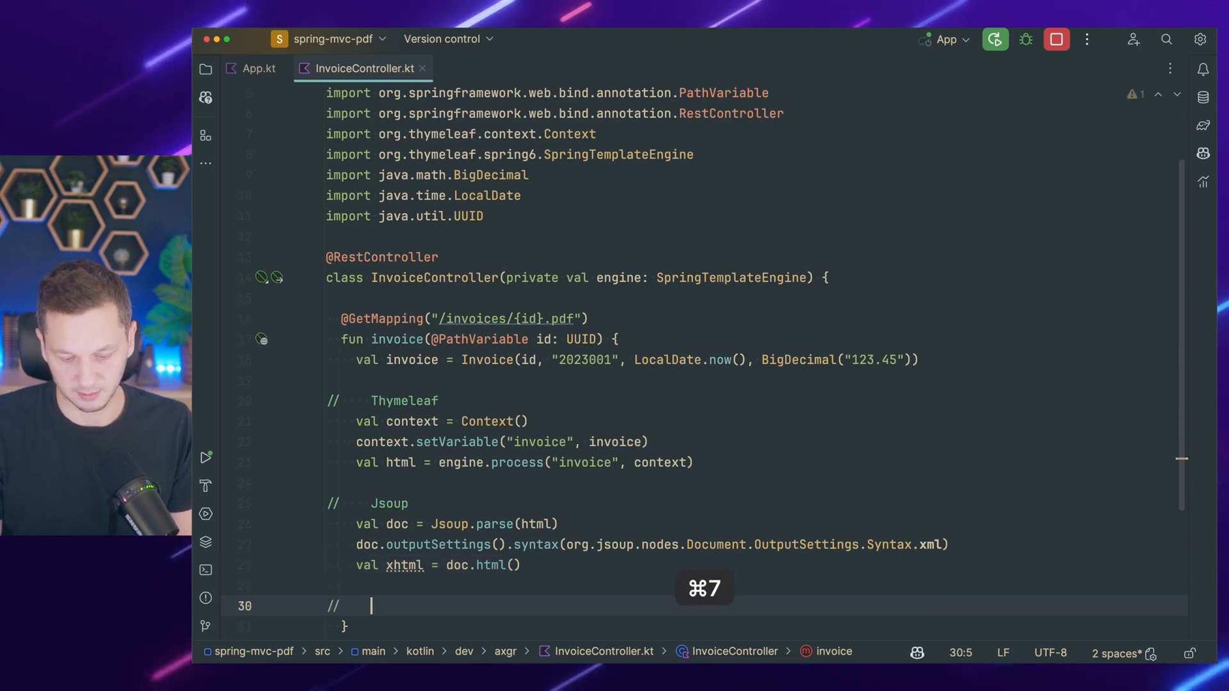
# Under a Flying Saucer comment, declare val renderer = ITextRenderer().
pyautogui.write('Flying Sauc')
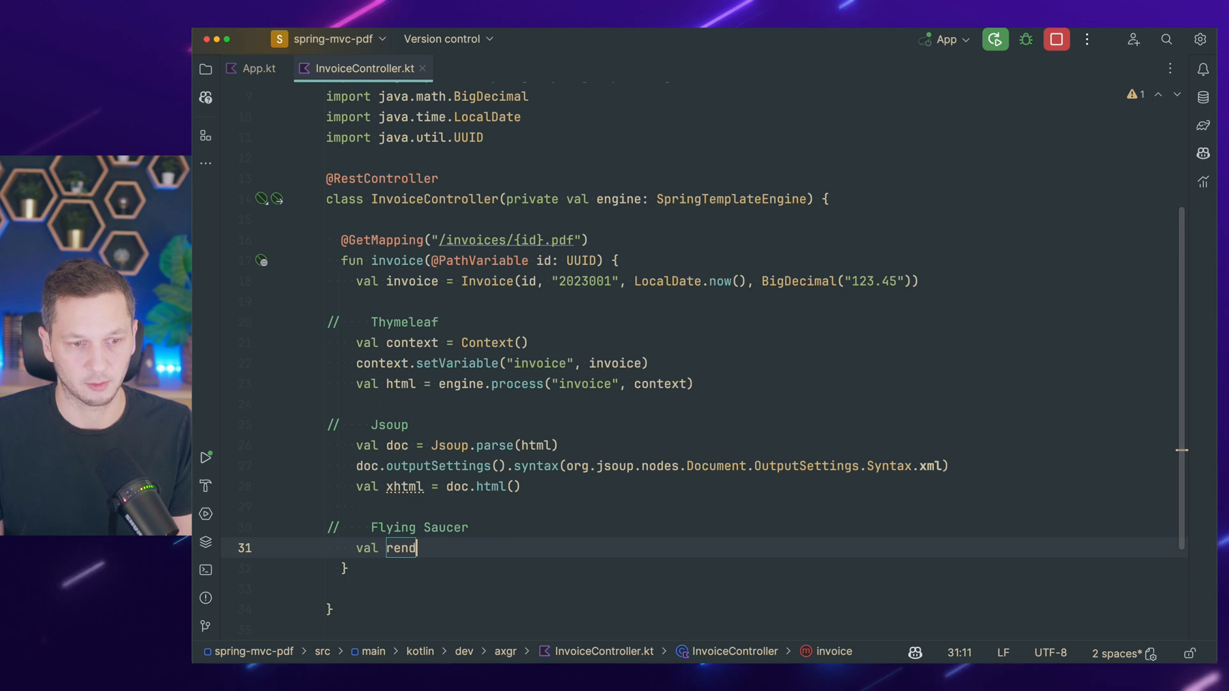
pyautogui.write('erer')
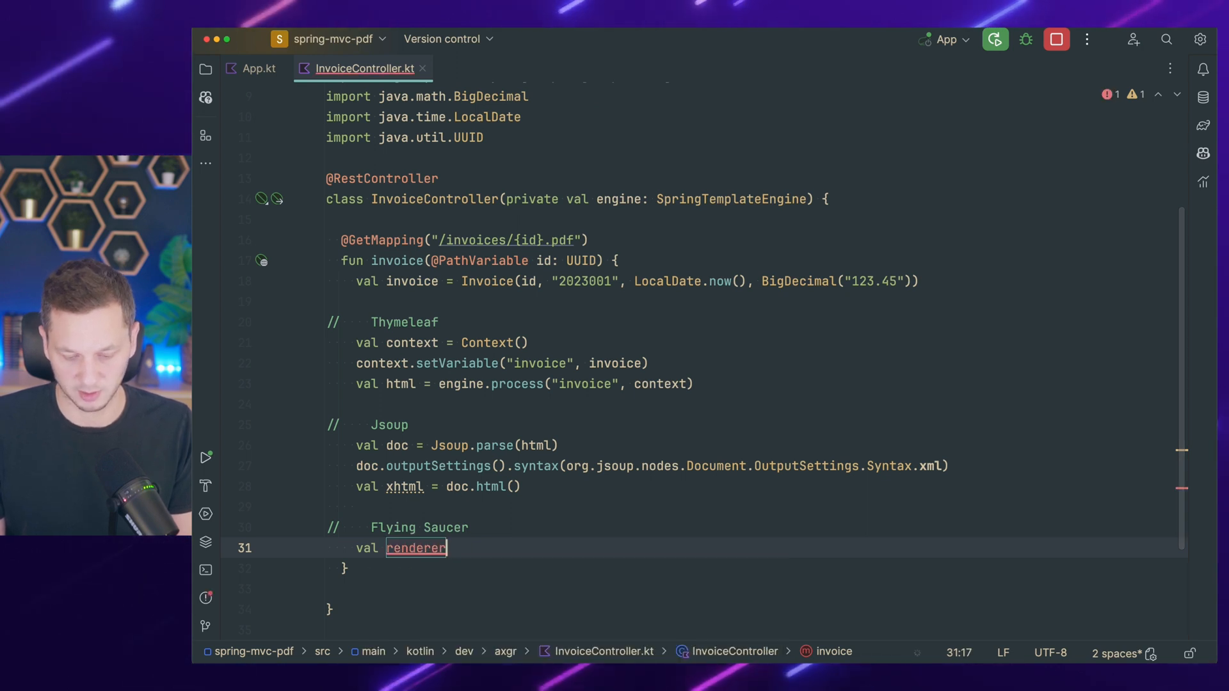
pyautogui.write('=ITextRenderer()')
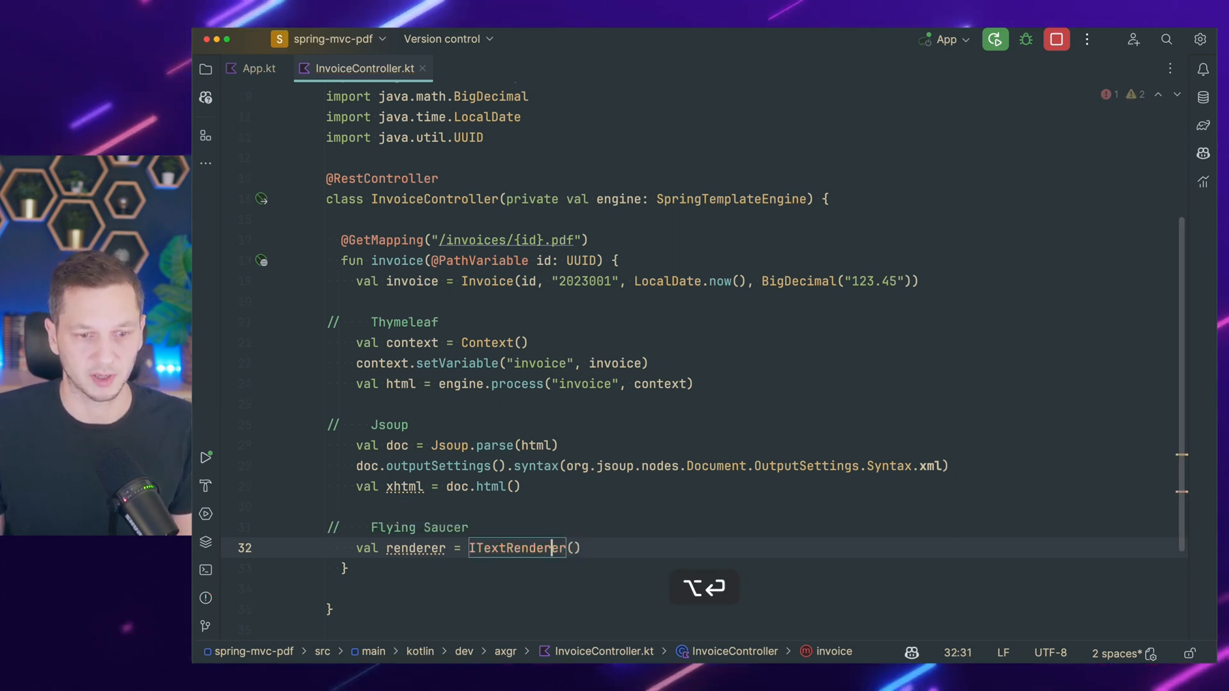
# Feed the renderer the markup with renderer.setDocumentFromString(xhtml).
pyautogui.write('renderer.setDocumentFrom')
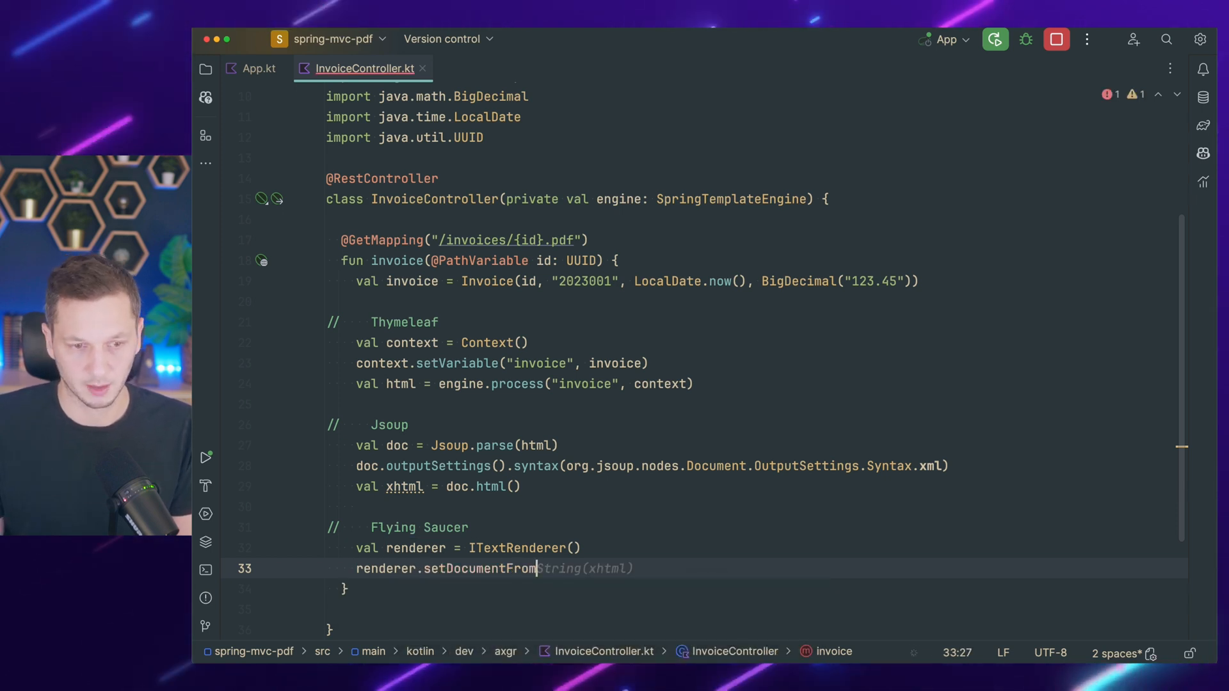
pyautogui.write('String(xhtml)')
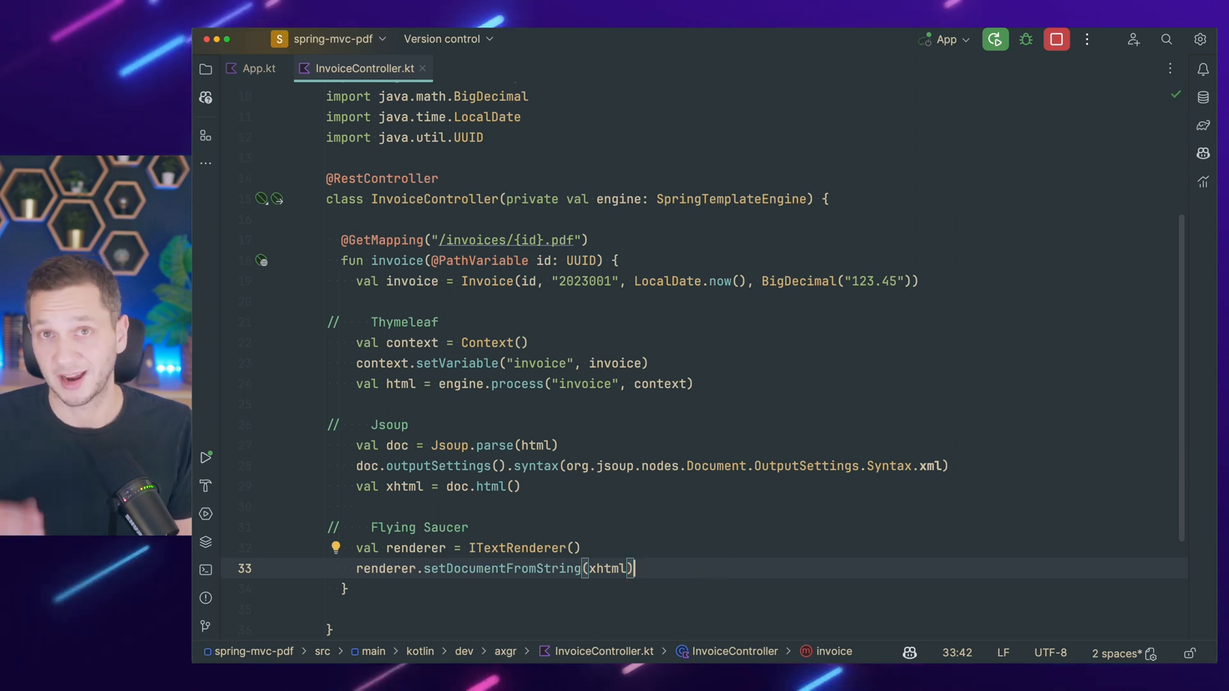
pyautogui.press('Enter')
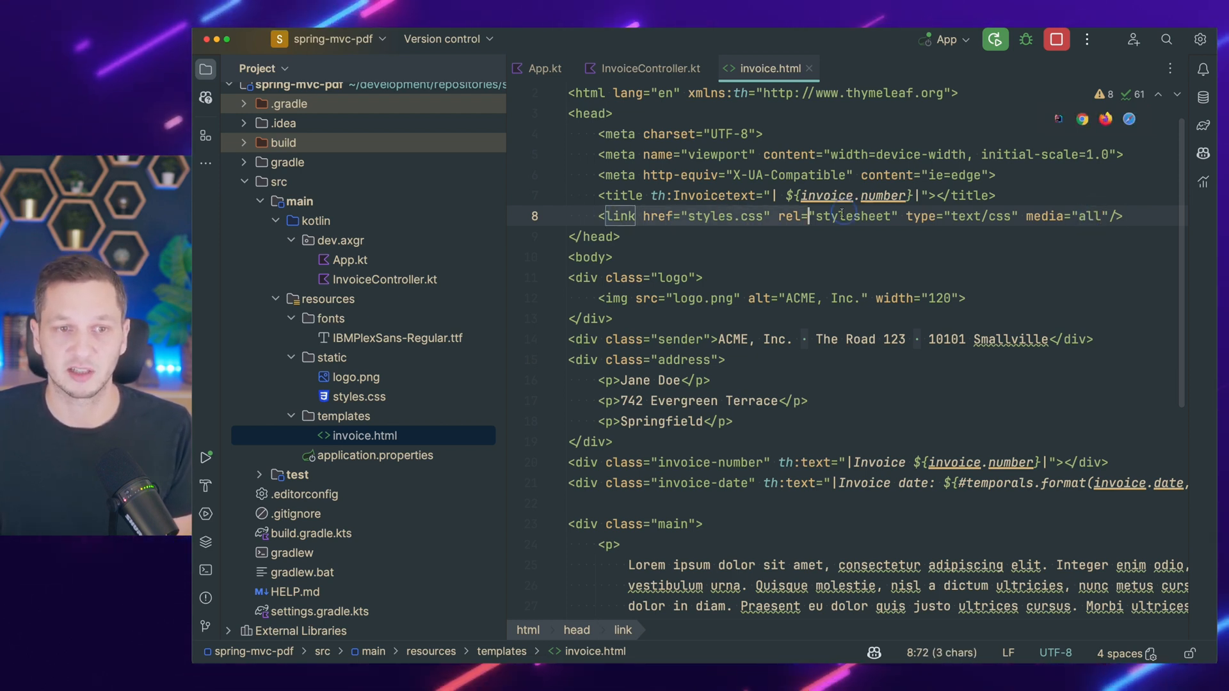
# Review styles.css and the IBMPlexSans-Regular.ttf font file, then return to InvoiceController.kt.
pyautogui.click(595, 237)
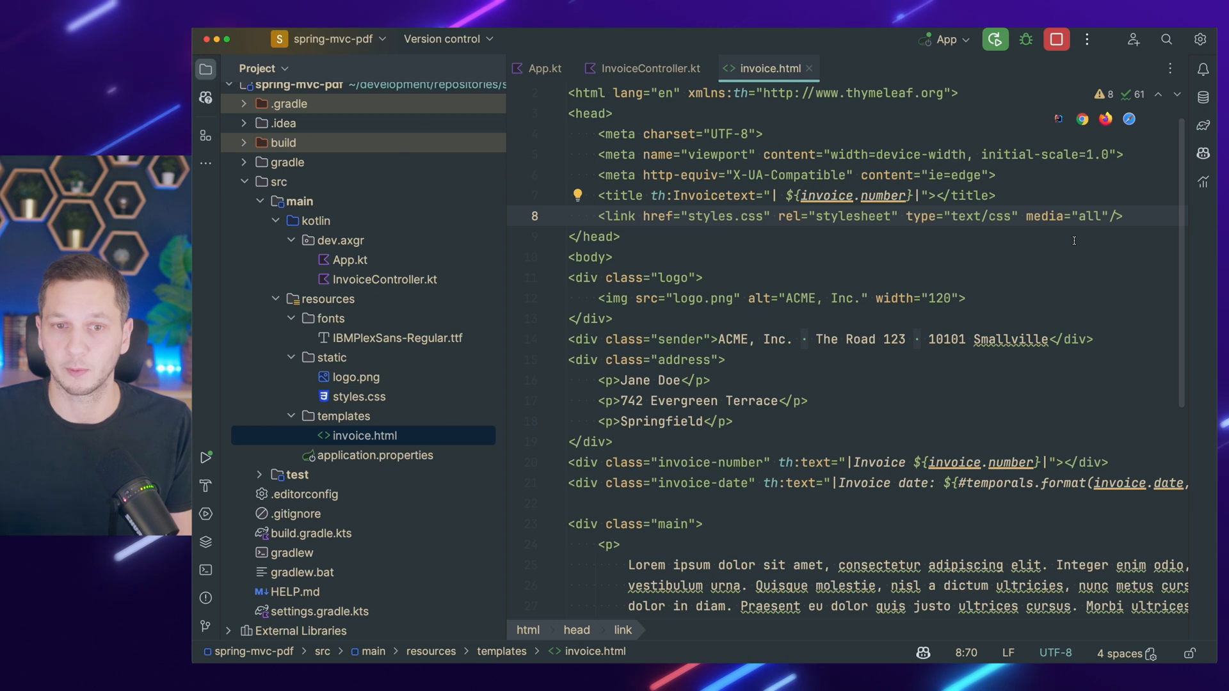
pyautogui.click(648, 68)
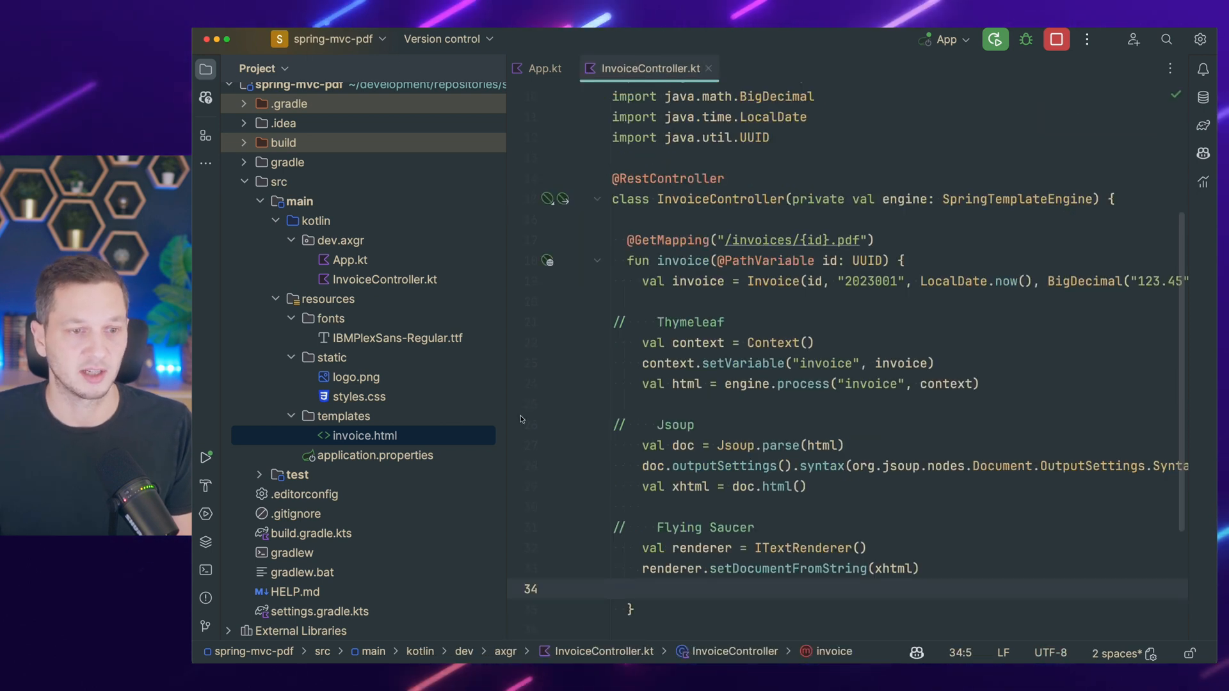
pyautogui.click(357, 397)
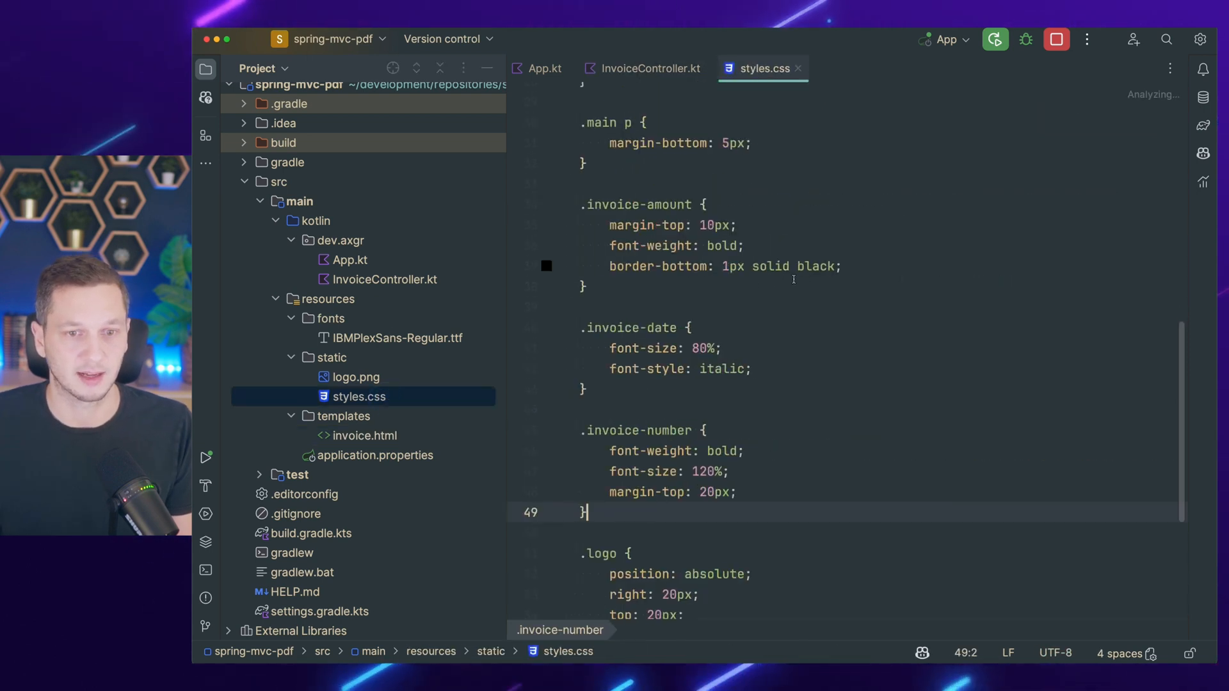
pyautogui.scroll(3)
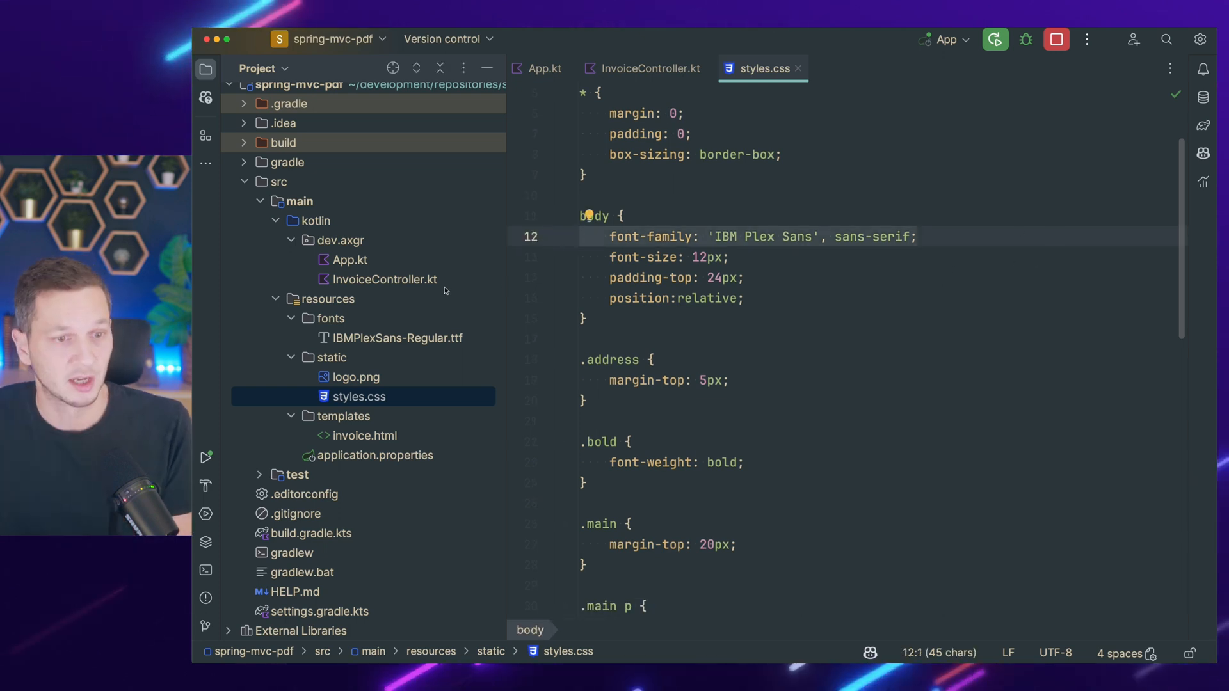
pyautogui.click(394, 338)
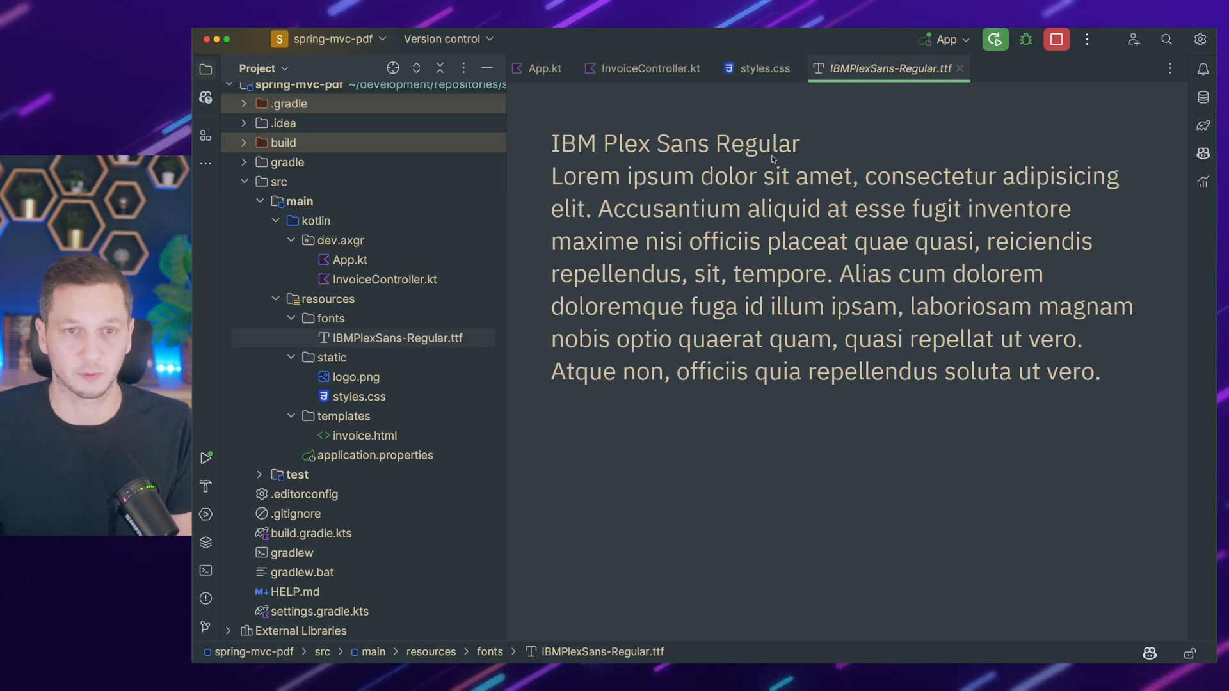
pyautogui.click(651, 67)
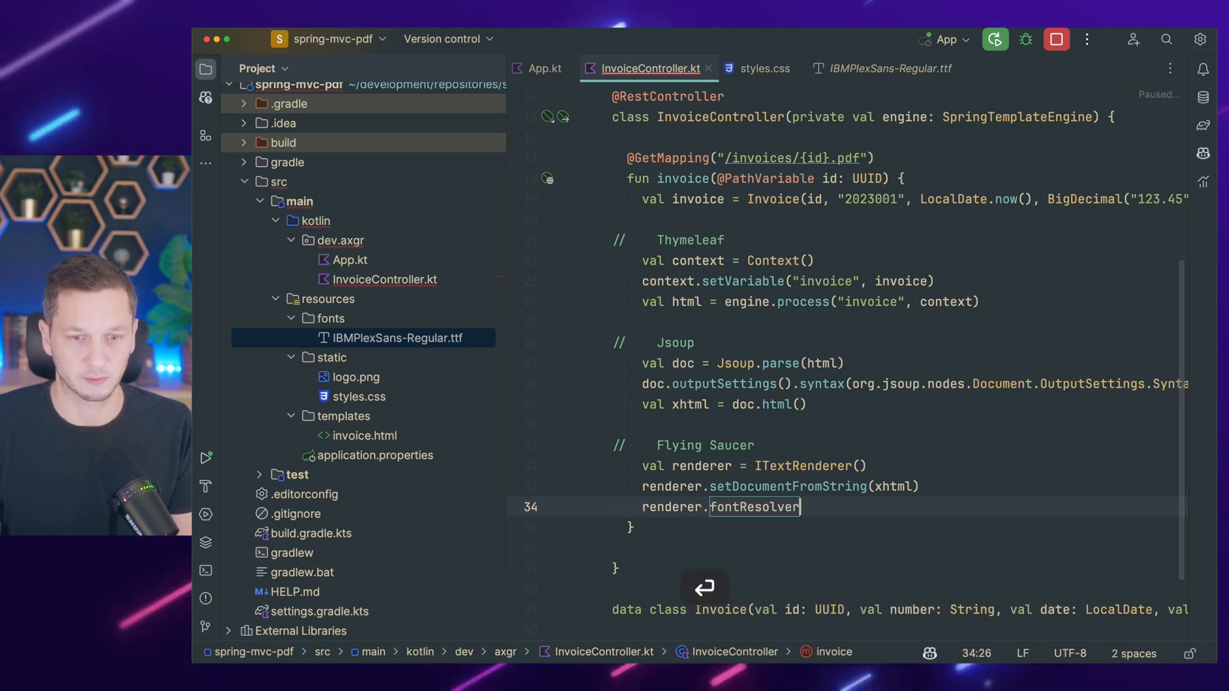
# Register the font via fontResolver.addFont("fonts/...ttf", true), add renderer.layout(), and widen the editor.
pyautogui.write('.addFont("fonts/FreeSans.ttf", true)')
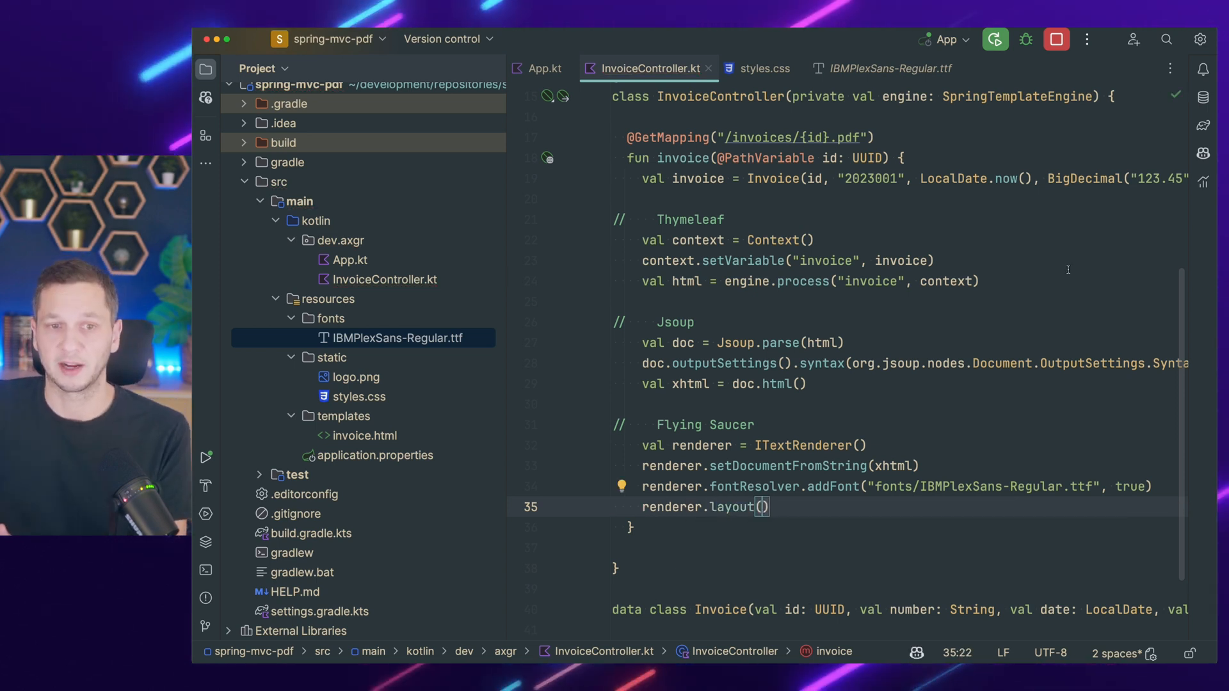
pyautogui.click(804, 239)
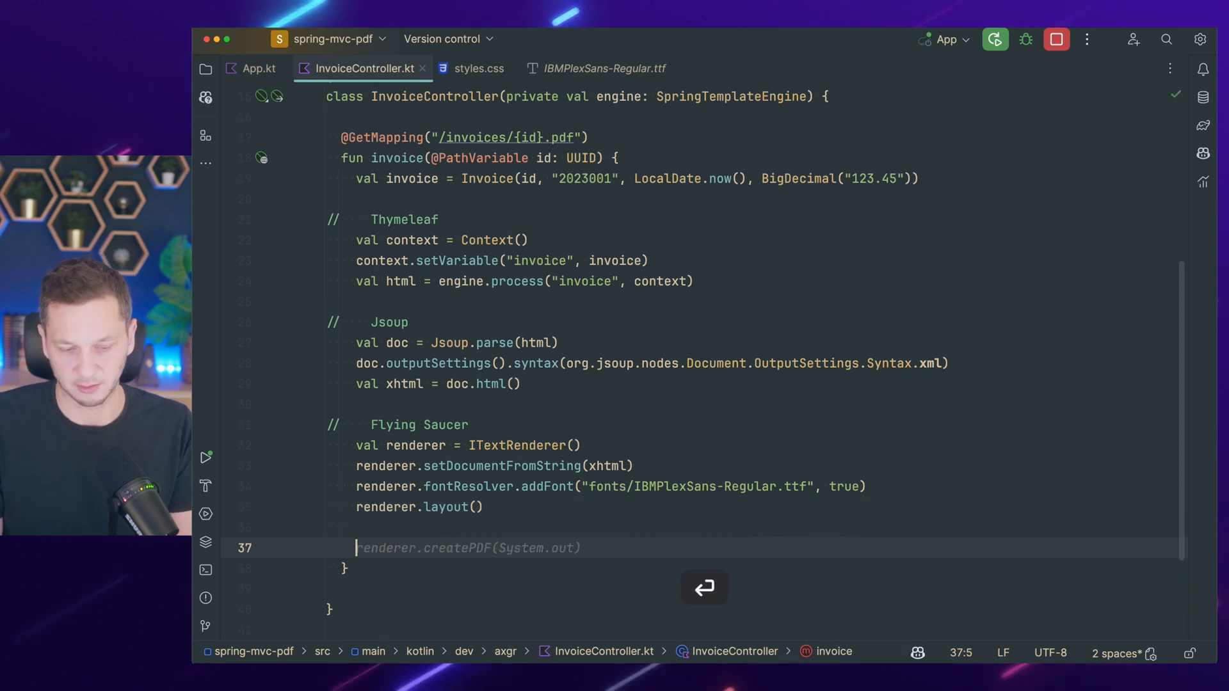
# Create val stream = ByteArrayOutputStream(4096), call renderer.createPDF(stream), and save.
pyautogui.write('val strea')
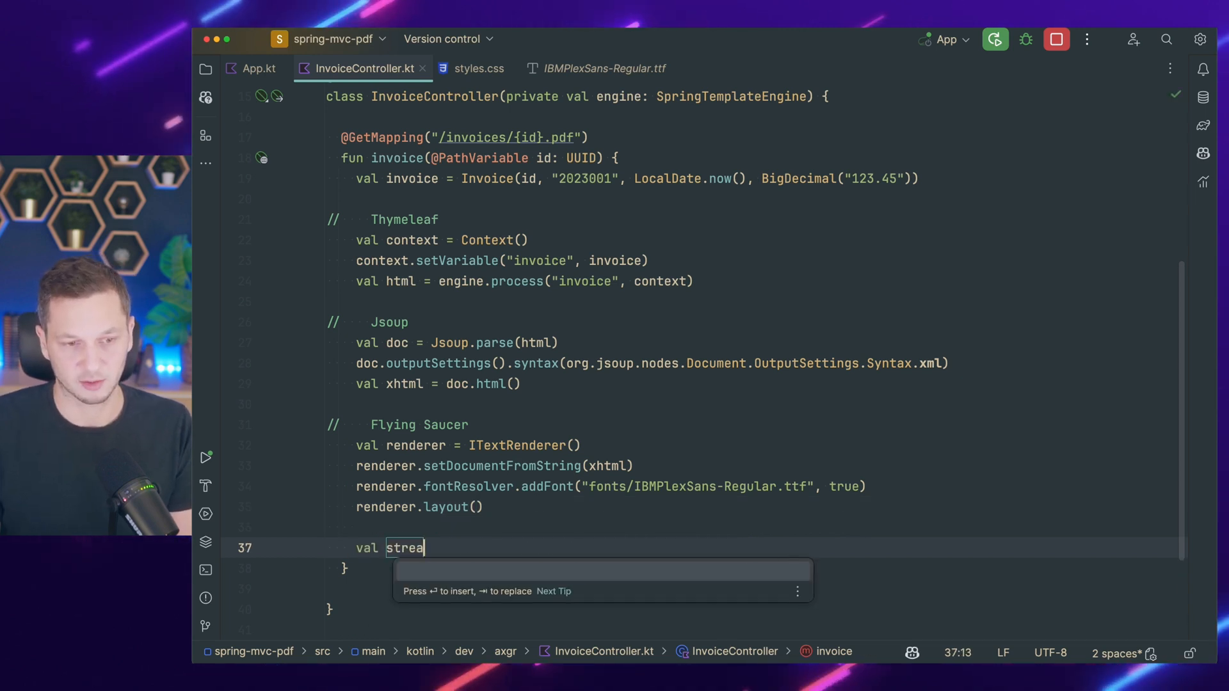
pyautogui.write('m = Byter')
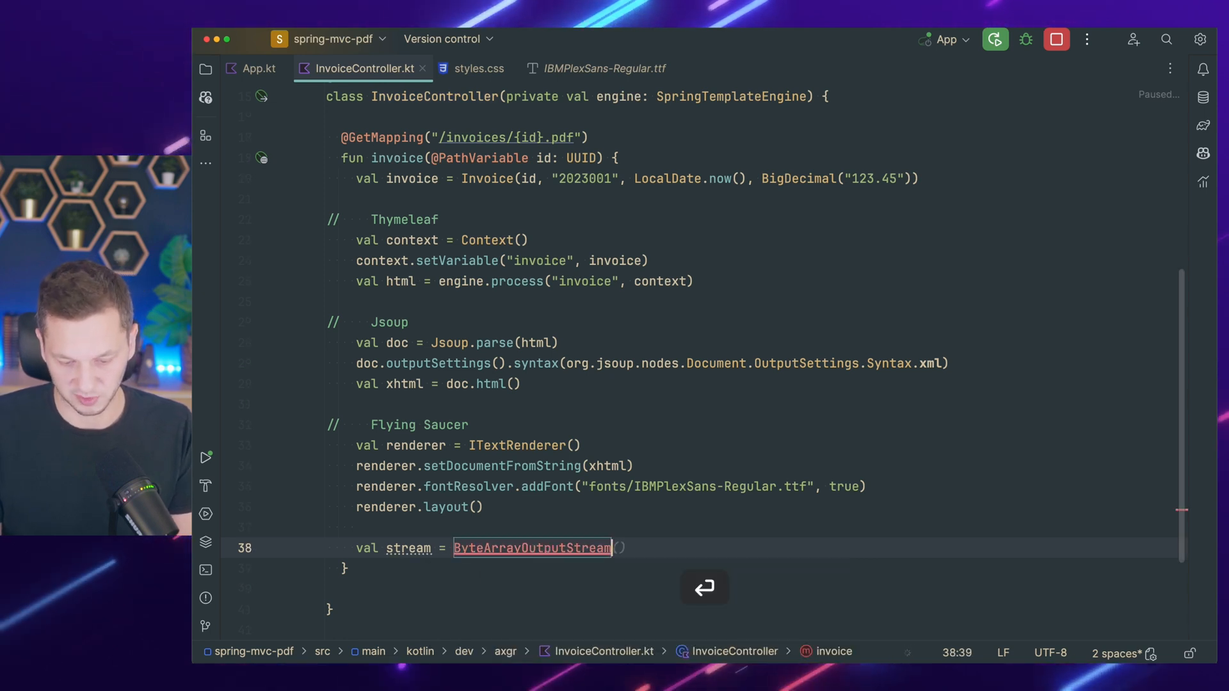
pyautogui.write('(40')
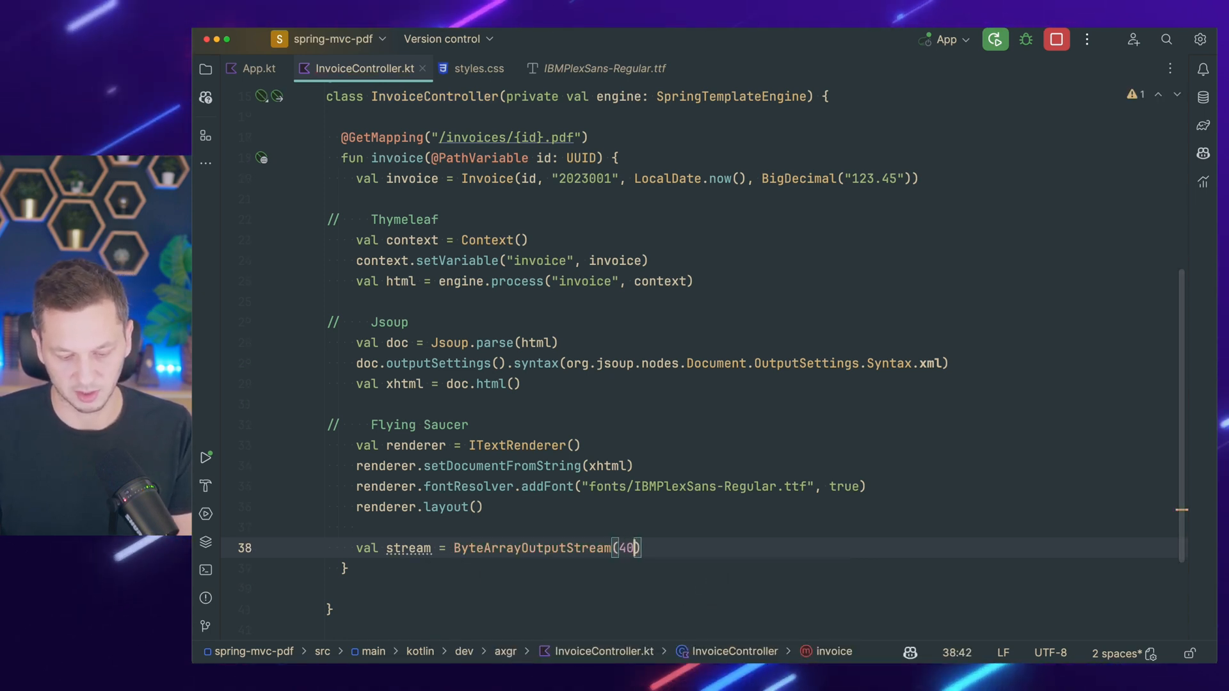
pyautogui.press('Return')
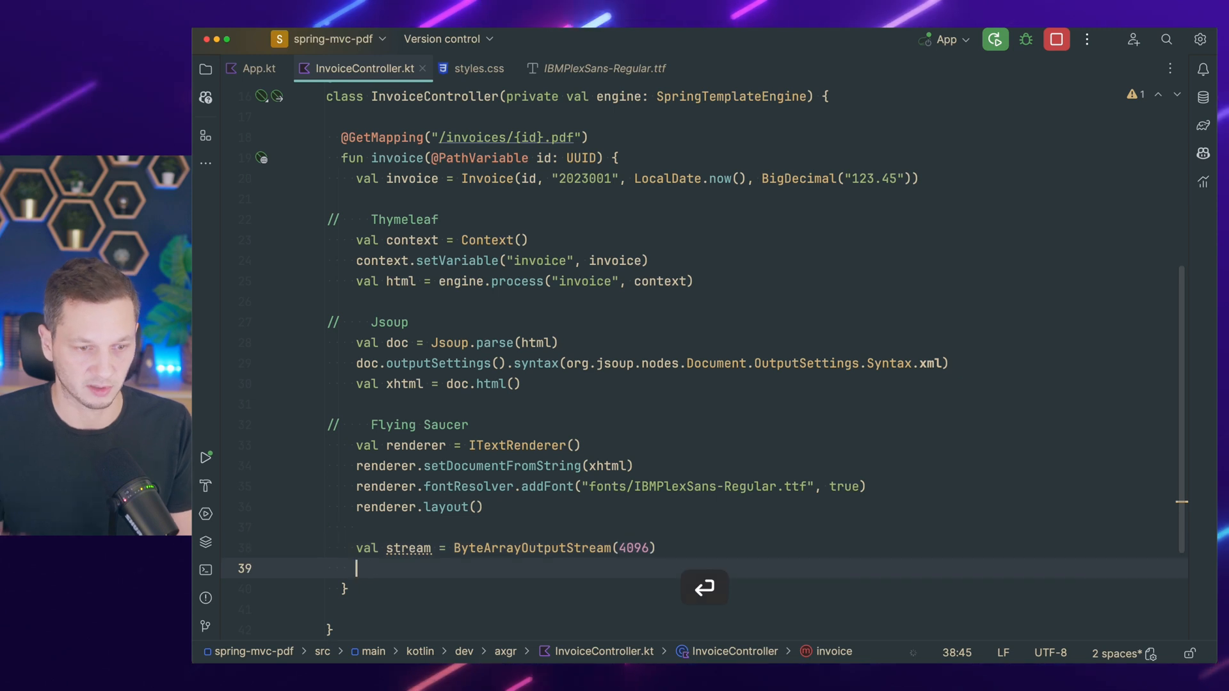
pyautogui.write('renderer.createPDF(stream)')
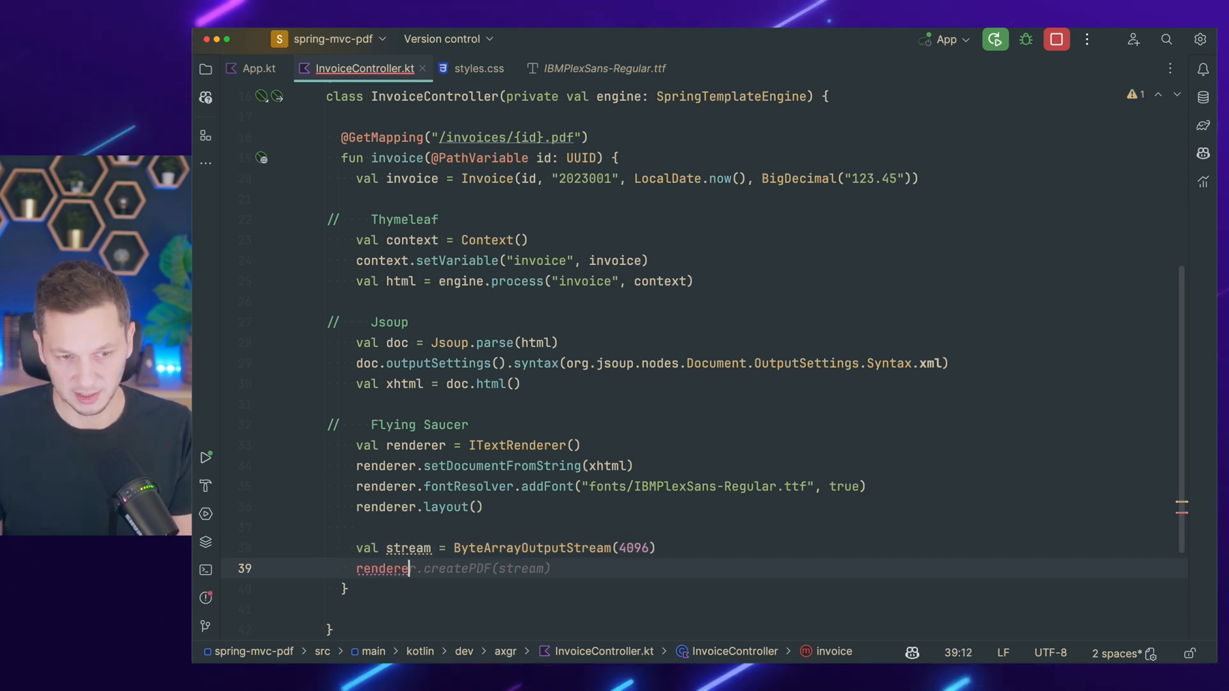
pyautogui.write('.createPDF(strea')
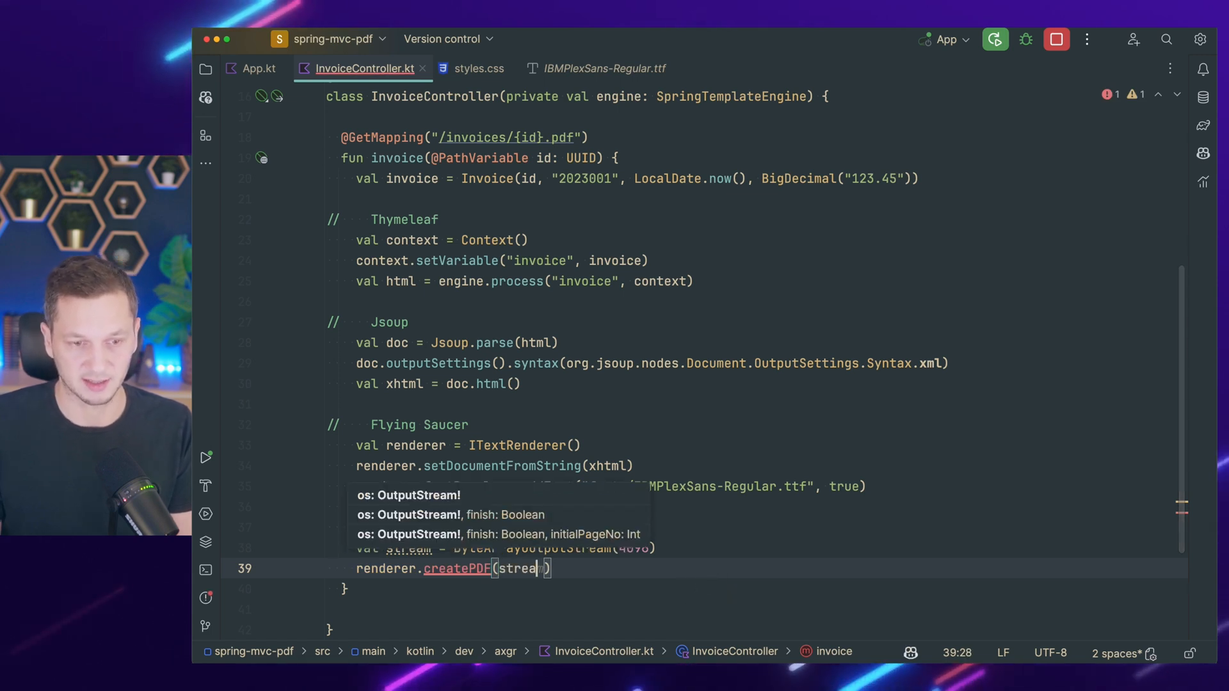
pyautogui.press('cmd+s')
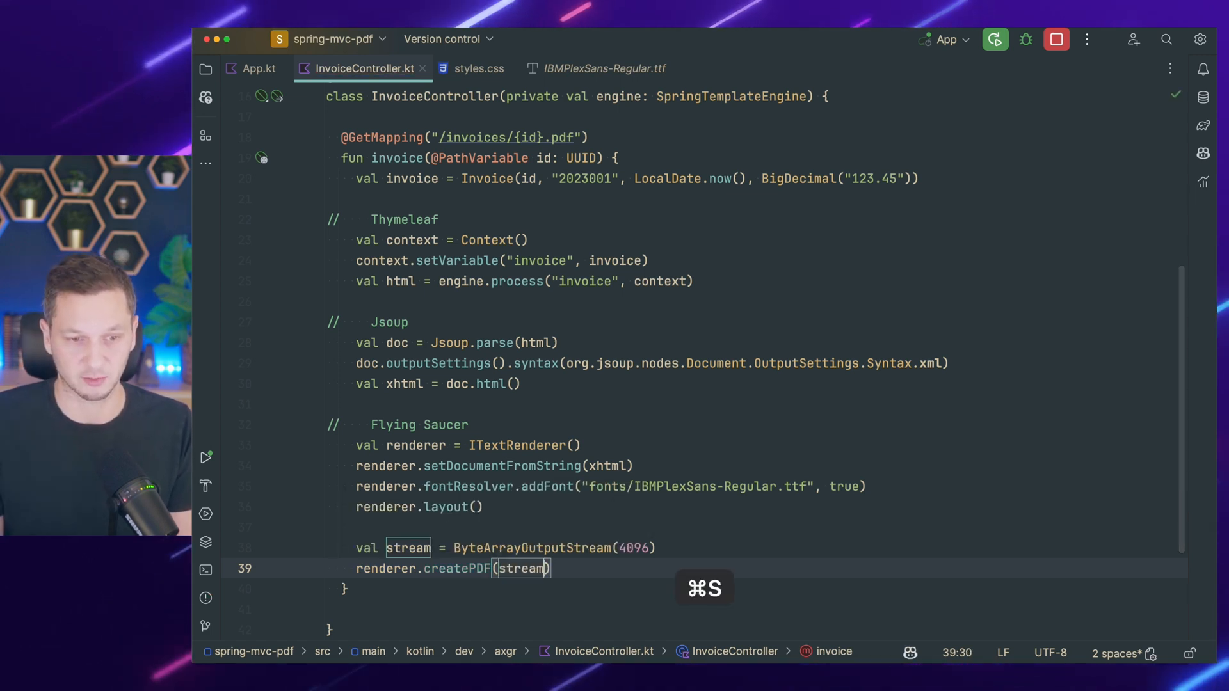
# Return ResponseEntity.ok() with APPLICATION_PDF content type and body from val pdf = stream.toByteArray(), and save.
pyautogui.write('return ResponseEntity')
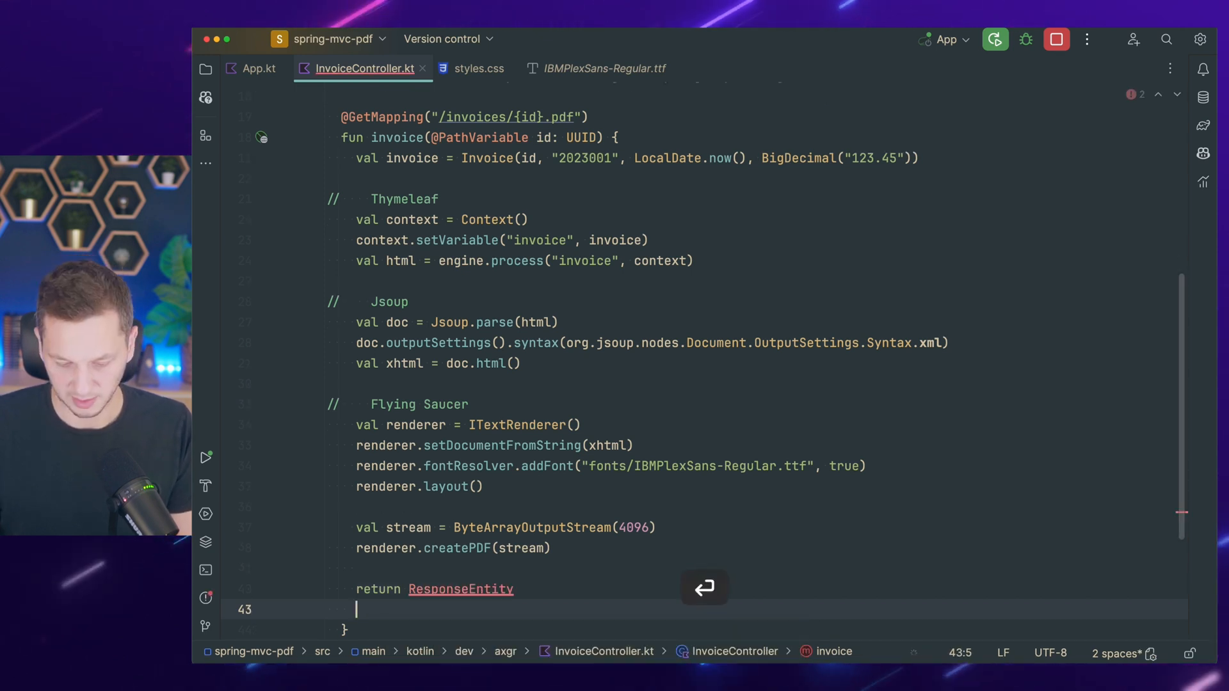
pyautogui.write('.ok()')
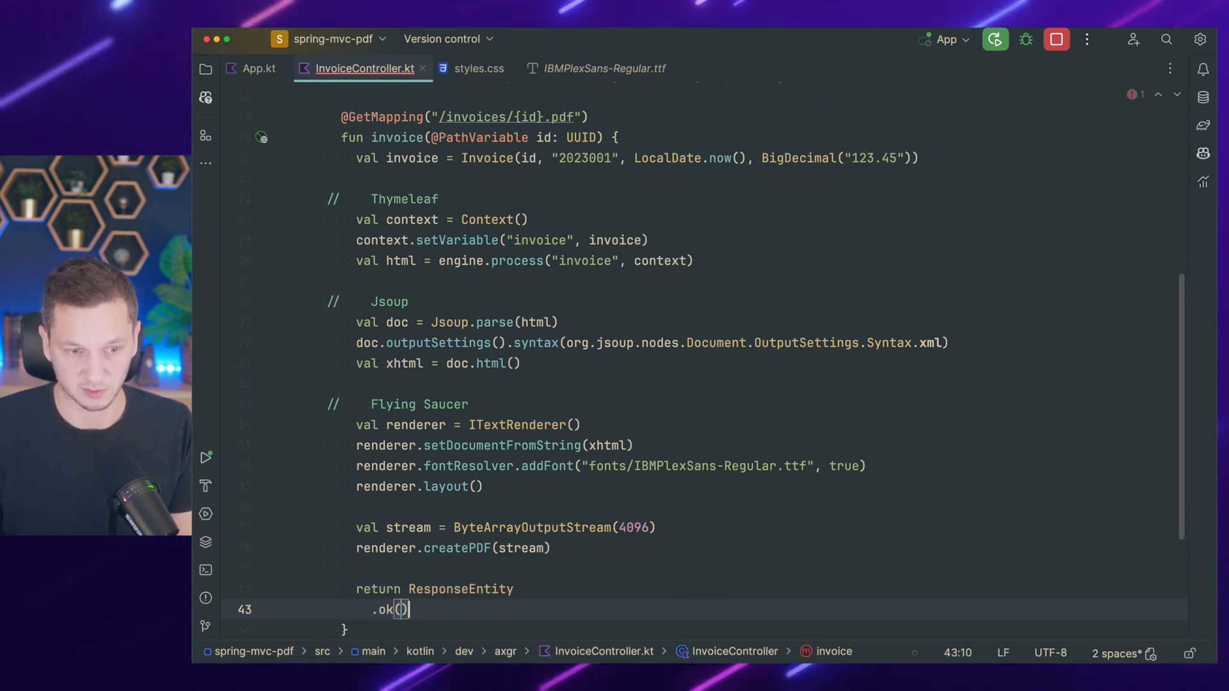
pyautogui.write('.contentType(')
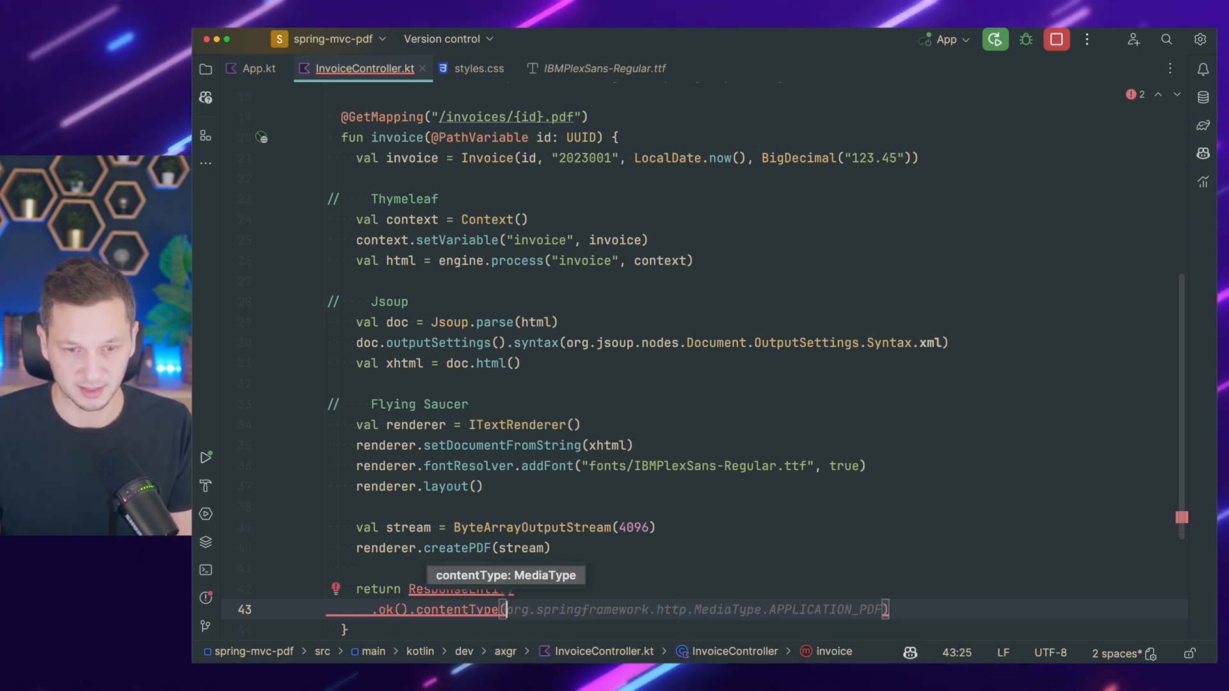
pyautogui.write('.body(')
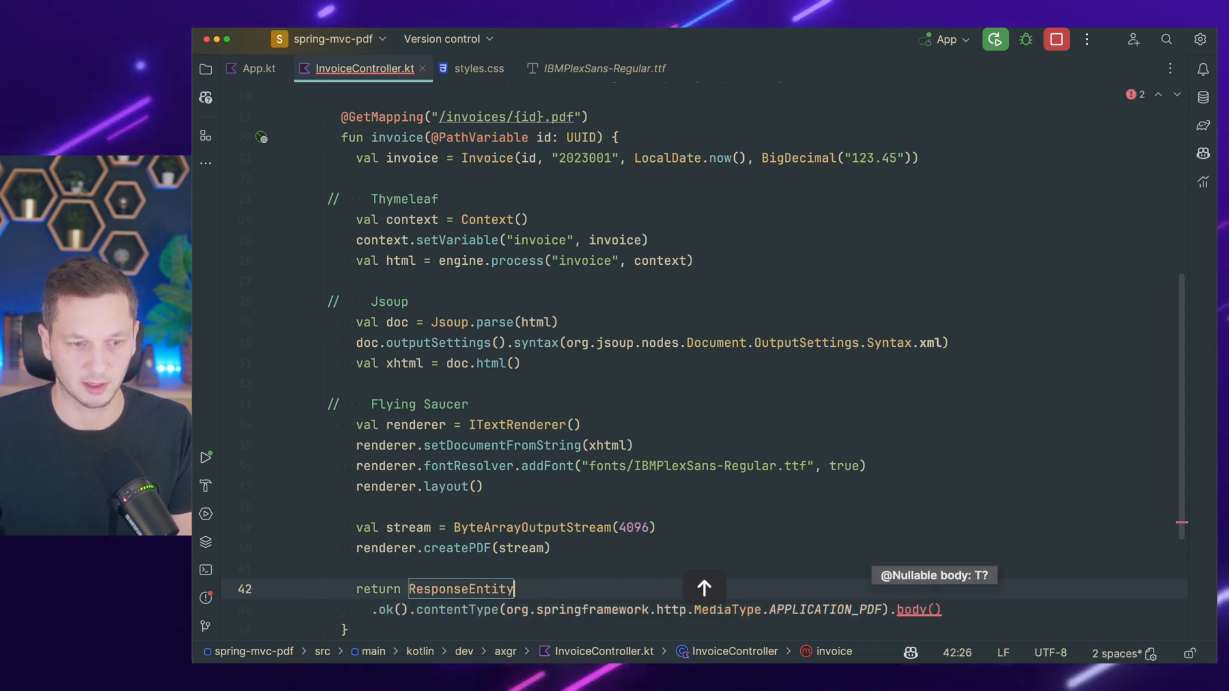
pyautogui.write('val pdf =')
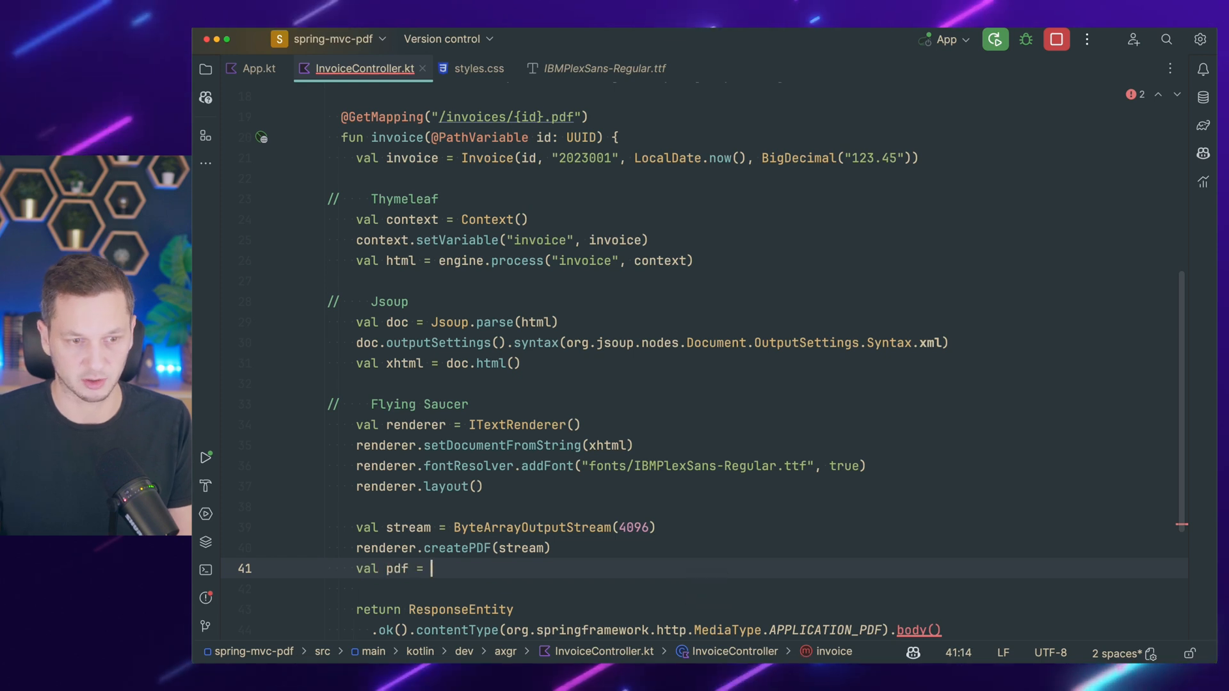
pyautogui.write('stream.toByteArray(')
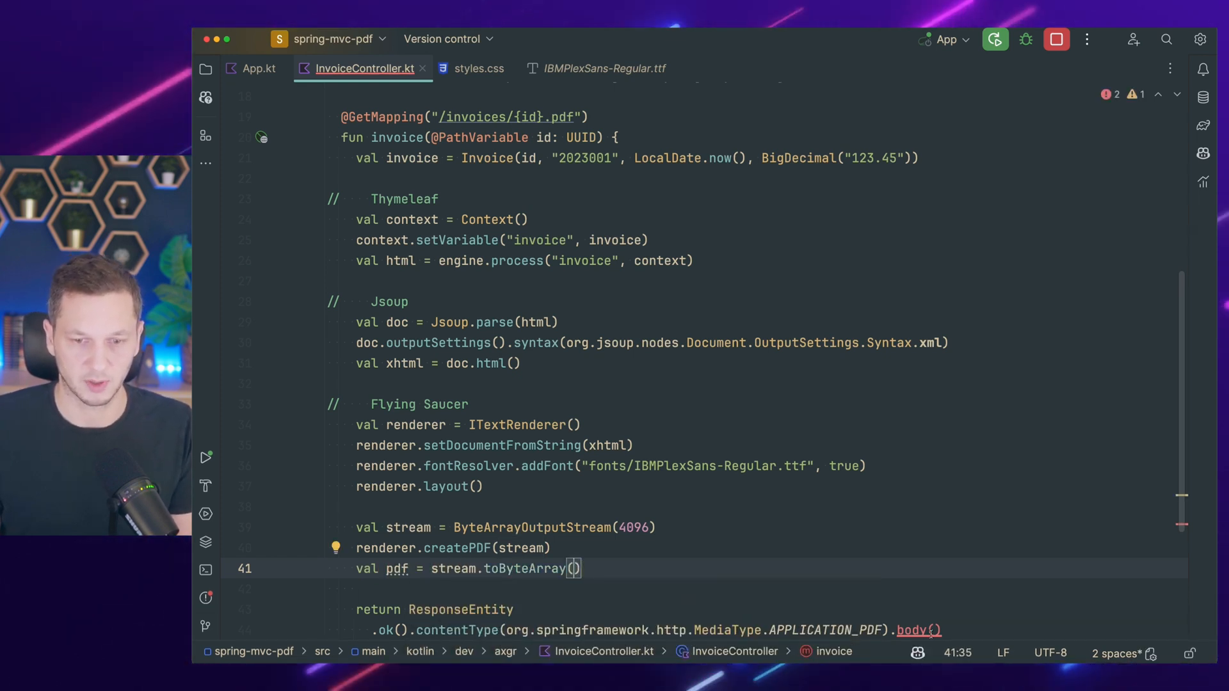
pyautogui.press('cmd+s')
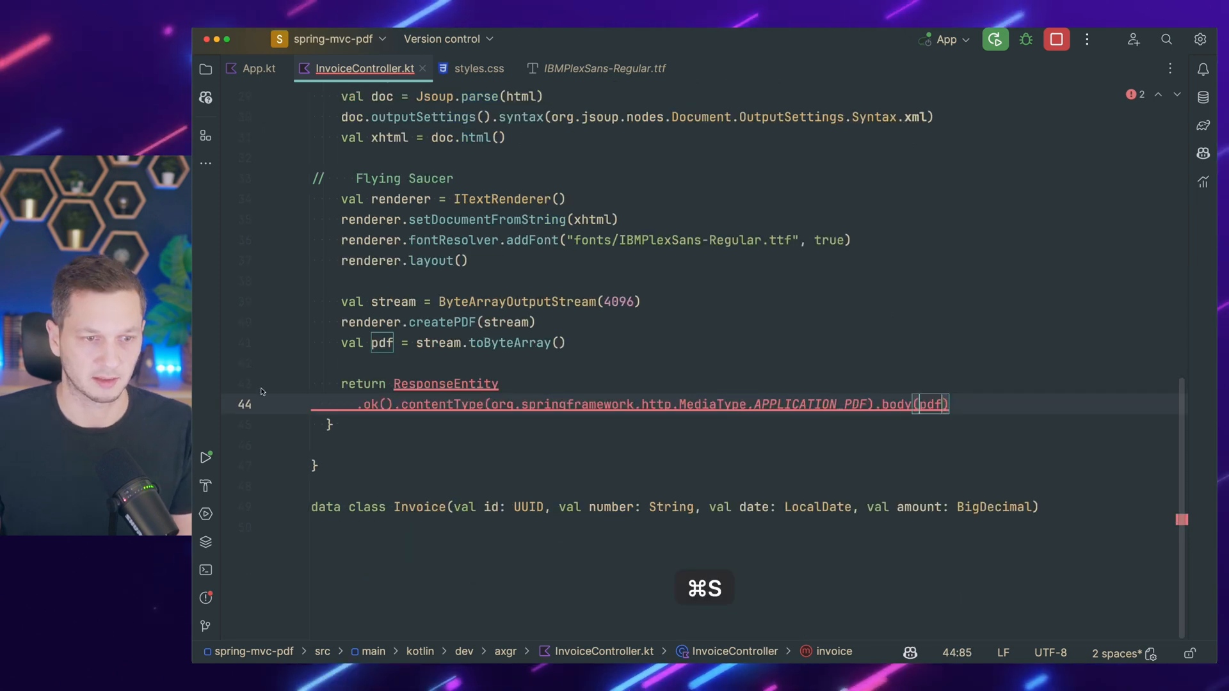
pyautogui.press('Return')
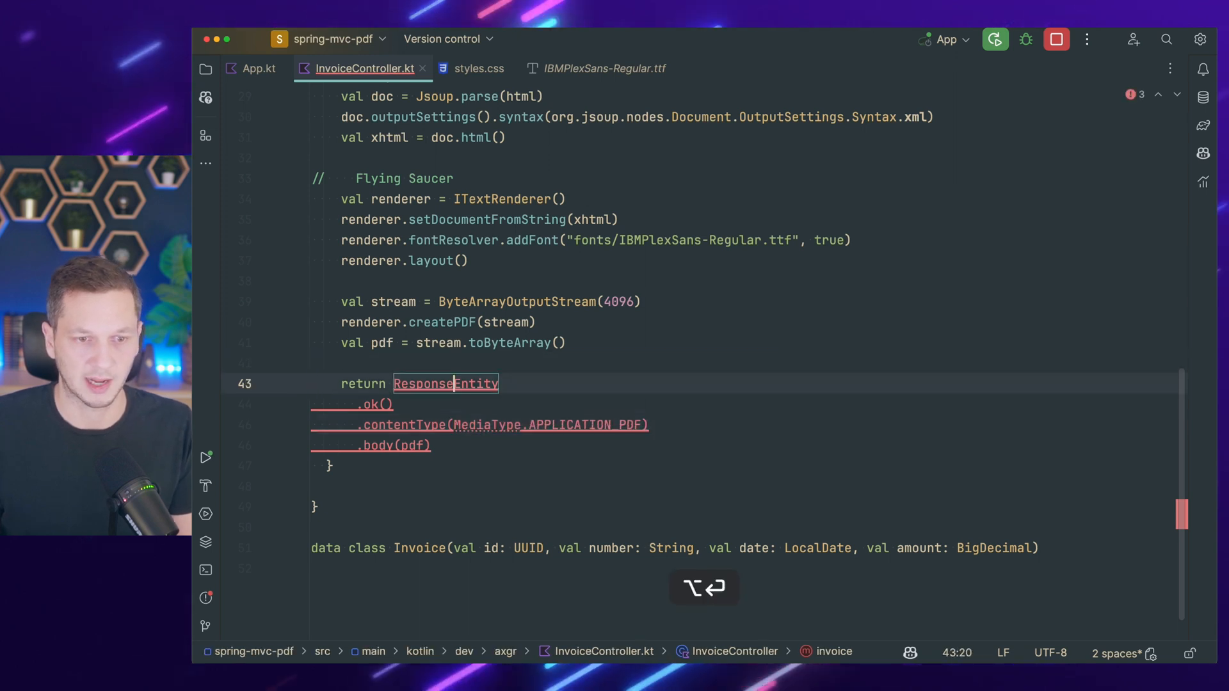
pyautogui.press('cmd+s')
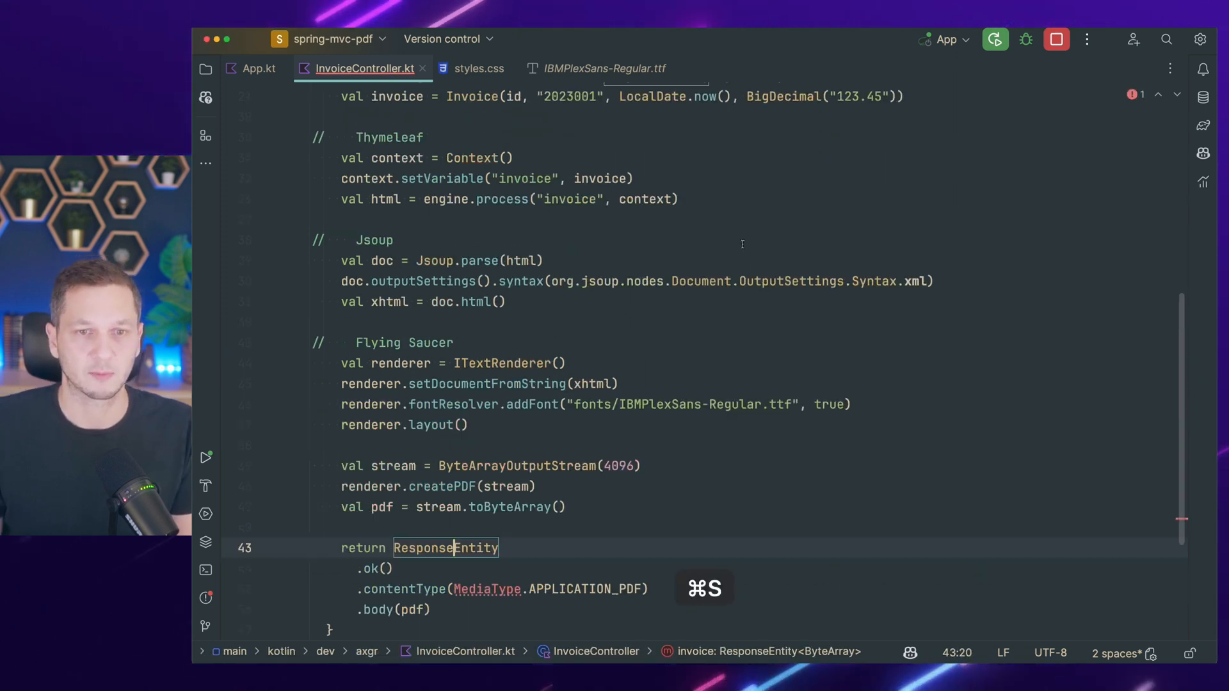
# Import org.springframework.http.MediaType for the content type and save the controller.
pyautogui.scroll(3)
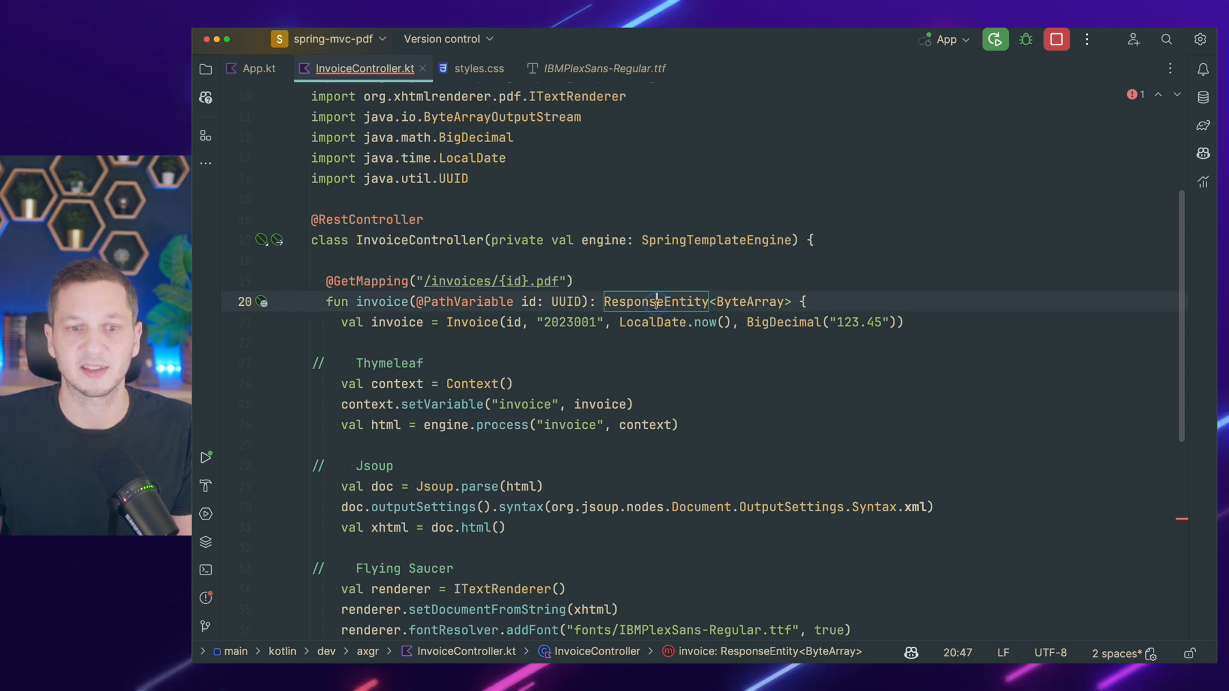
pyautogui.scroll(-3)
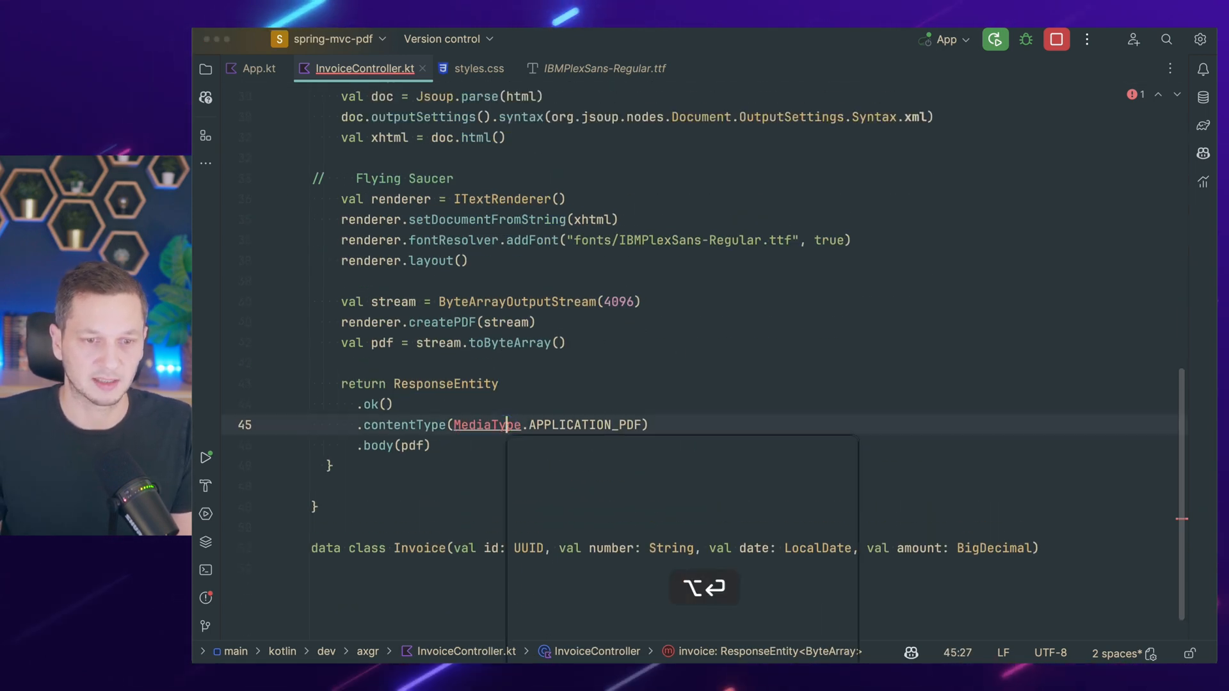
pyautogui.click(487, 425)
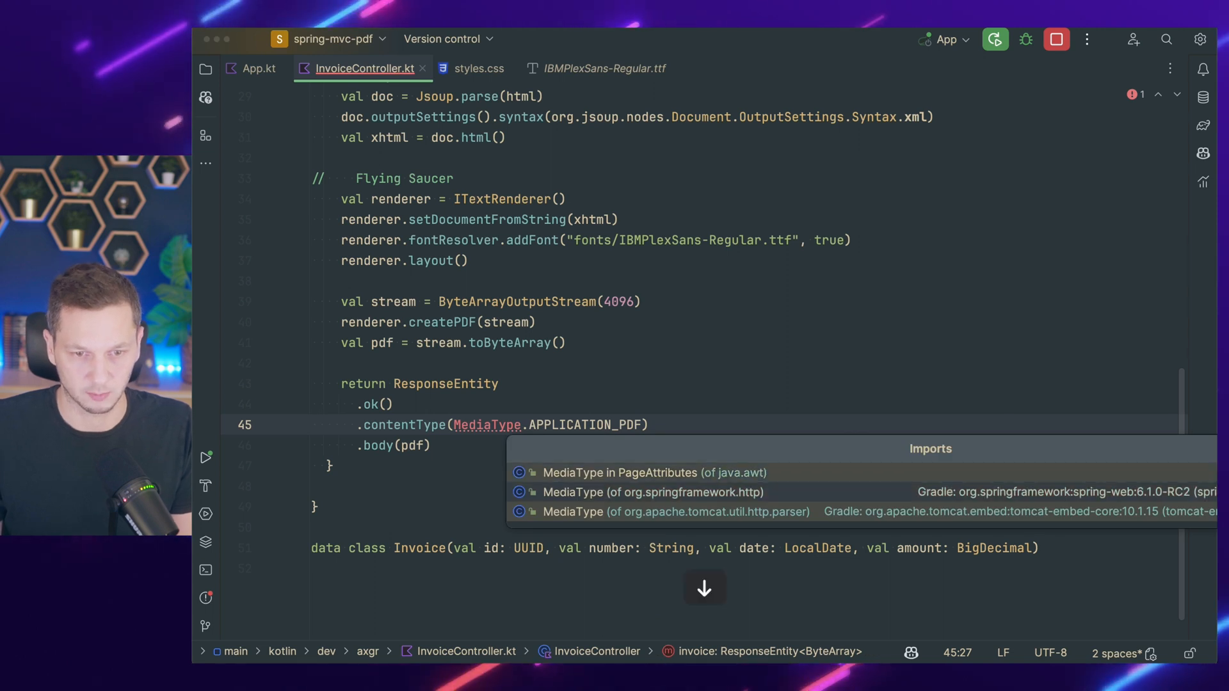
pyautogui.press('cmd+s')
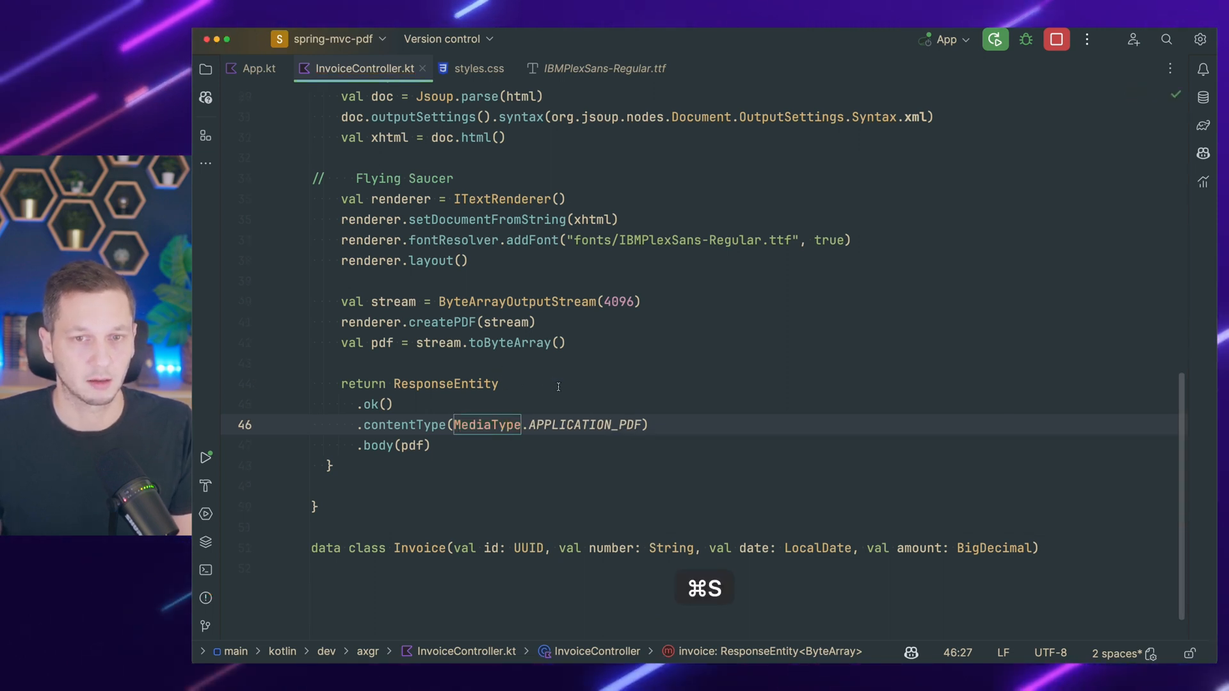
pyautogui.scroll(3)
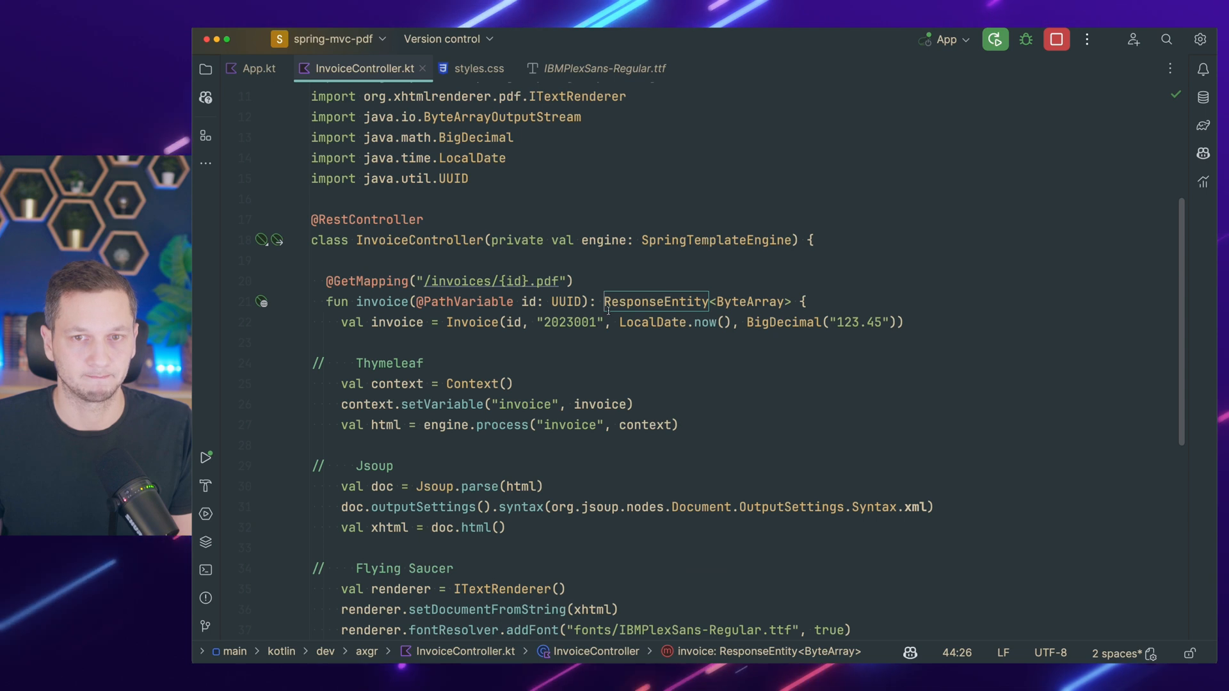
# Enter localhost:8080/invoices/<id>.pdf in Chrome's address bar to request the invoice PDF.
pyautogui.click(204, 457)
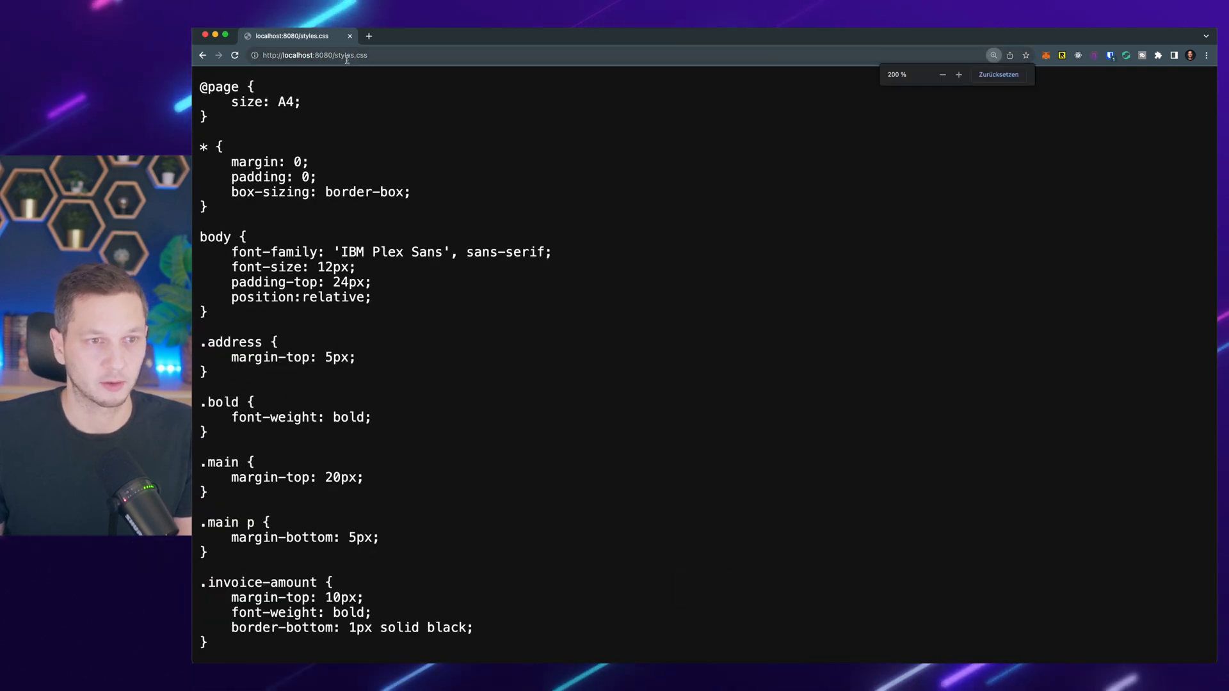
pyautogui.write('invoices/b3f435ab-f8ba-4e96-be1a-ac19ff571e5c')
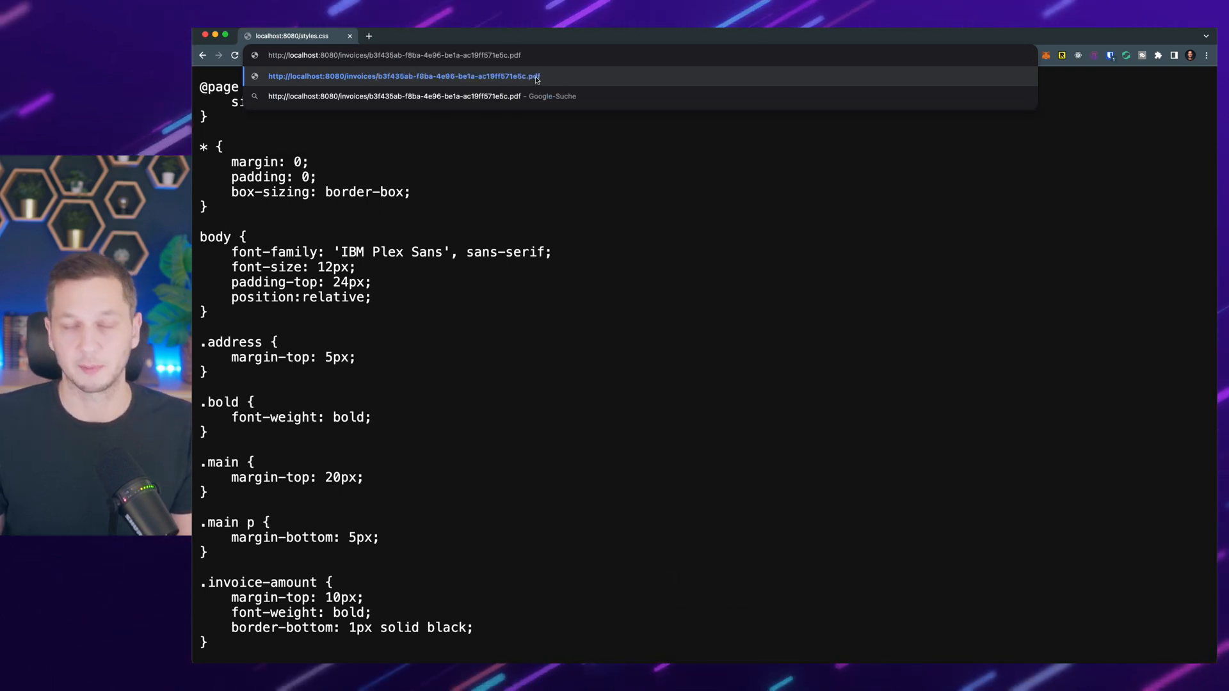
pyautogui.moveTo(761, 278)
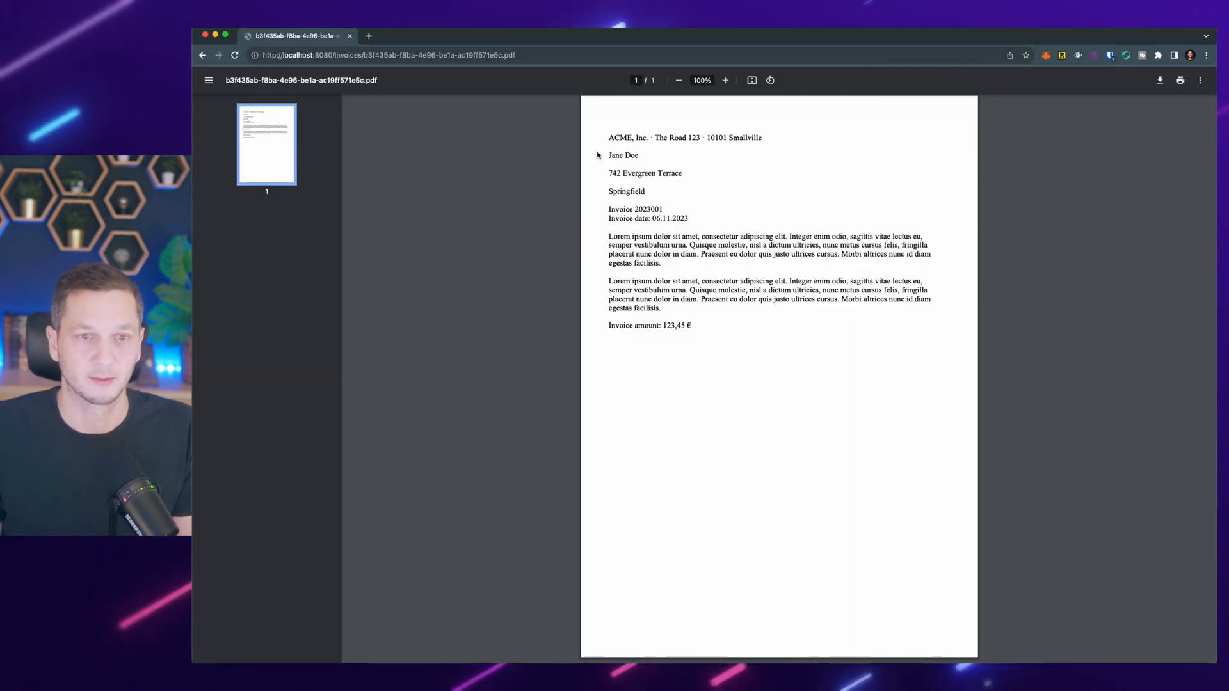
# Zoom in twice on the unstyled invoice PDF showing ACME, invoice 2023001 and 123,45 €.
pyautogui.click(725, 79)
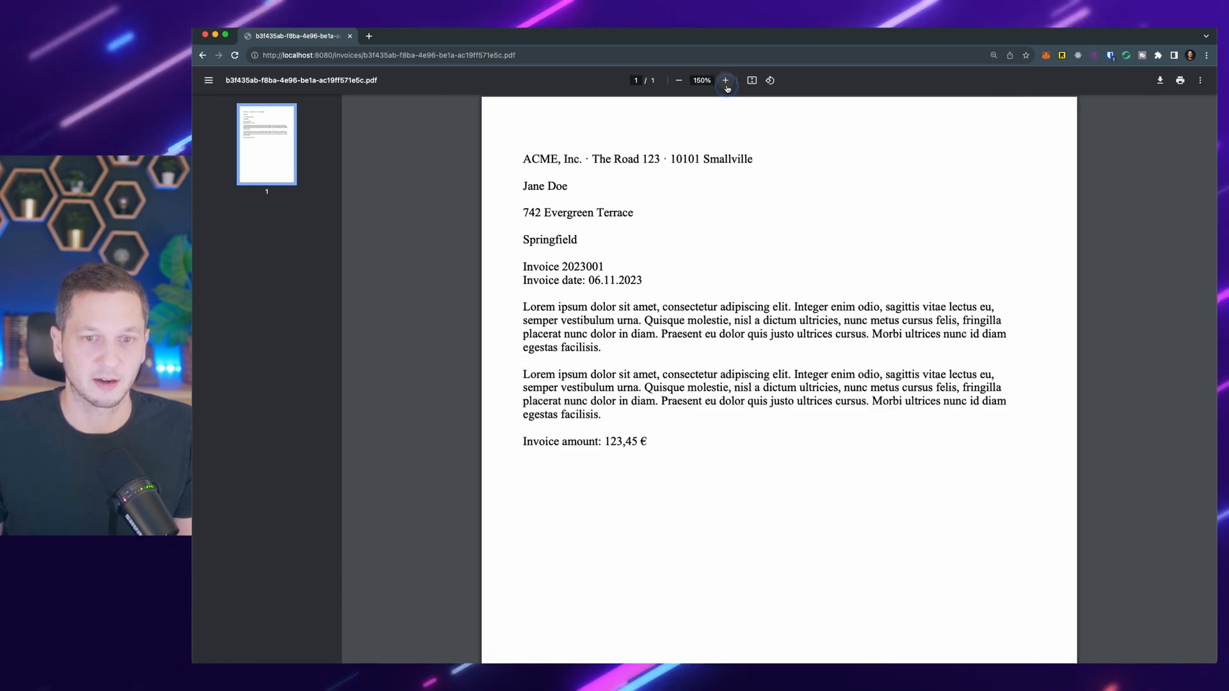
pyautogui.click(725, 79)
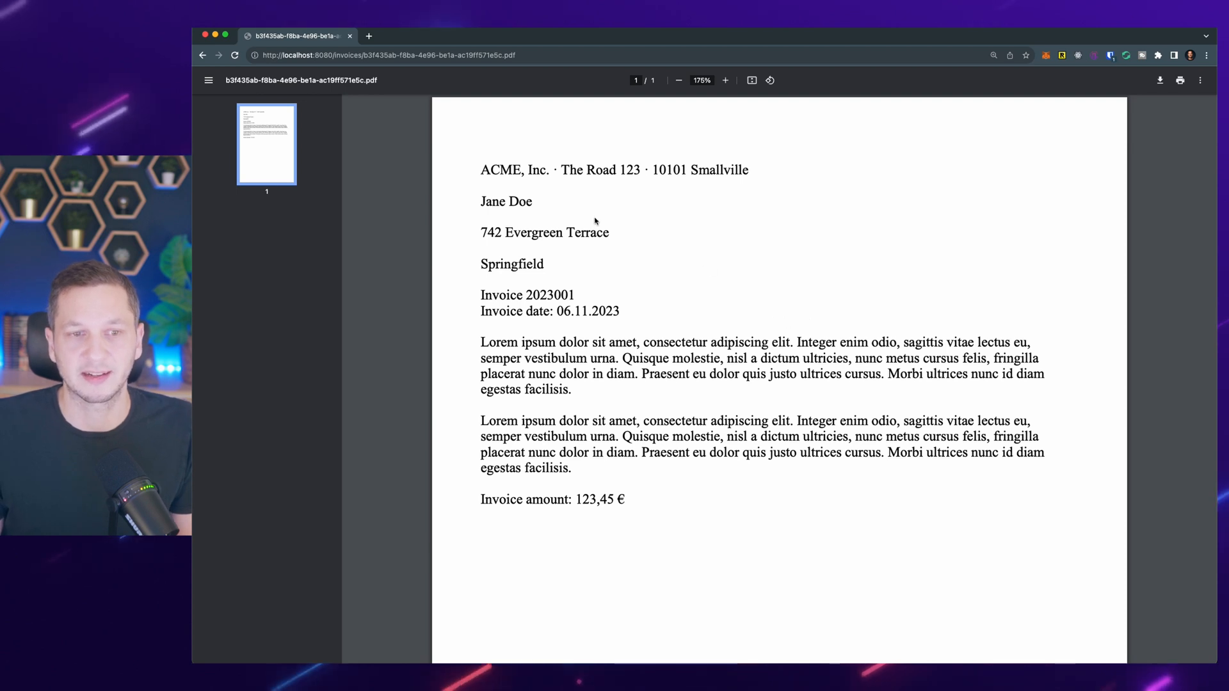
pyautogui.moveTo(789, 291)
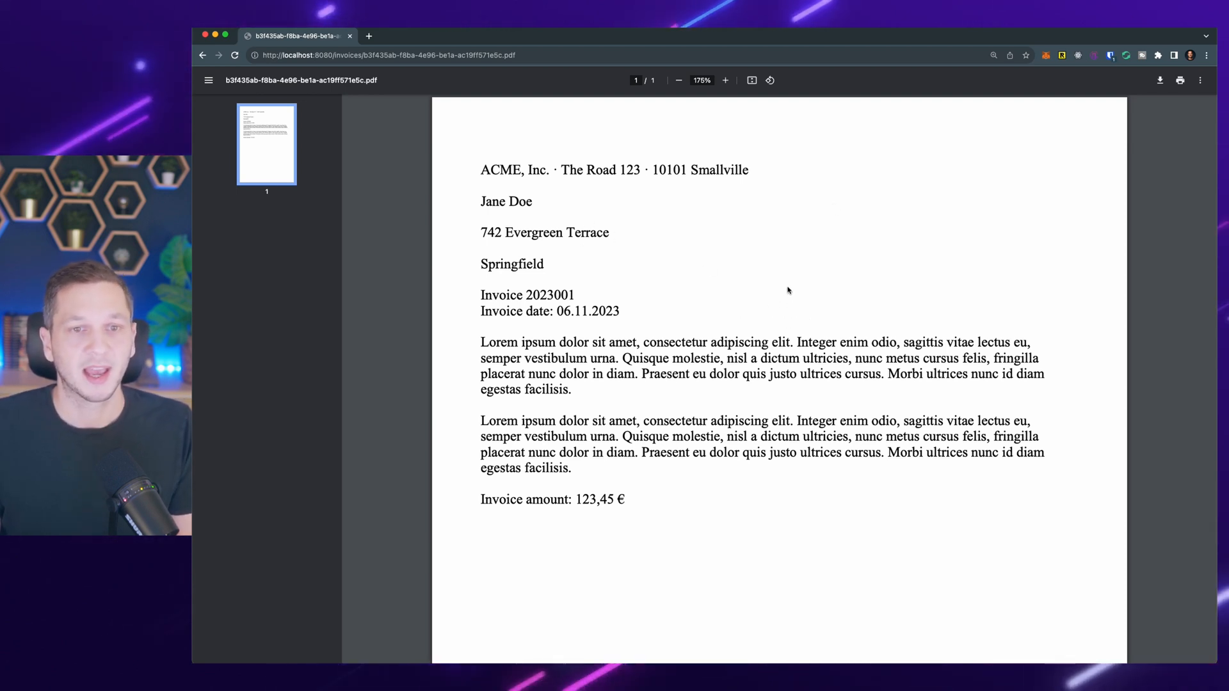
pyautogui.moveTo(790, 283)
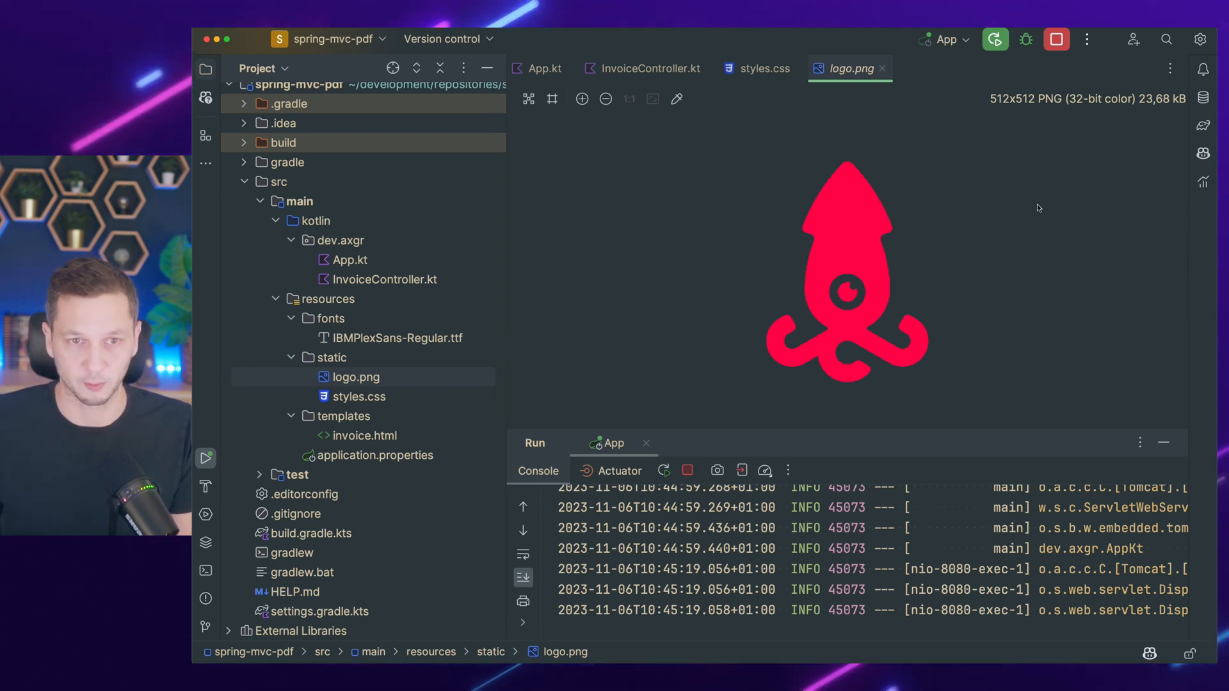
pyautogui.click(205, 68)
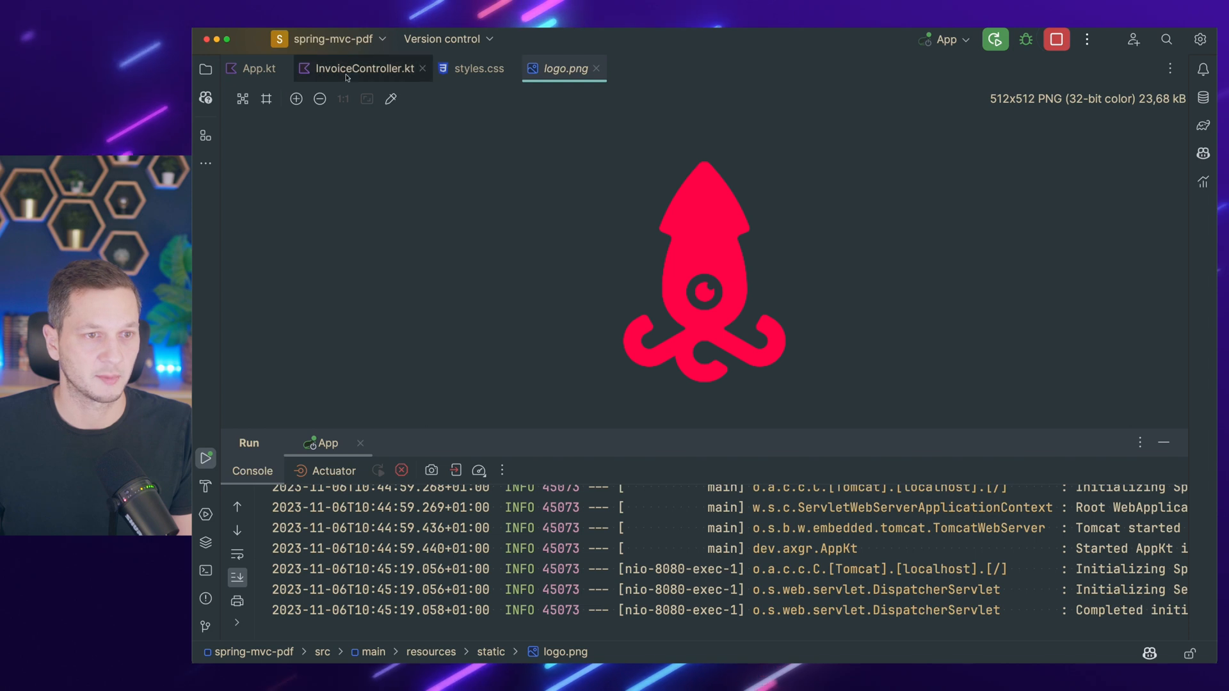
pyautogui.click(361, 68)
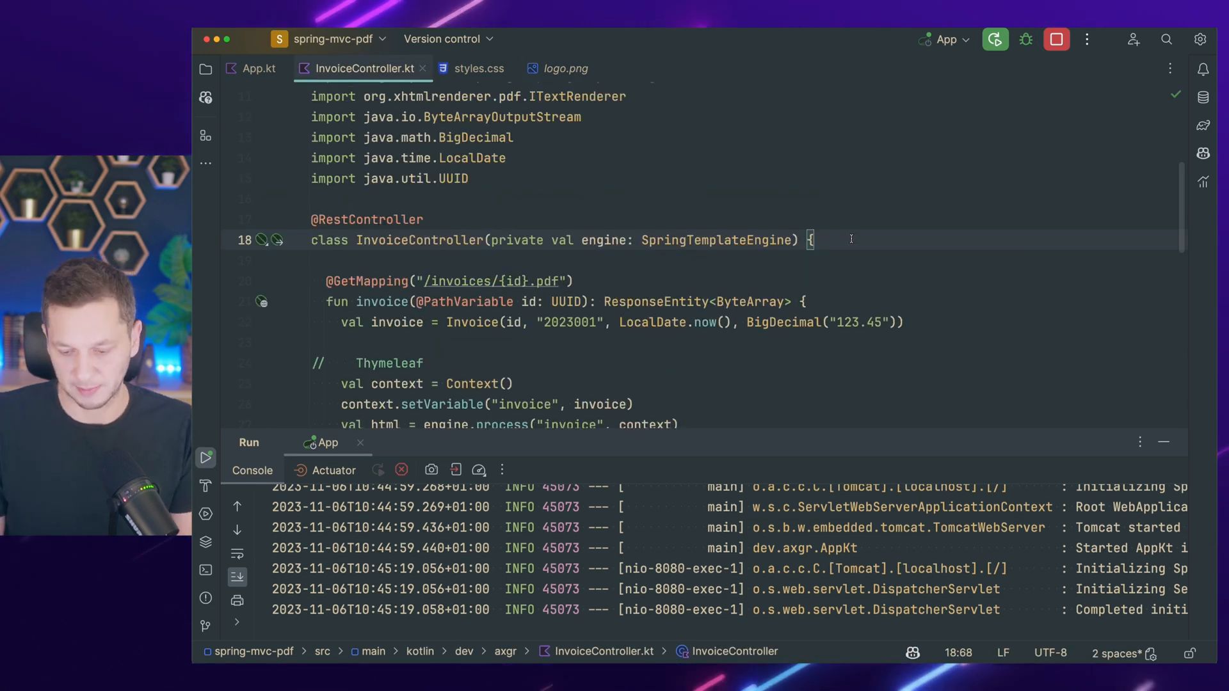
pyautogui.write('private val')
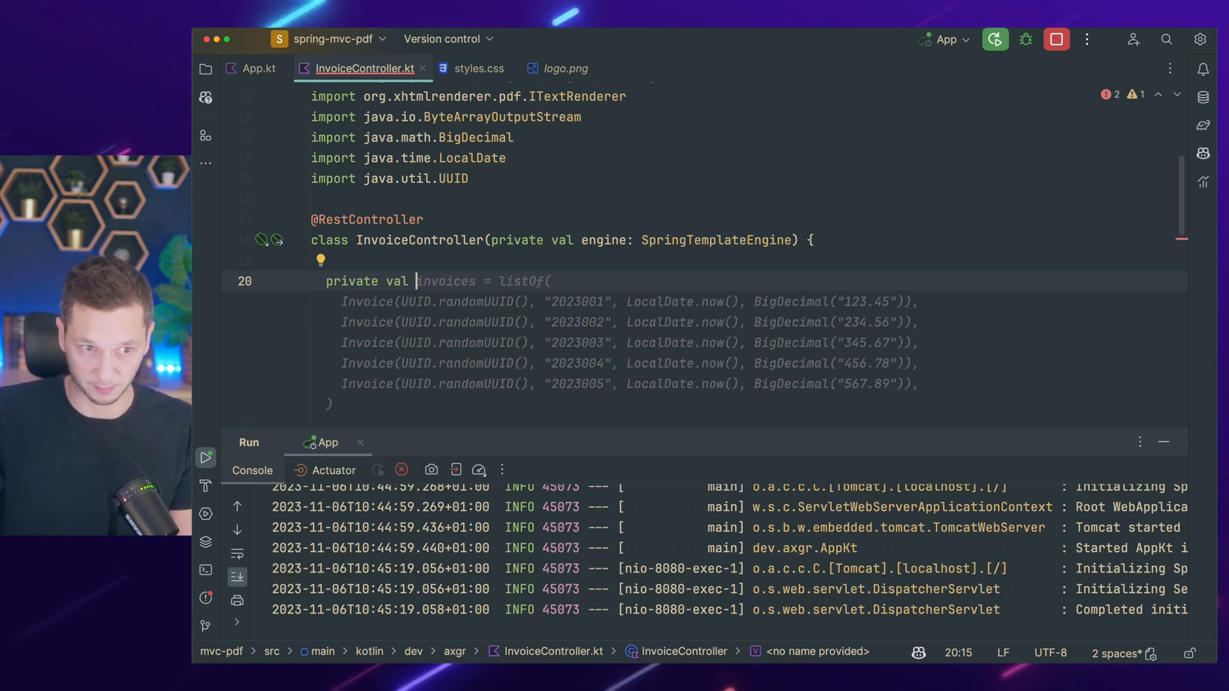
pyautogui.click(400, 470)
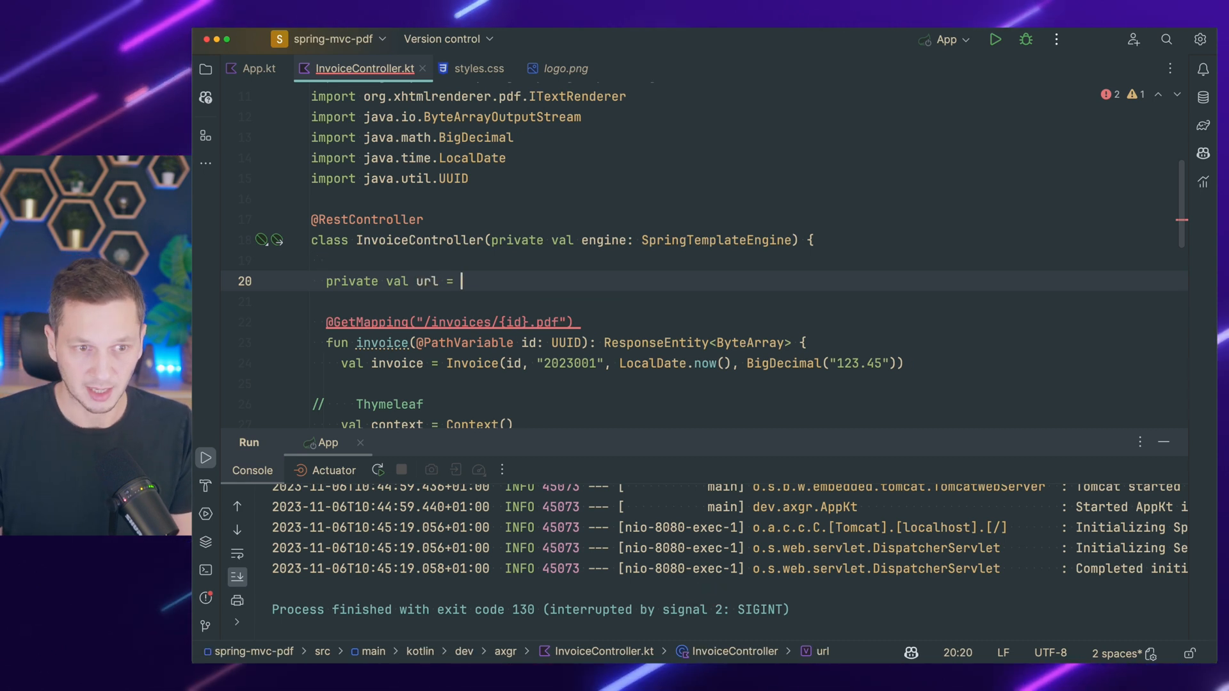
pyautogui.write('"http://localhost:8080/invoices/"')
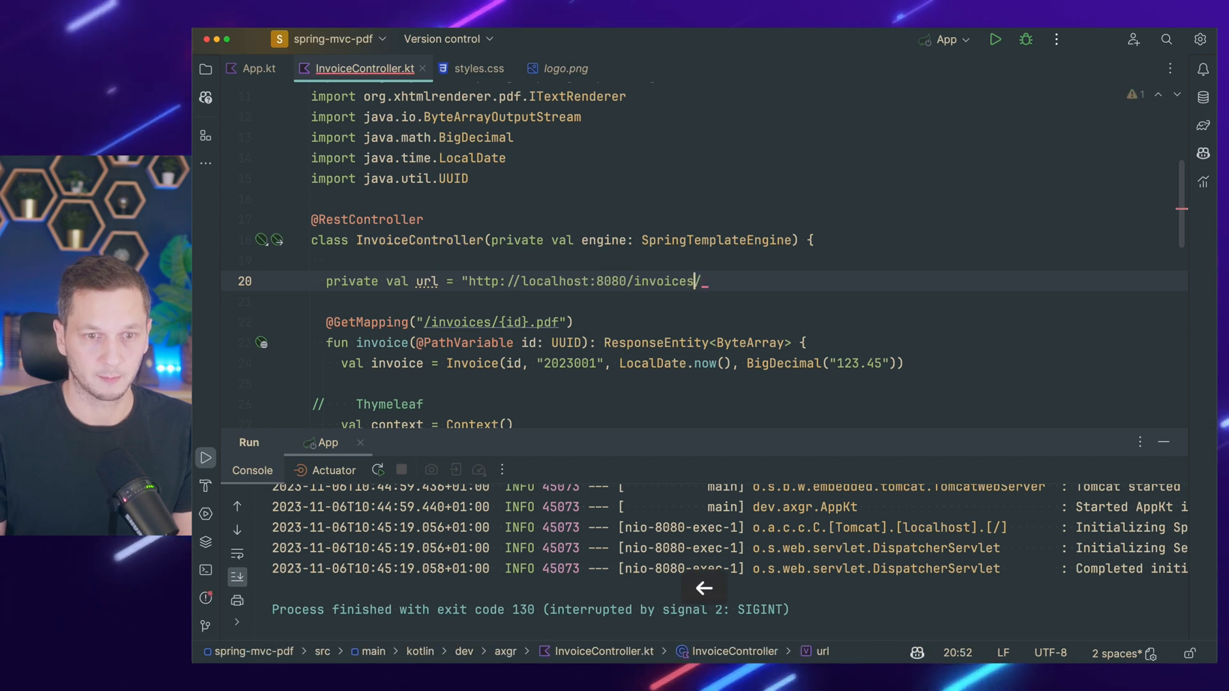
pyautogui.press('Backspace')
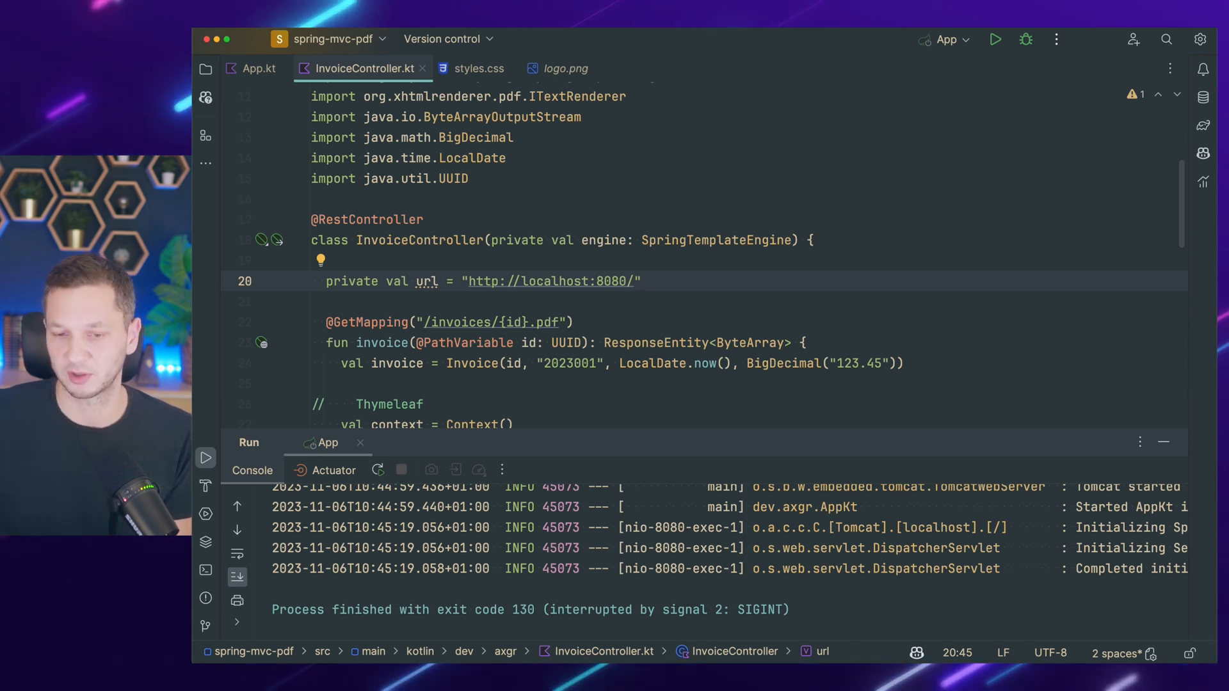
pyautogui.press('cmd+s')
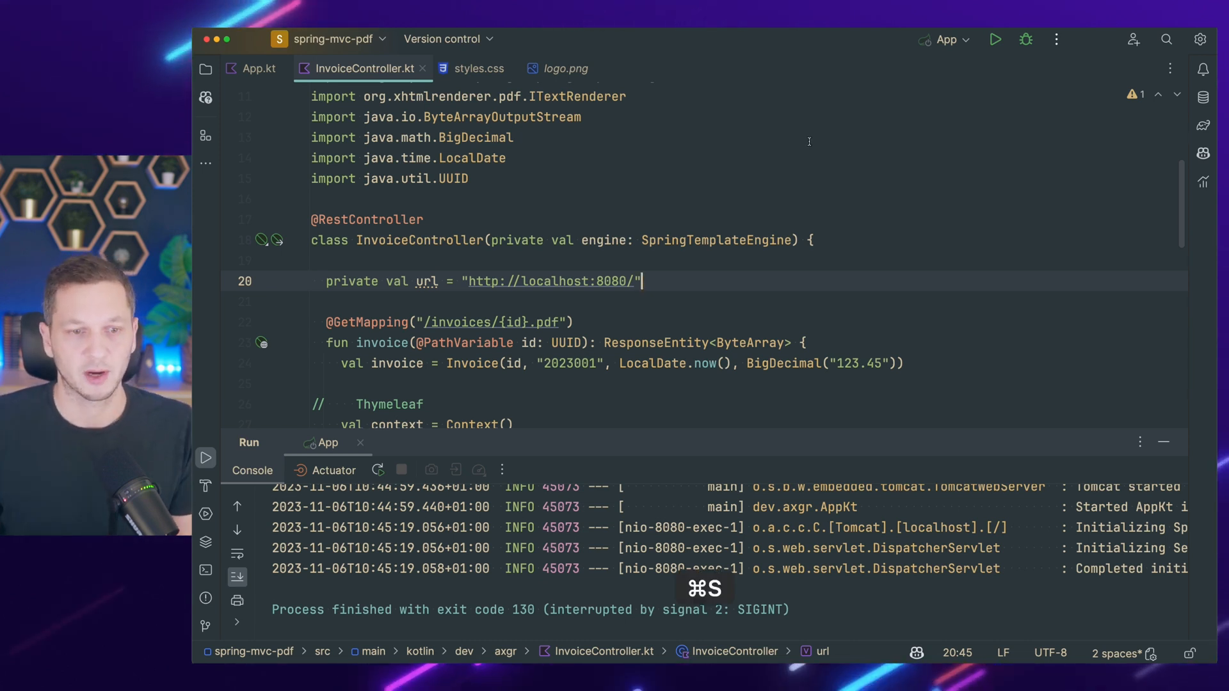
# Look up ITextRenderer's setDocumentFromString overload that takes a baseUrl, then close its source.
pyautogui.scroll(-3)
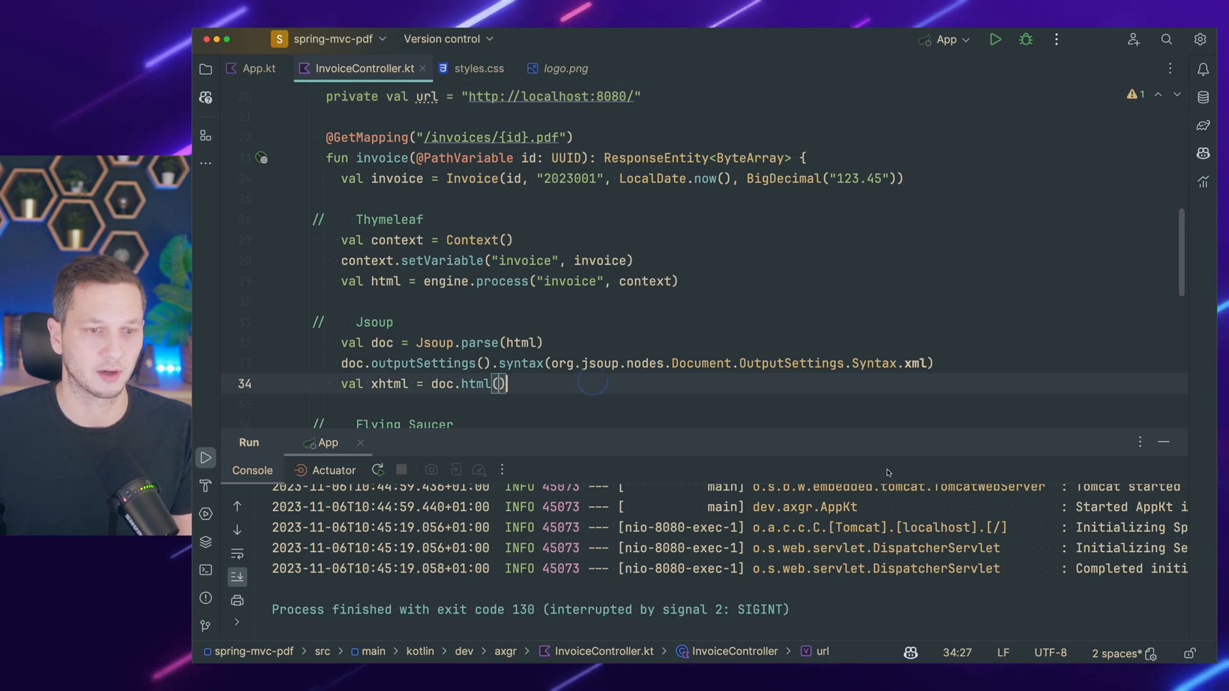
pyautogui.scroll(-3)
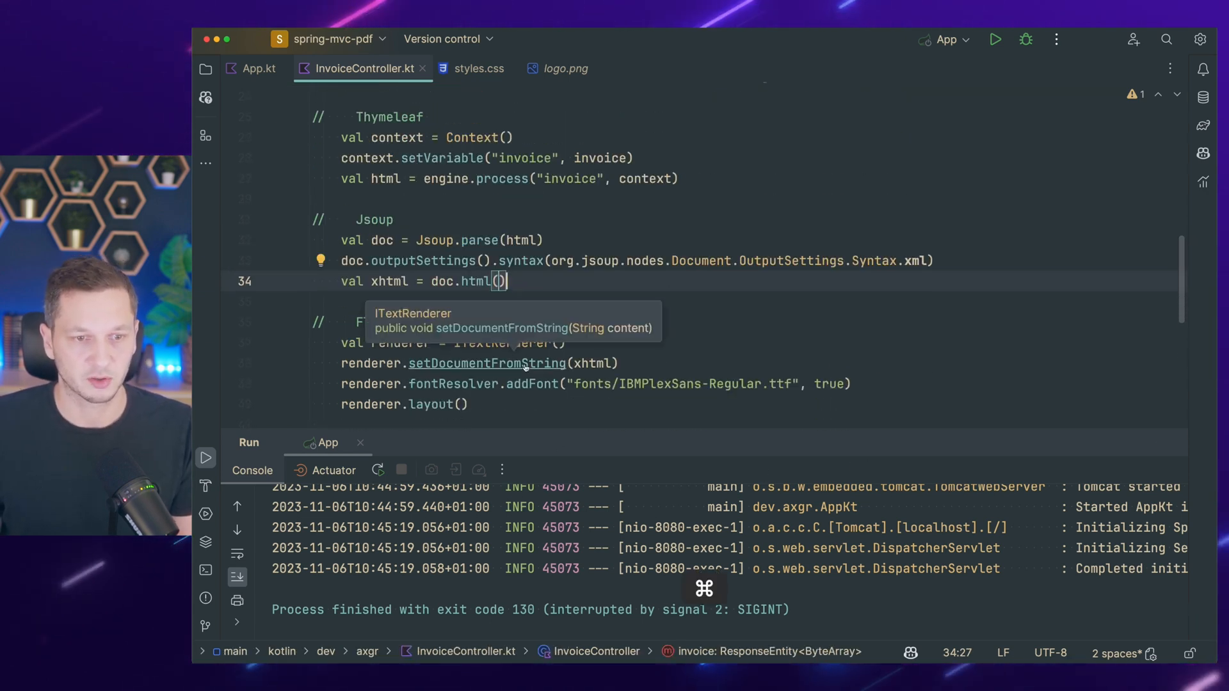
pyautogui.click(487, 362)
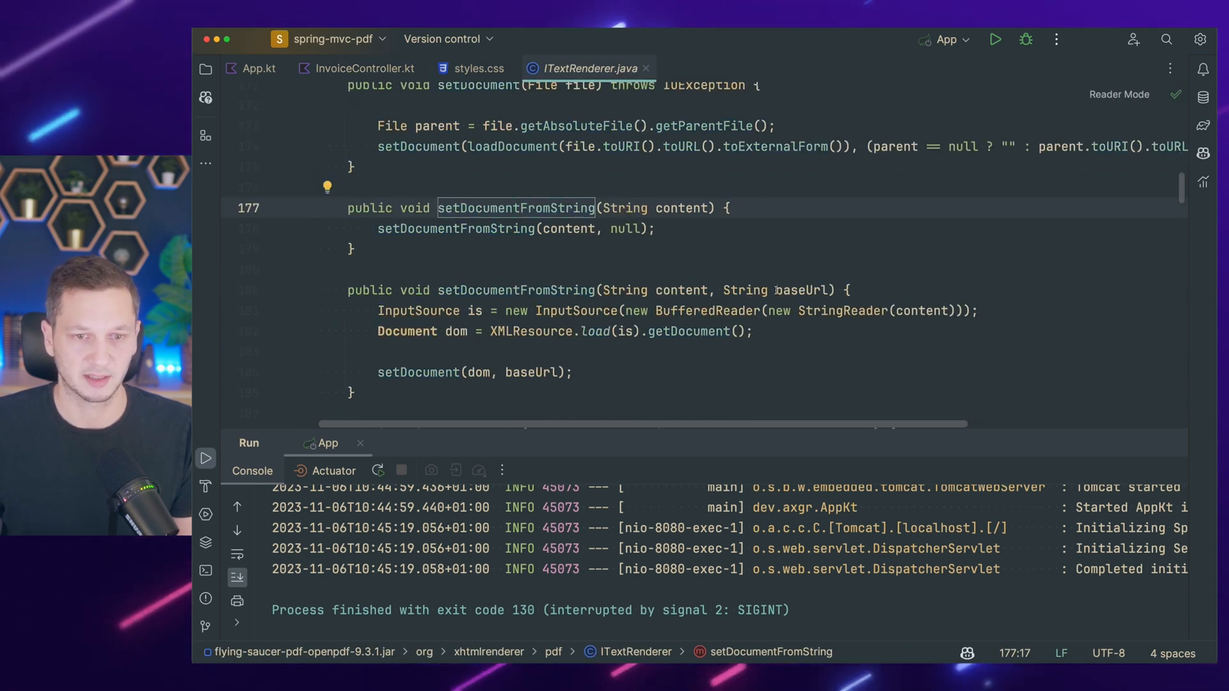
pyautogui.click(744, 289)
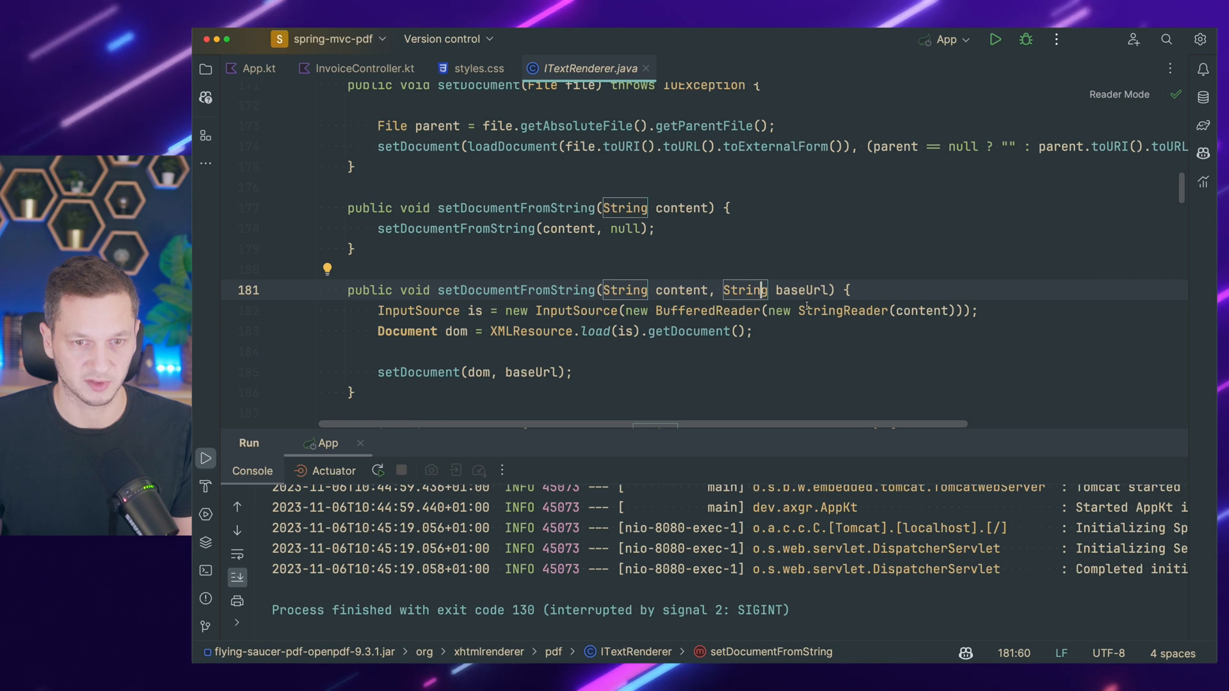
pyautogui.press('cmd+w')
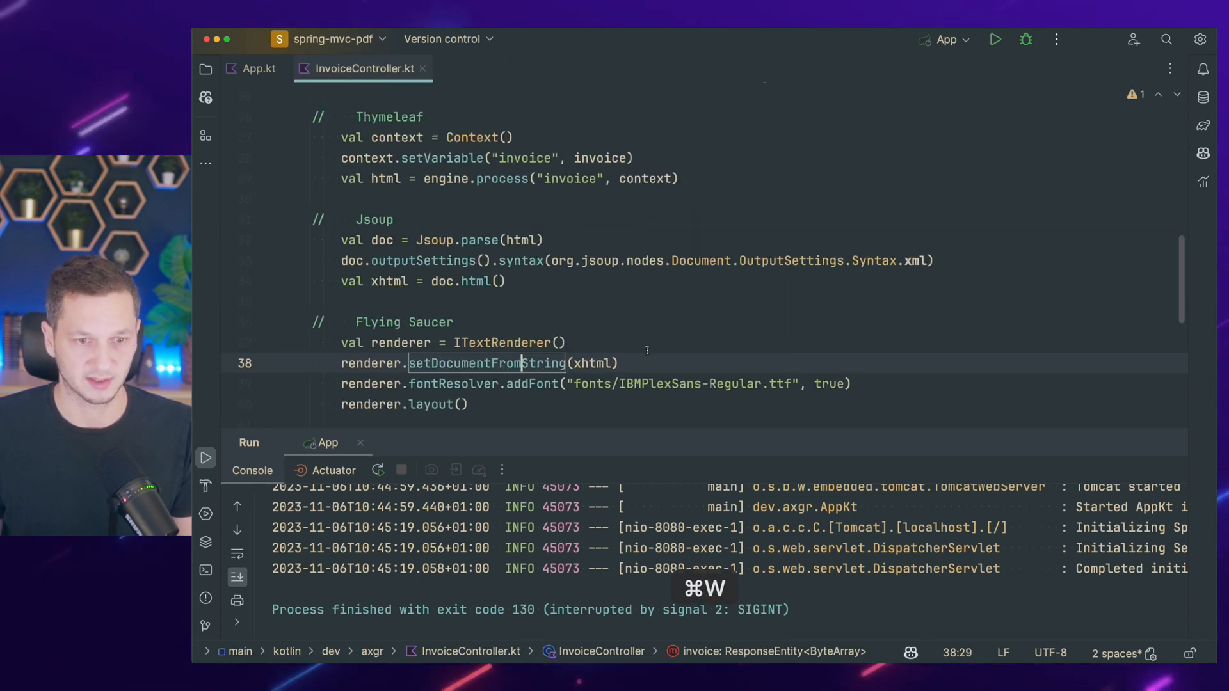
# Pass url as the base-URL argument to setDocumentFromString and rerun the application.
pyautogui.write(', url')
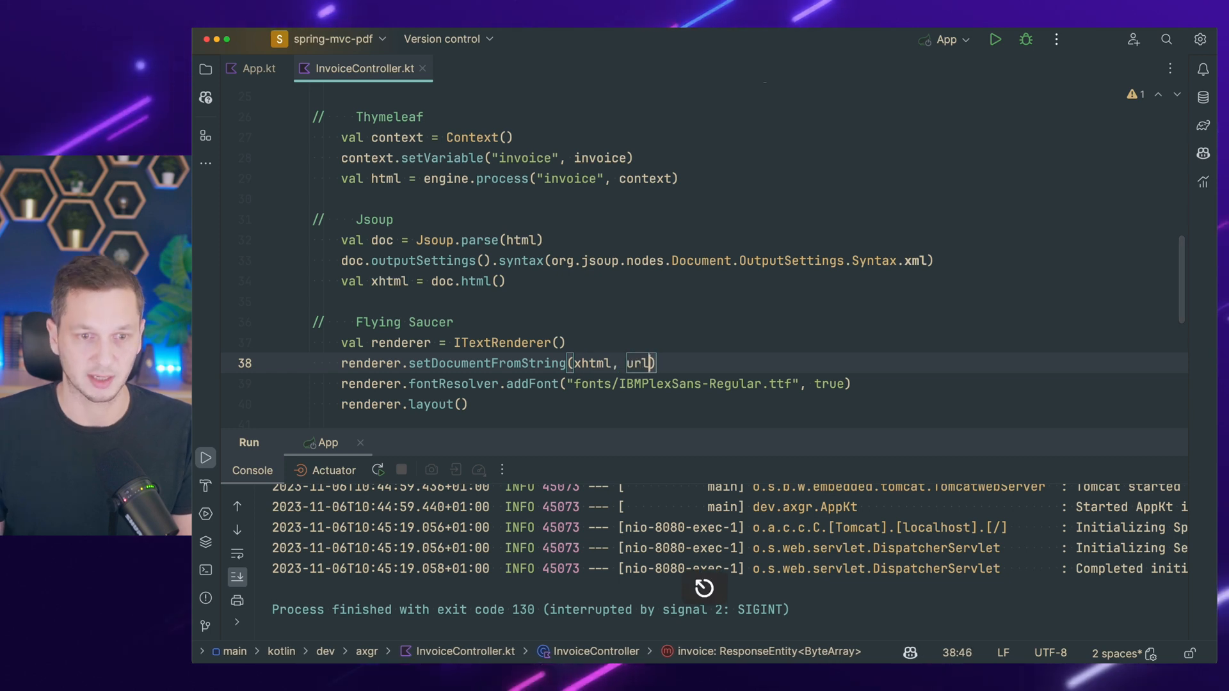
pyautogui.click(993, 39)
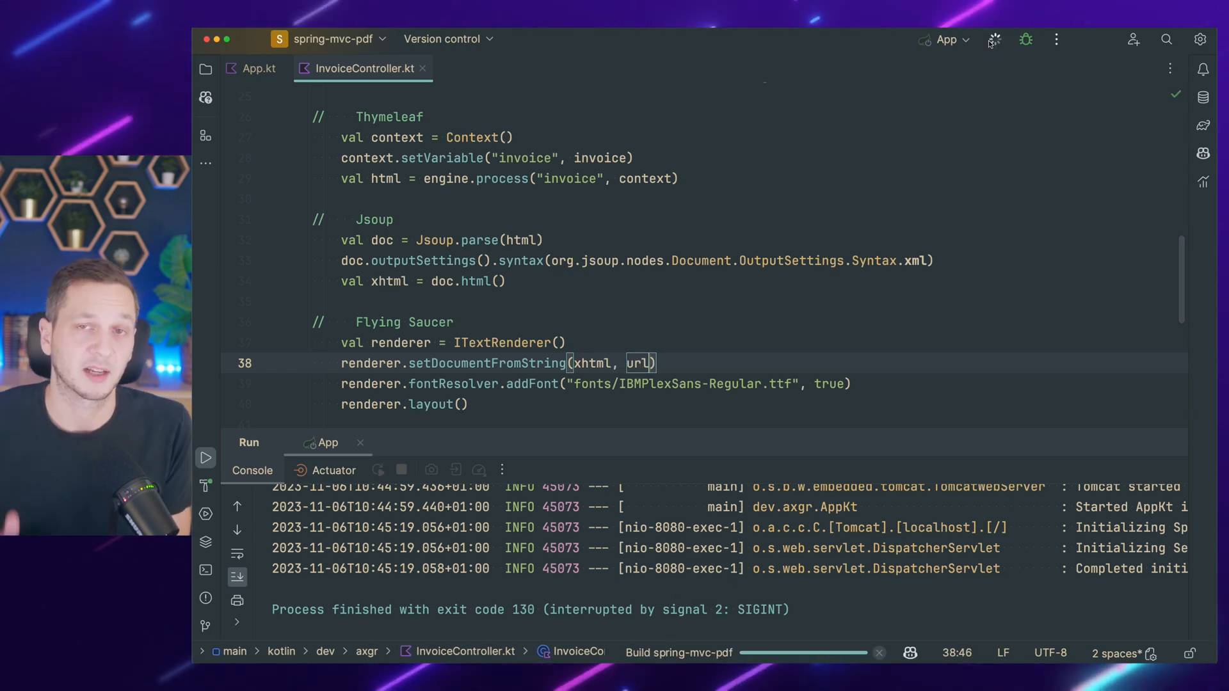
pyautogui.click(994, 40)
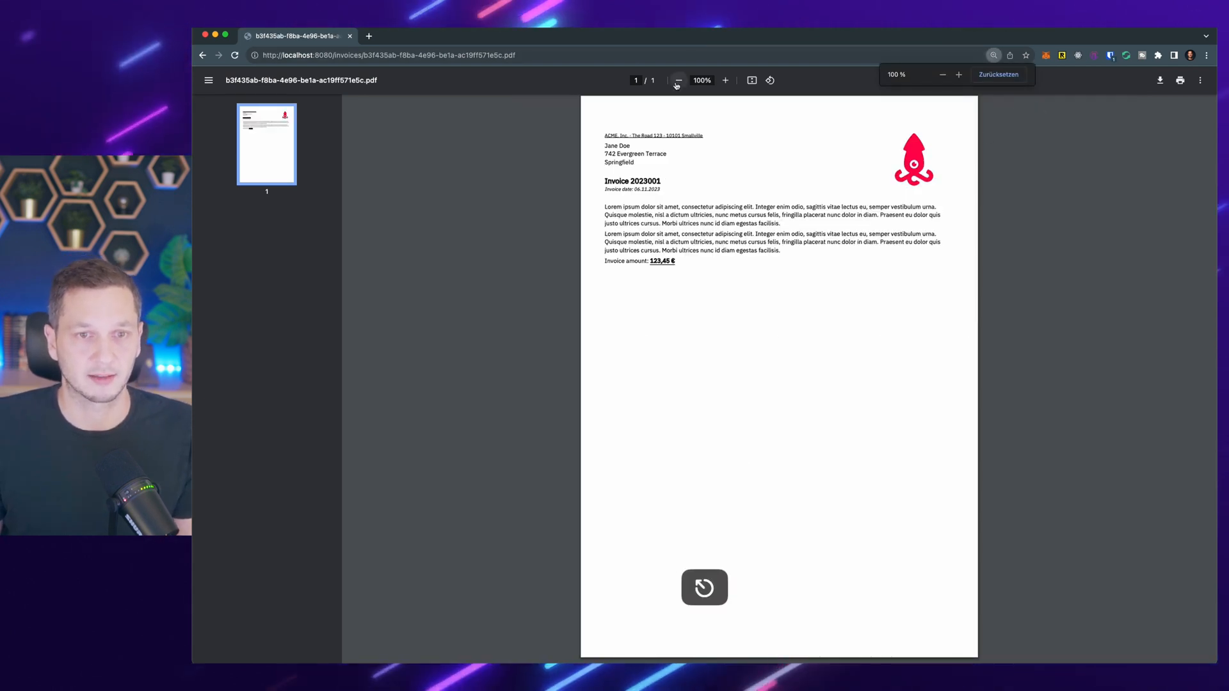
# Zoom the styled invoice PDF to 200% in Chrome to inspect the logo and formatting.
pyautogui.click(725, 80)
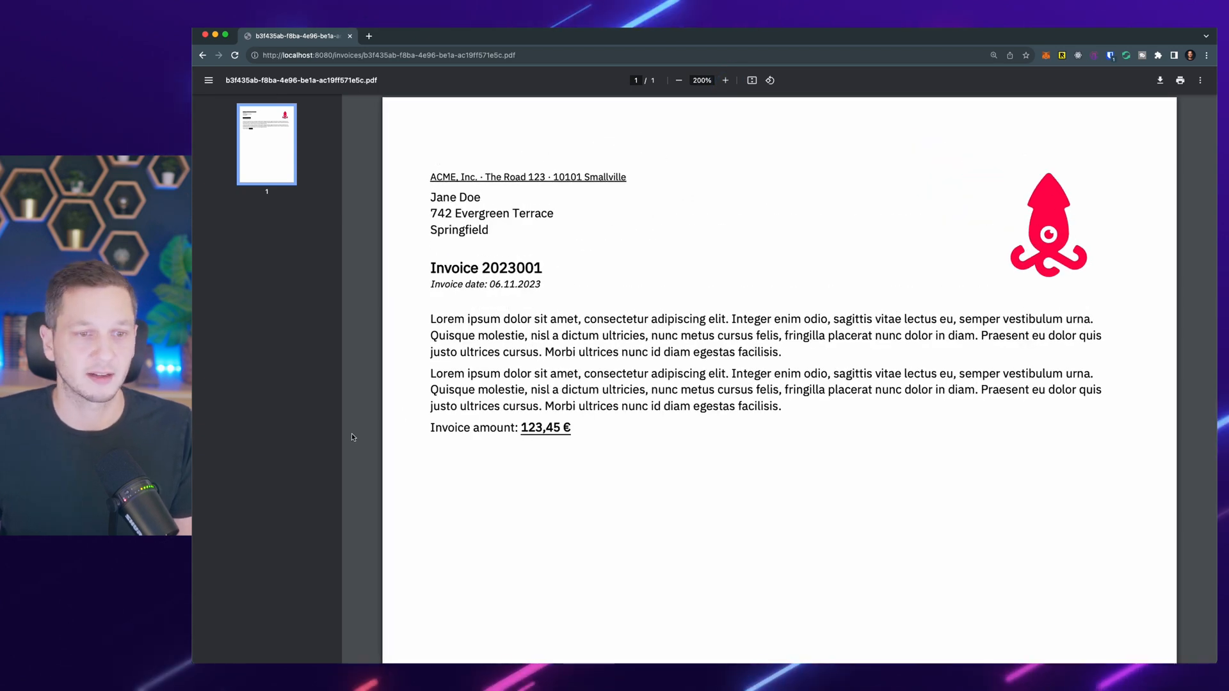
pyautogui.moveTo(683, 428)
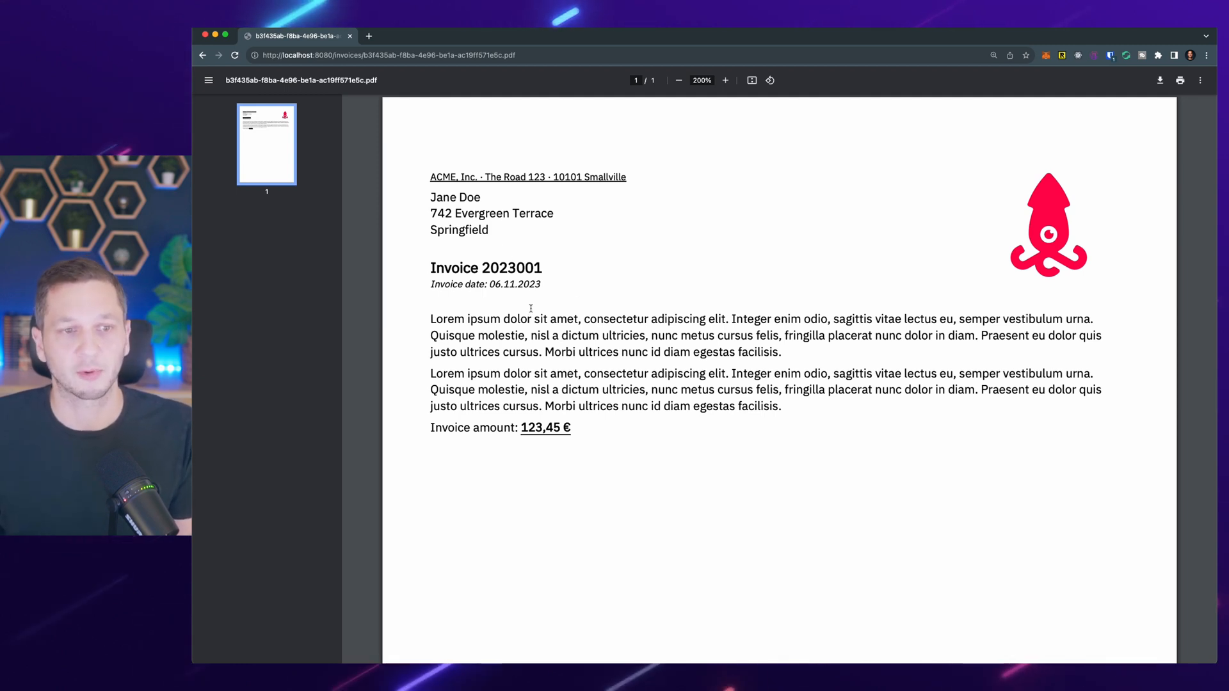
pyautogui.moveTo(931, 535)
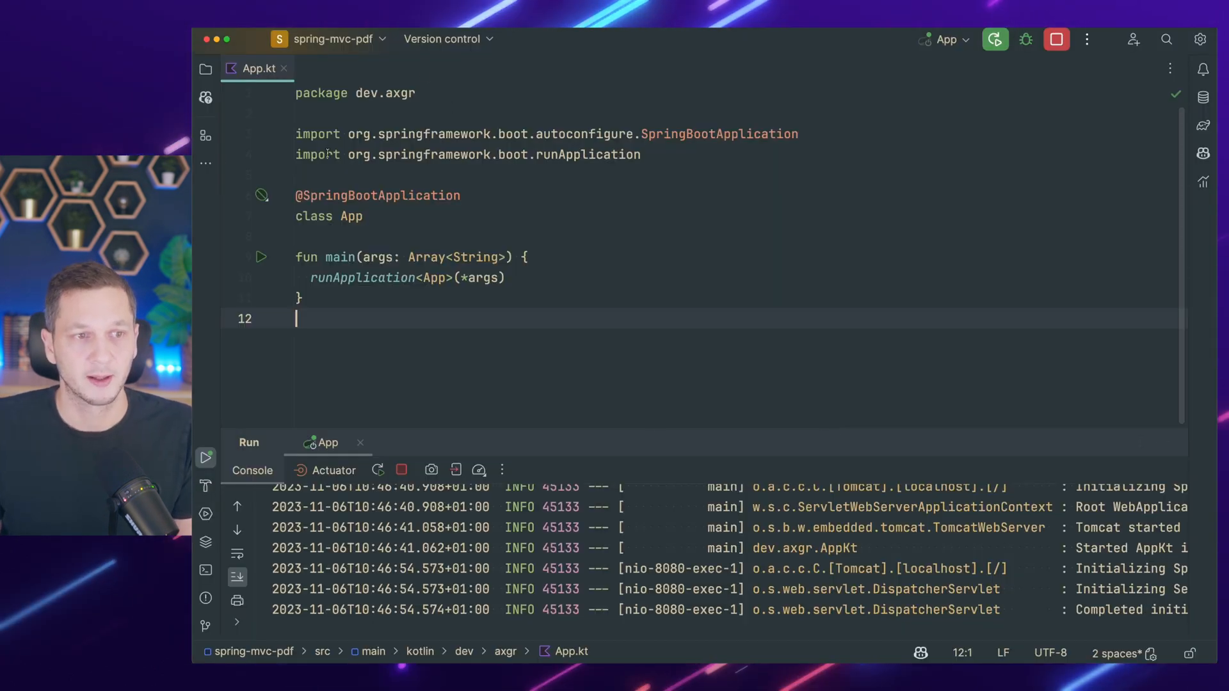
# Recheck the url base argument in InvoiceController, then review static/styles.css.
pyautogui.click(361, 68)
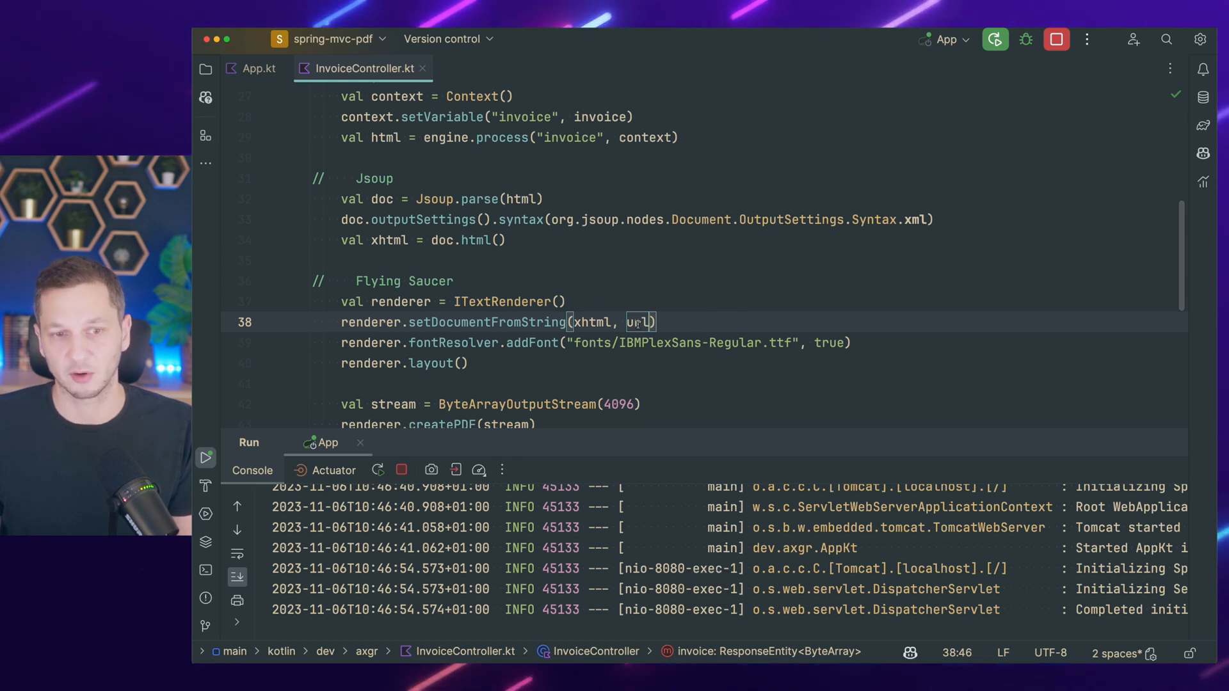
pyautogui.doubleClick(637, 321)
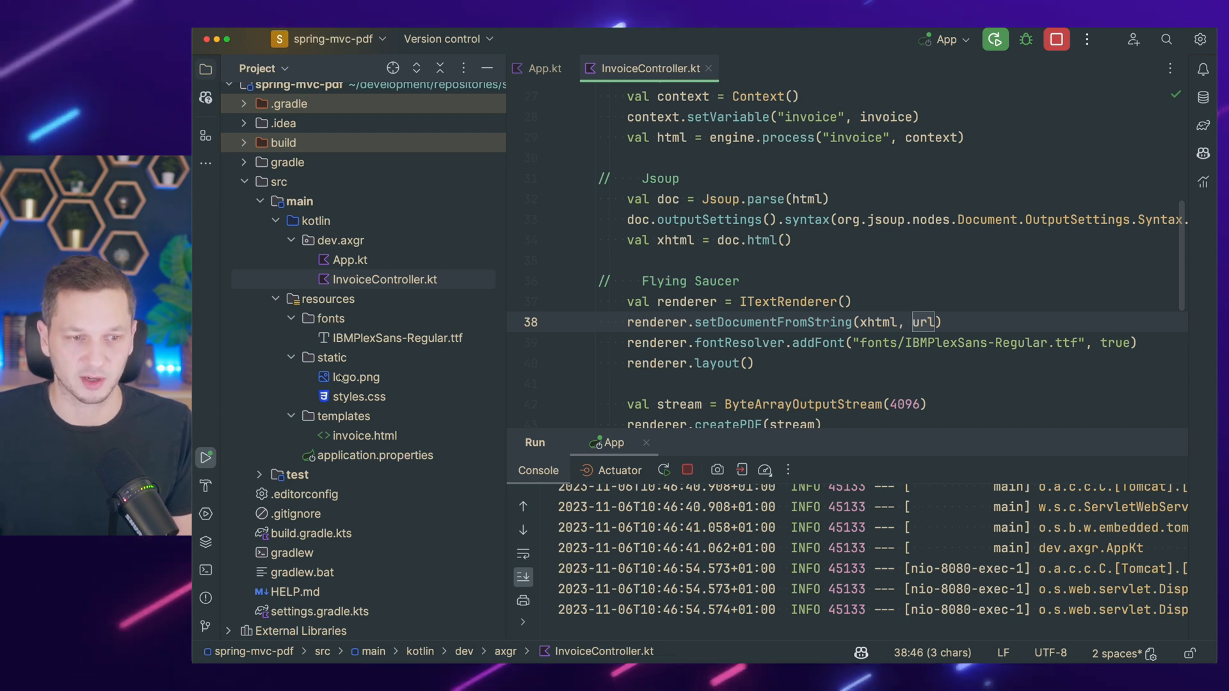
pyautogui.click(357, 395)
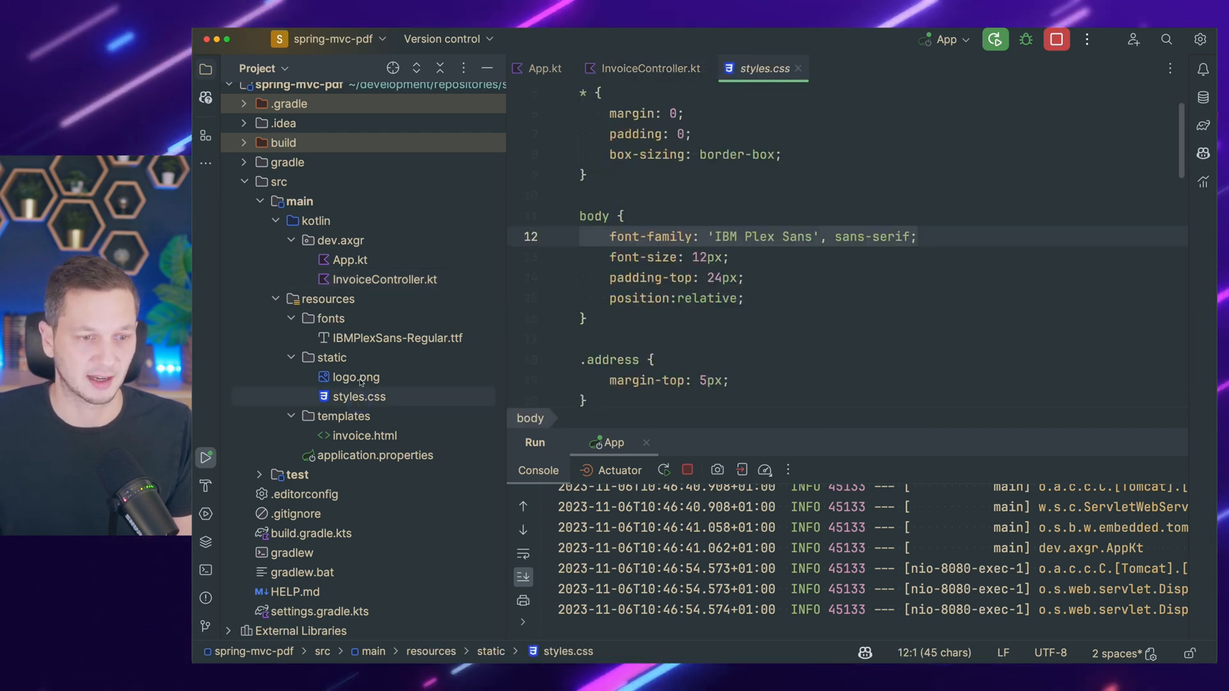
# Review the logo image and stylesheet link in templates/invoice.html, then return to the controller.
pyautogui.click(367, 435)
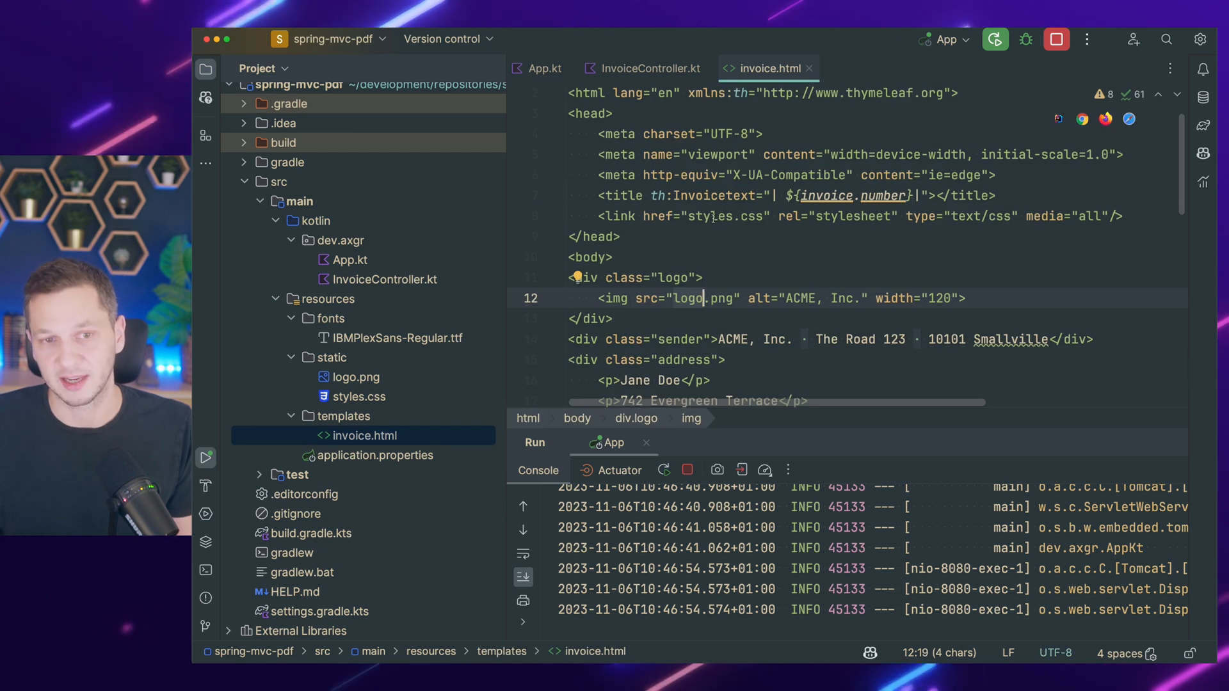
pyautogui.click(709, 215)
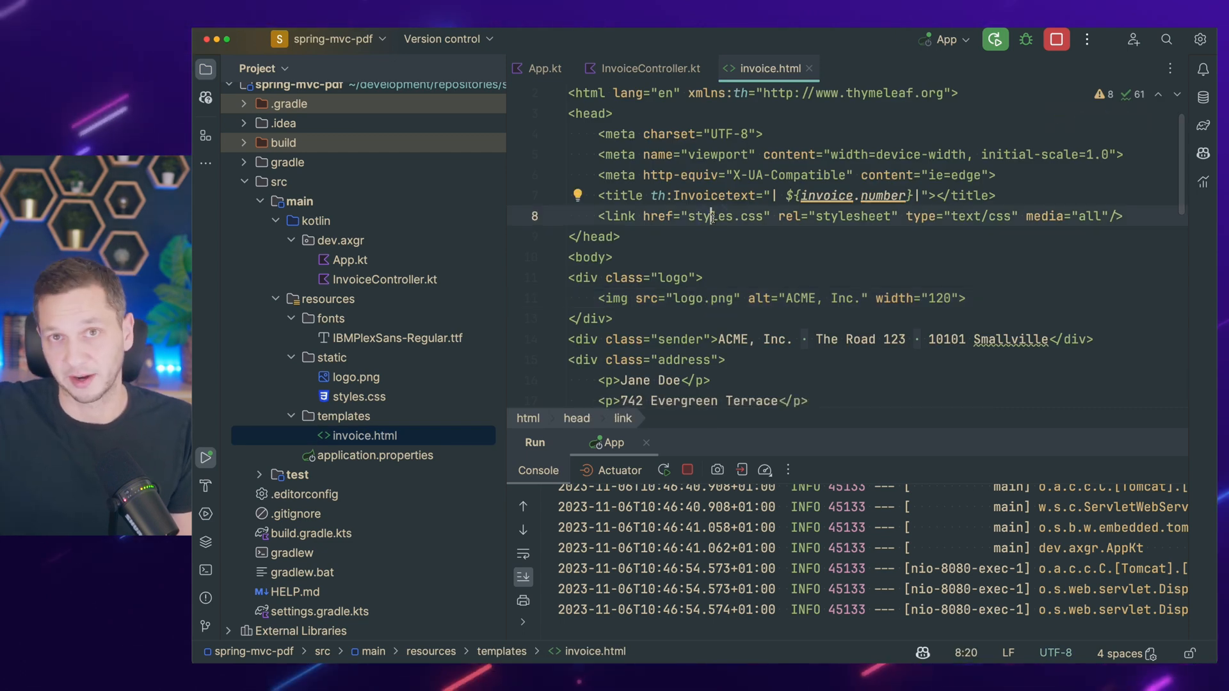
pyautogui.click(642, 67)
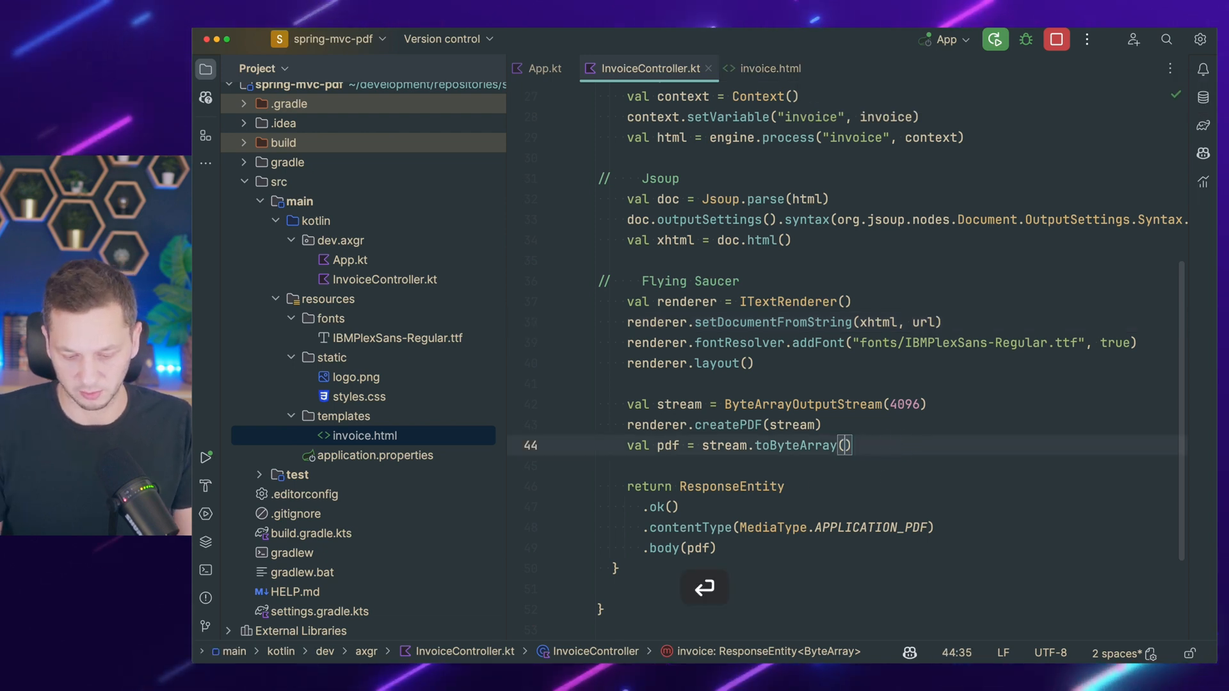
# Add val header = HttpHeaders() with Content-Disposition "inline; filename=$id.pdf" and save.
pyautogui.write('val header =')
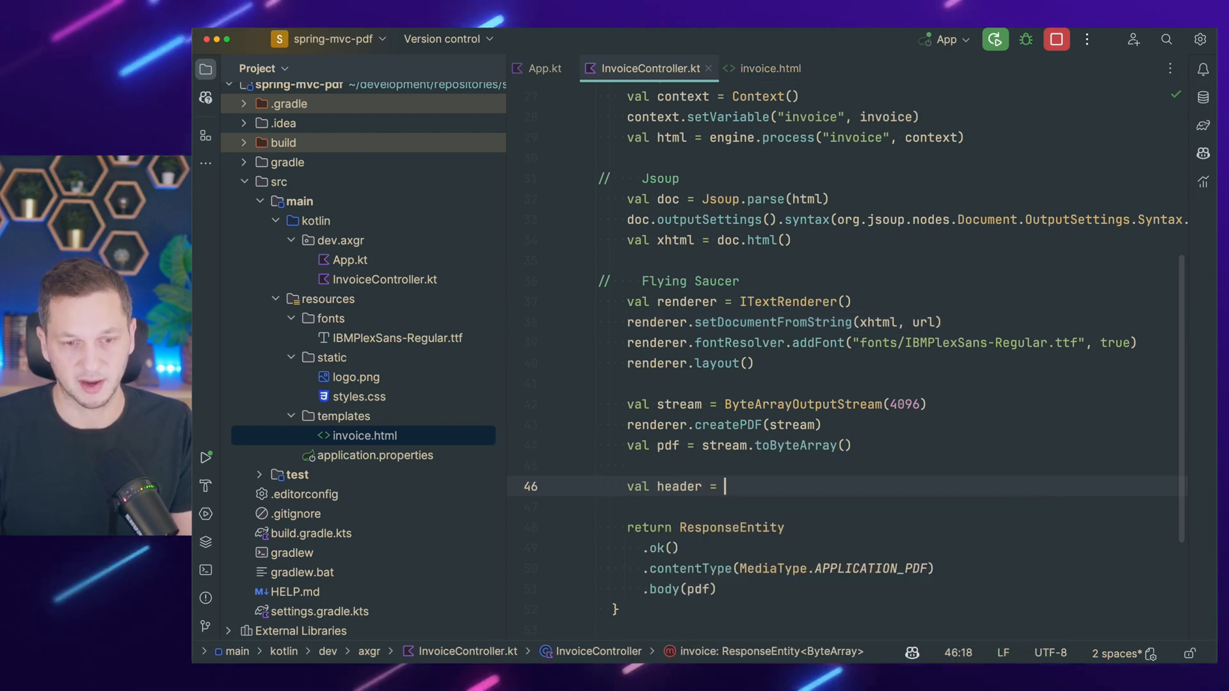
pyautogui.write('HttpHeaders()')
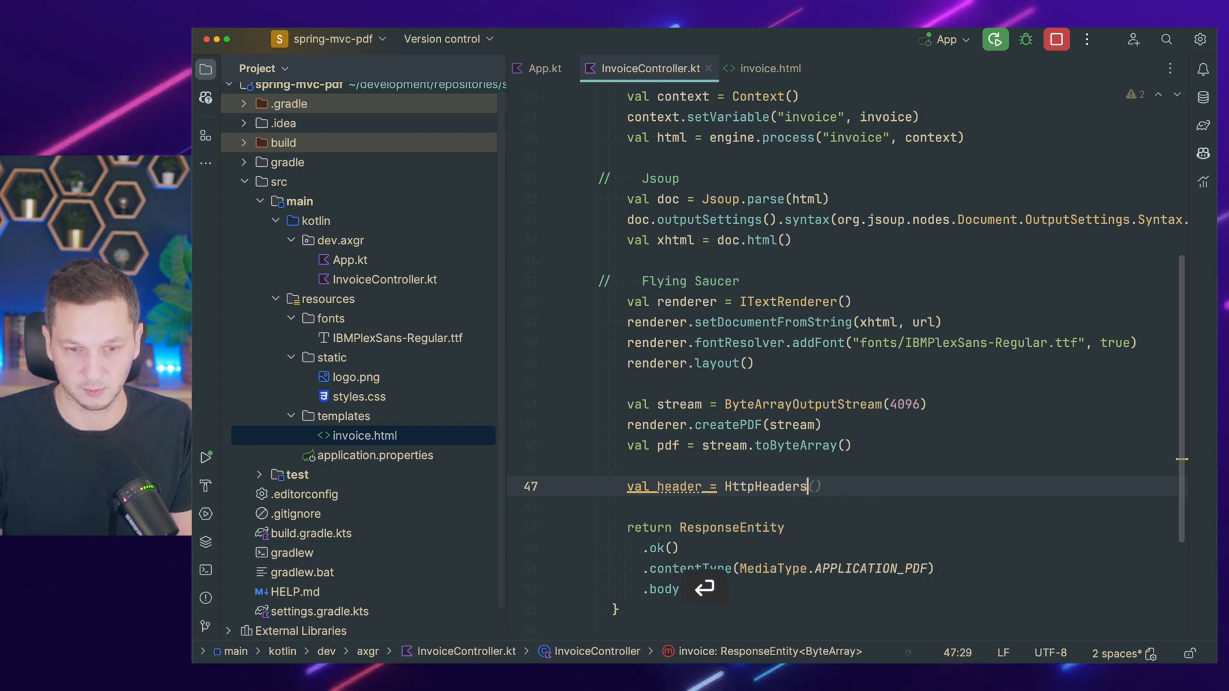
pyautogui.write('header.add("Content-Disposition", "inline; filename=invoice.pdf")')
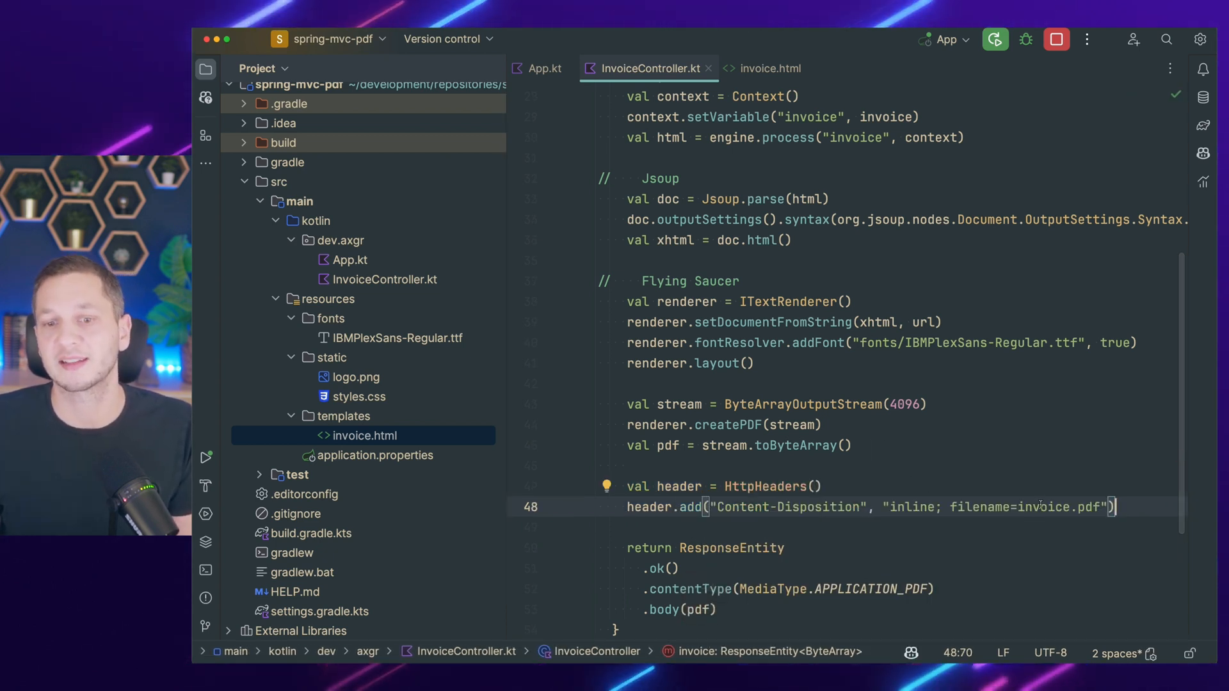
pyautogui.doubleClick(1045, 507)
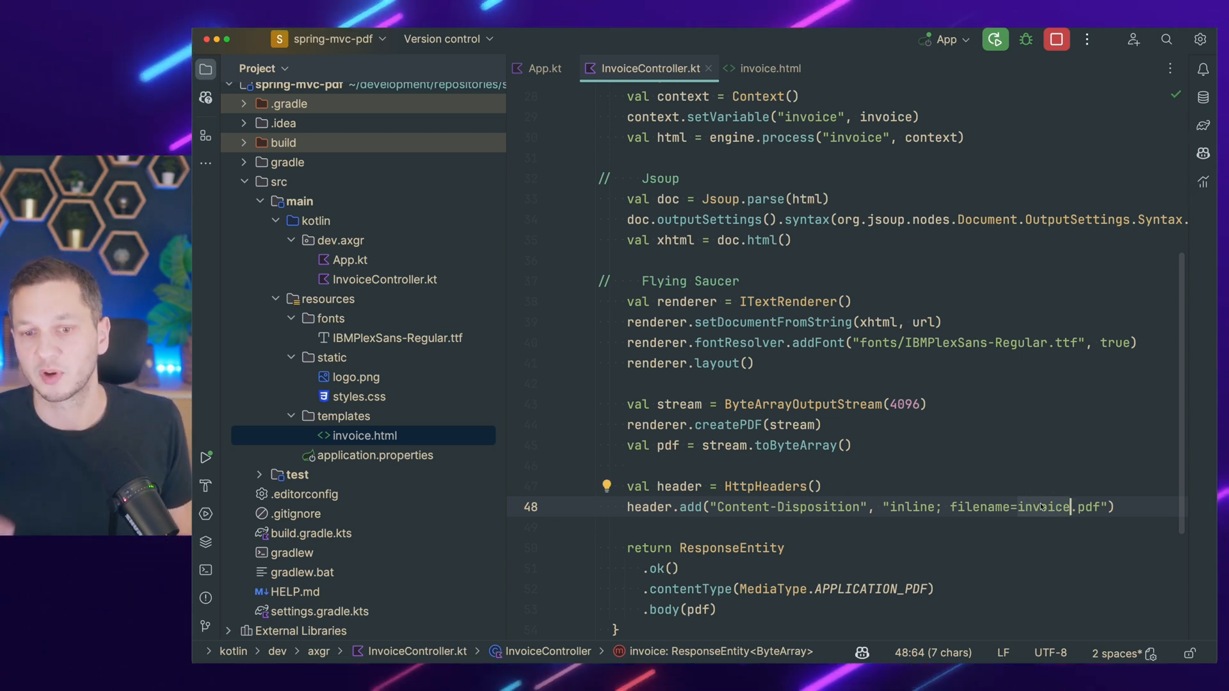
pyautogui.write('{id}')
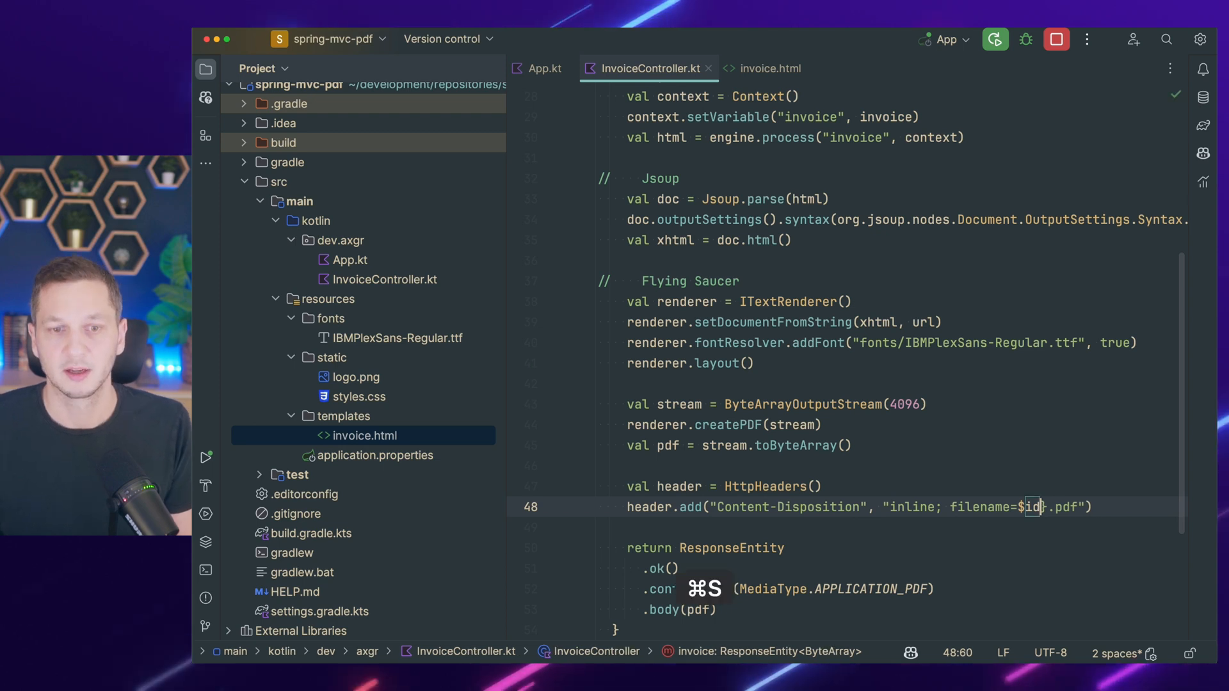
pyautogui.scroll(3)
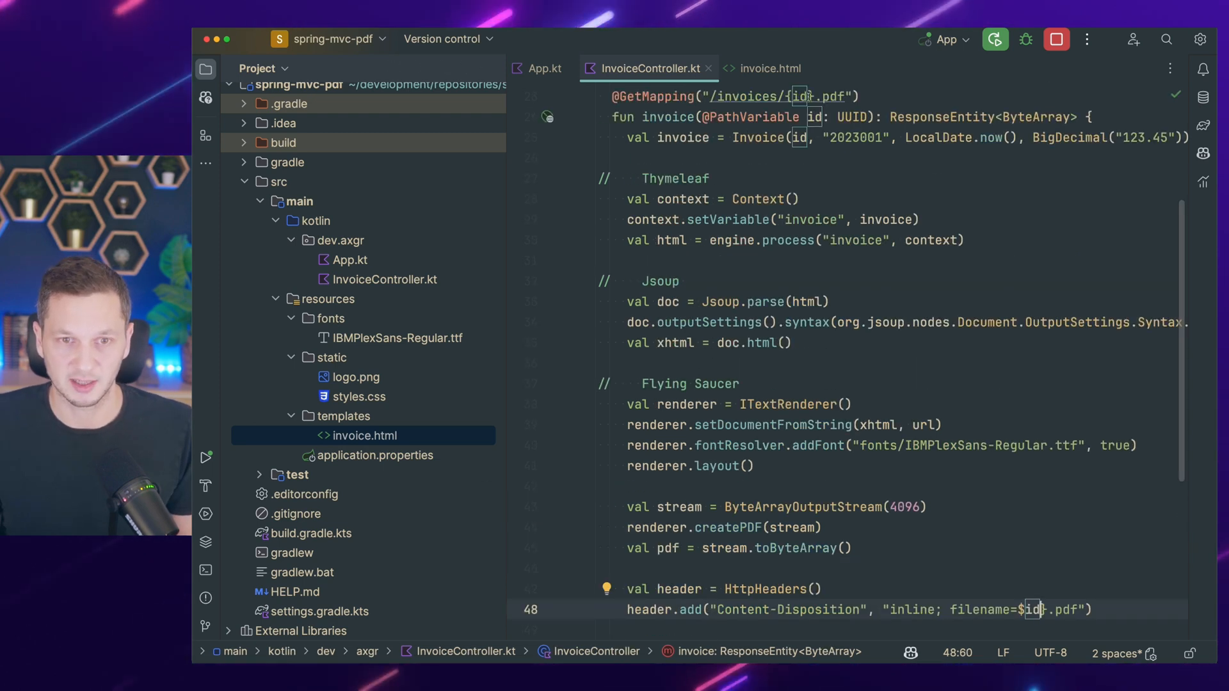
pyautogui.scroll(-3)
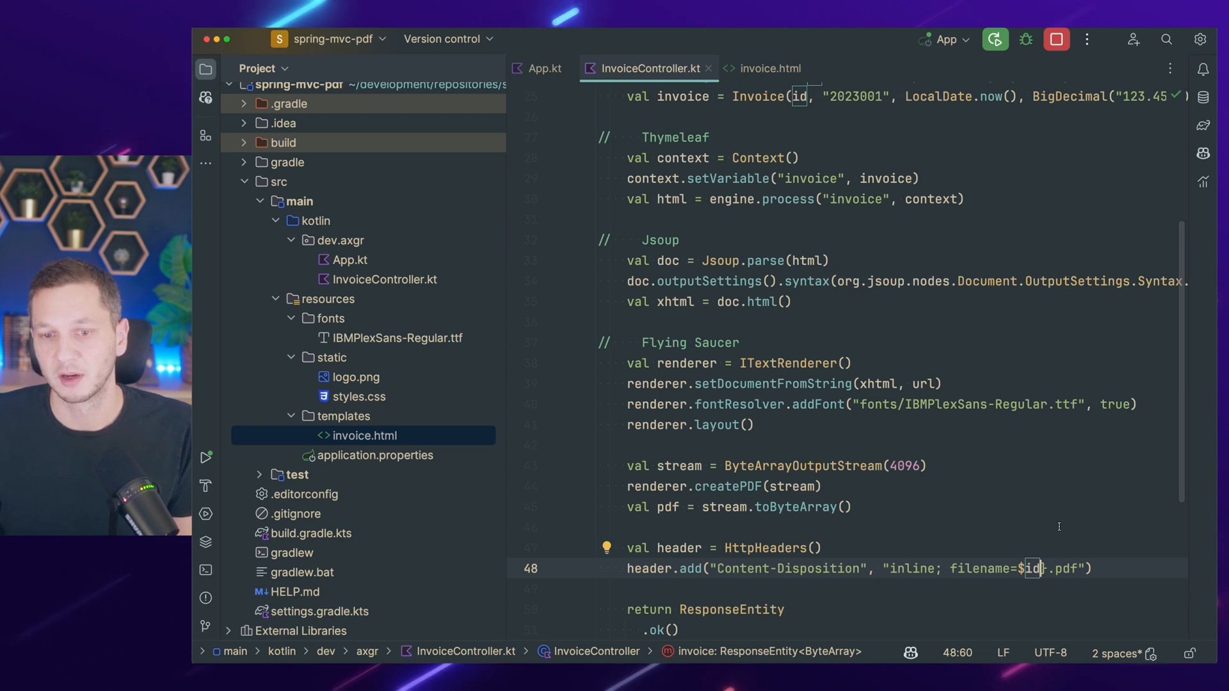
pyautogui.press('cmd+s')
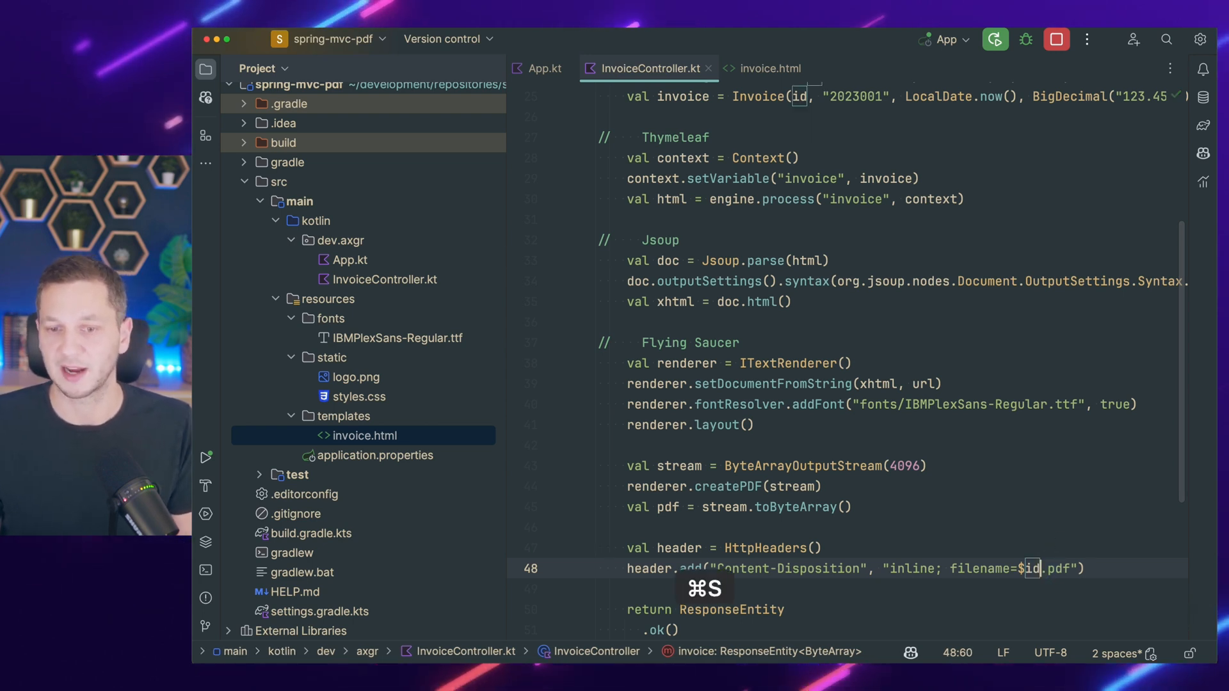
pyautogui.press('cmd+s')
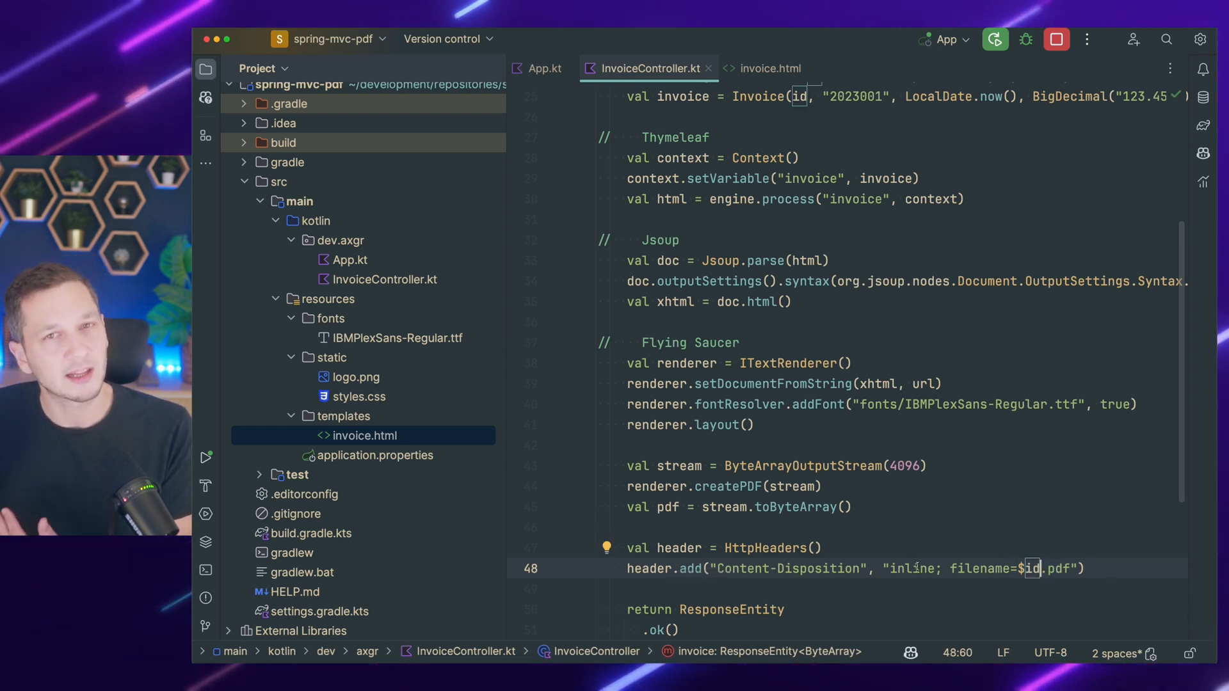
# Try the disposition value as attachment, then set it back to inline.
pyautogui.doubleClick(910, 569)
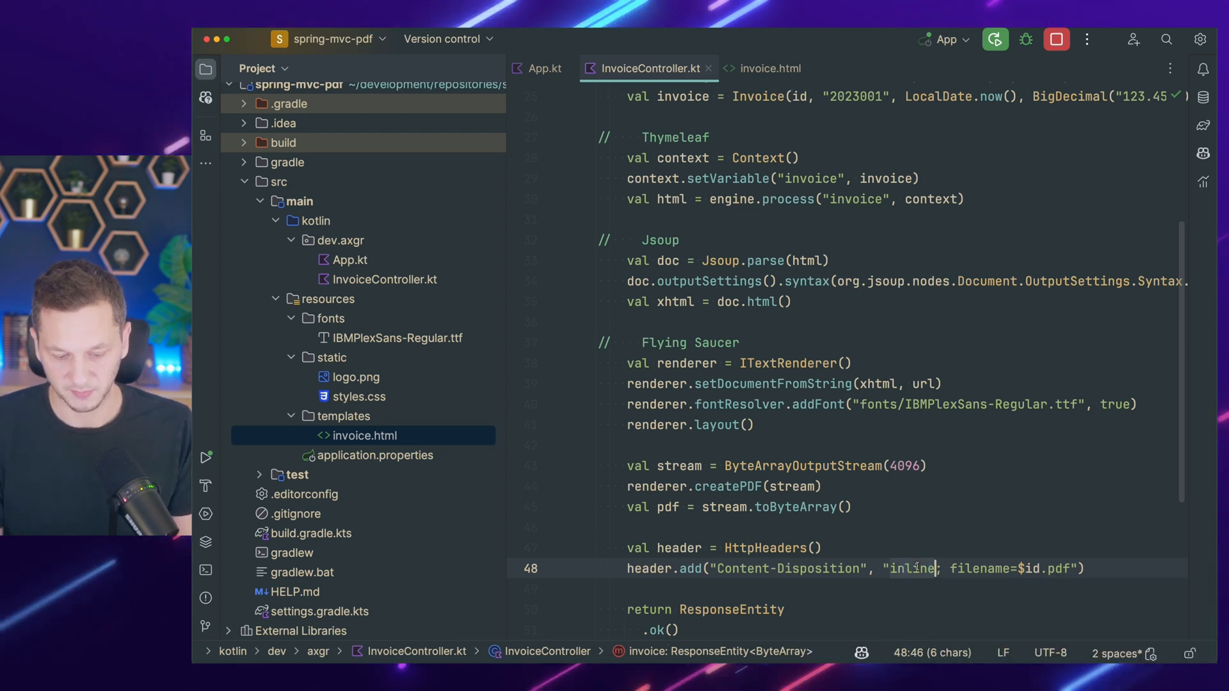
pyautogui.press('cmd+s')
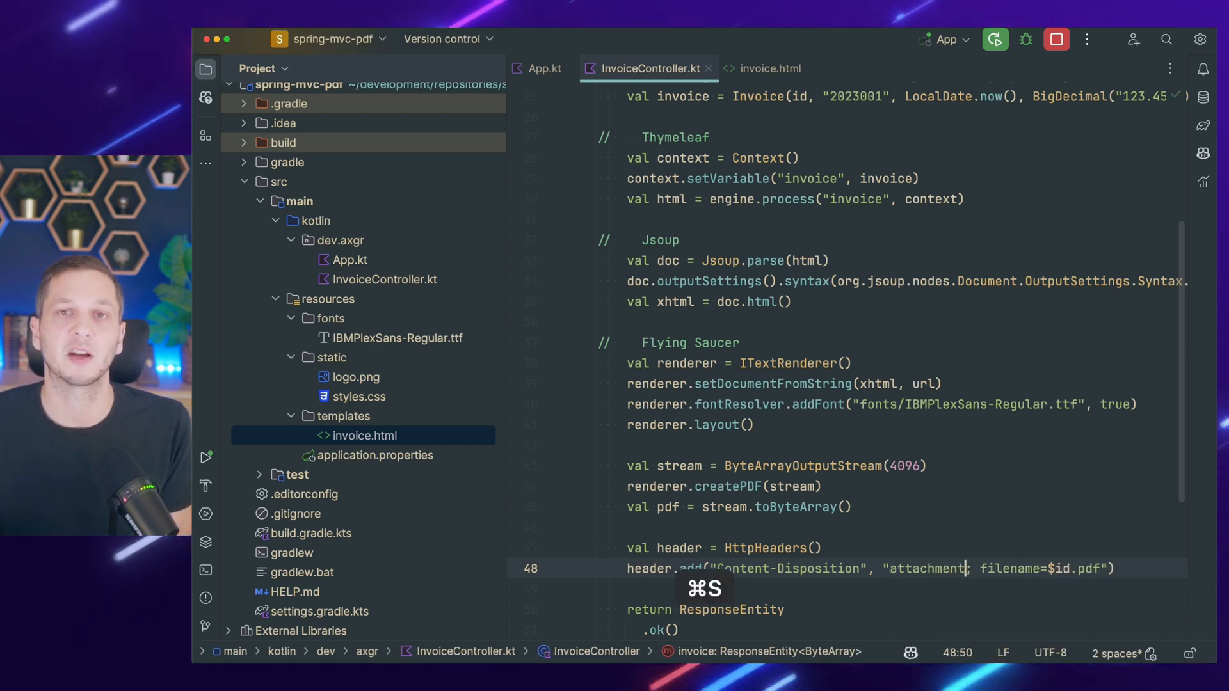
pyautogui.press('cmd+s')
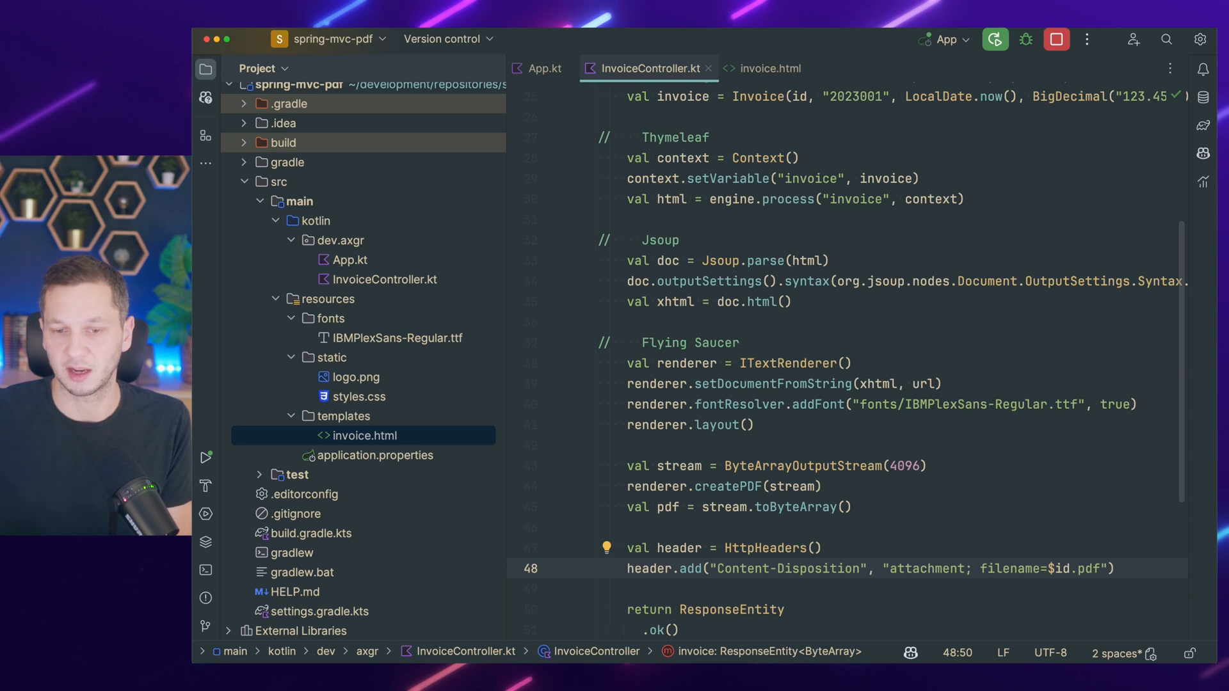
pyautogui.click(927, 568)
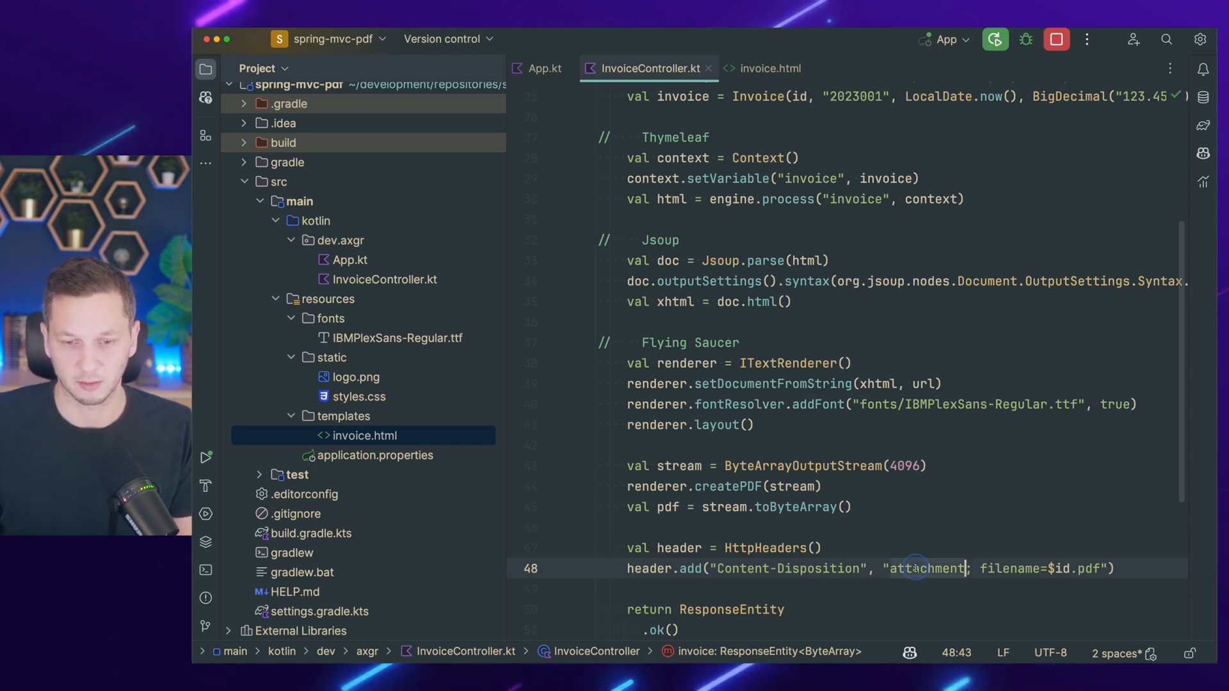
pyautogui.write('inline')
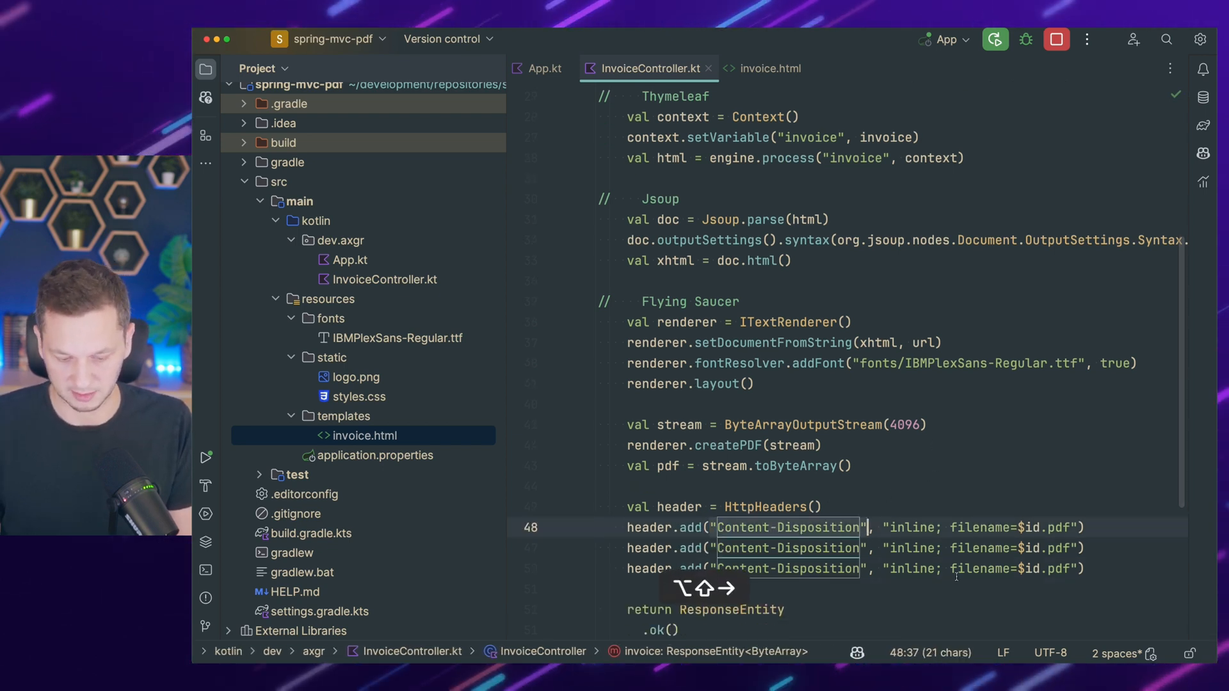
# Use HttpHeaders.CONTENT_DISPOSITION, PRAGMA "private" and CACHE_CONTROL "private; must-revalidate", then save.
pyautogui.write('HttpHeaders.CONTENT_DISPOSITION')
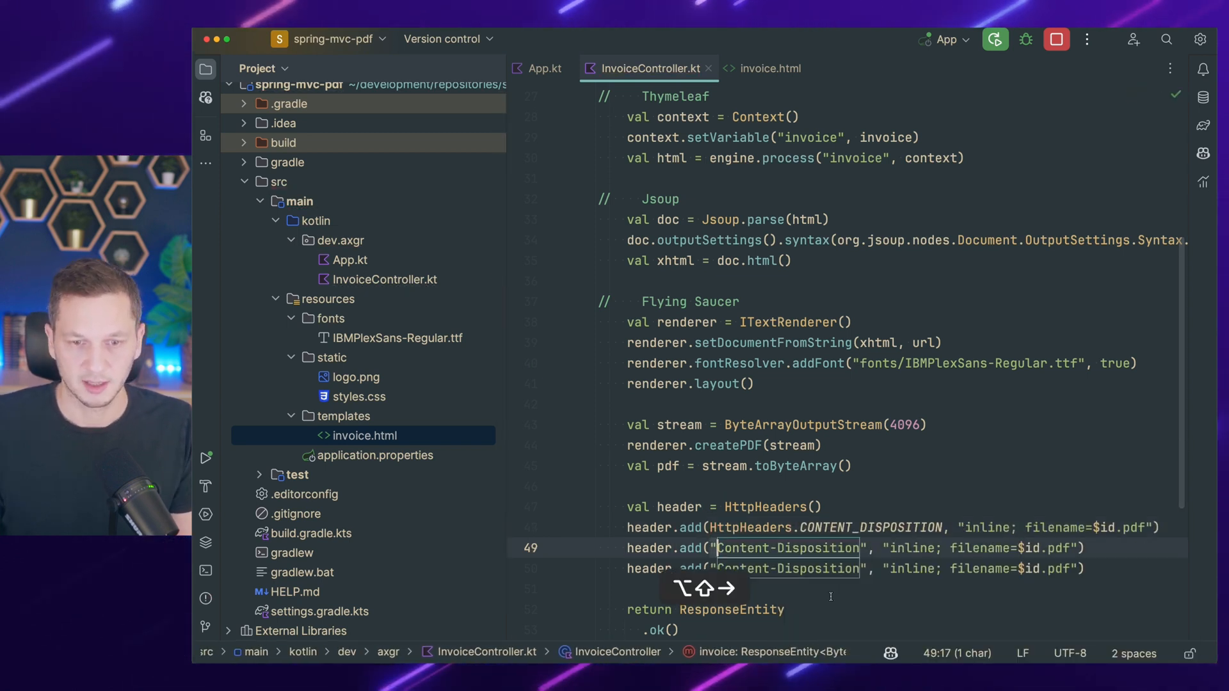
pyautogui.write('HttpHeaders.PRAGMA')
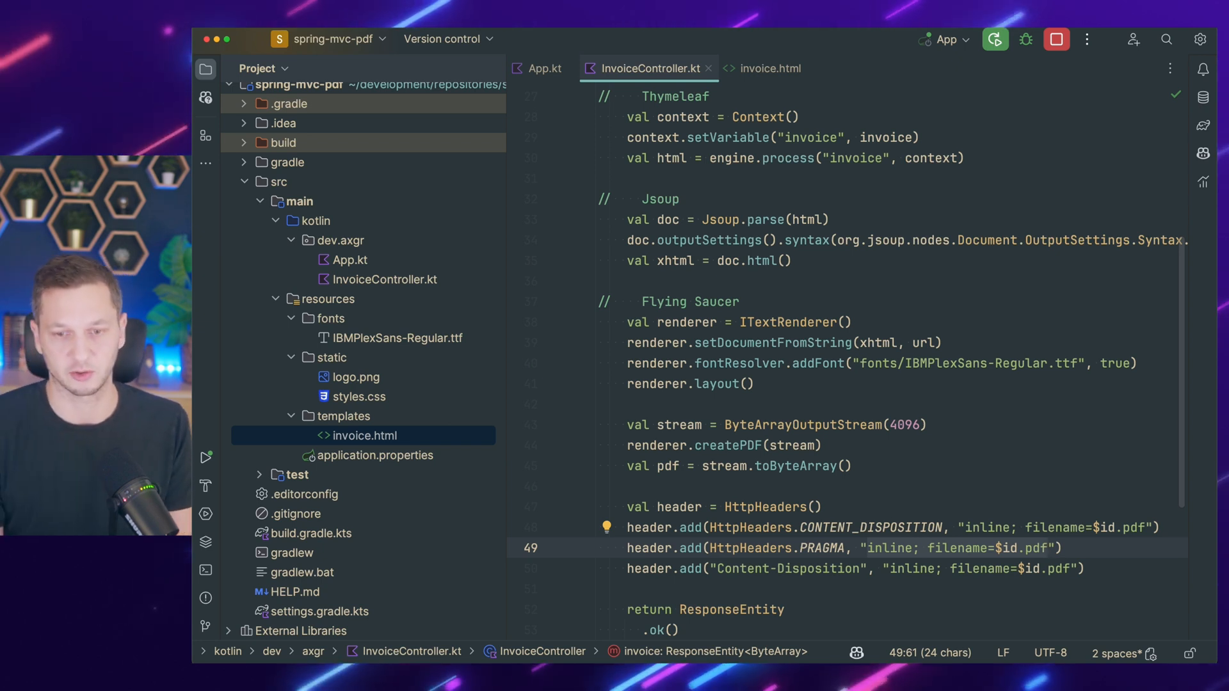
pyautogui.write('privat')
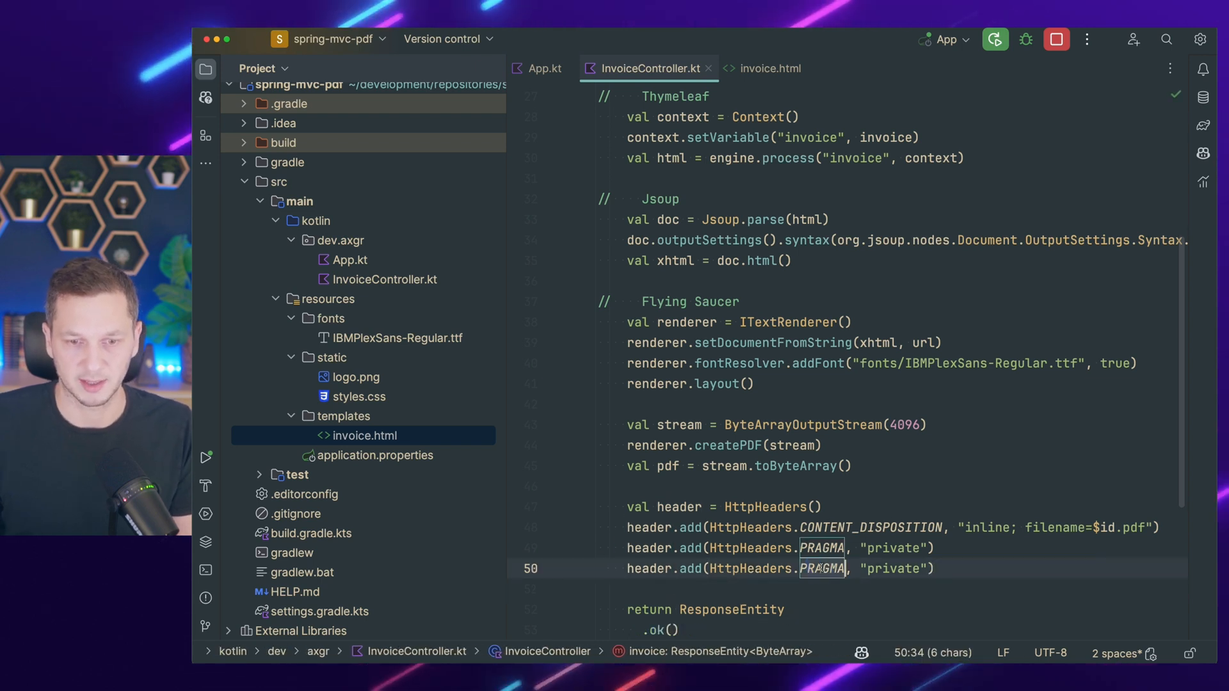
pyautogui.write('CACHE_CONTROL')
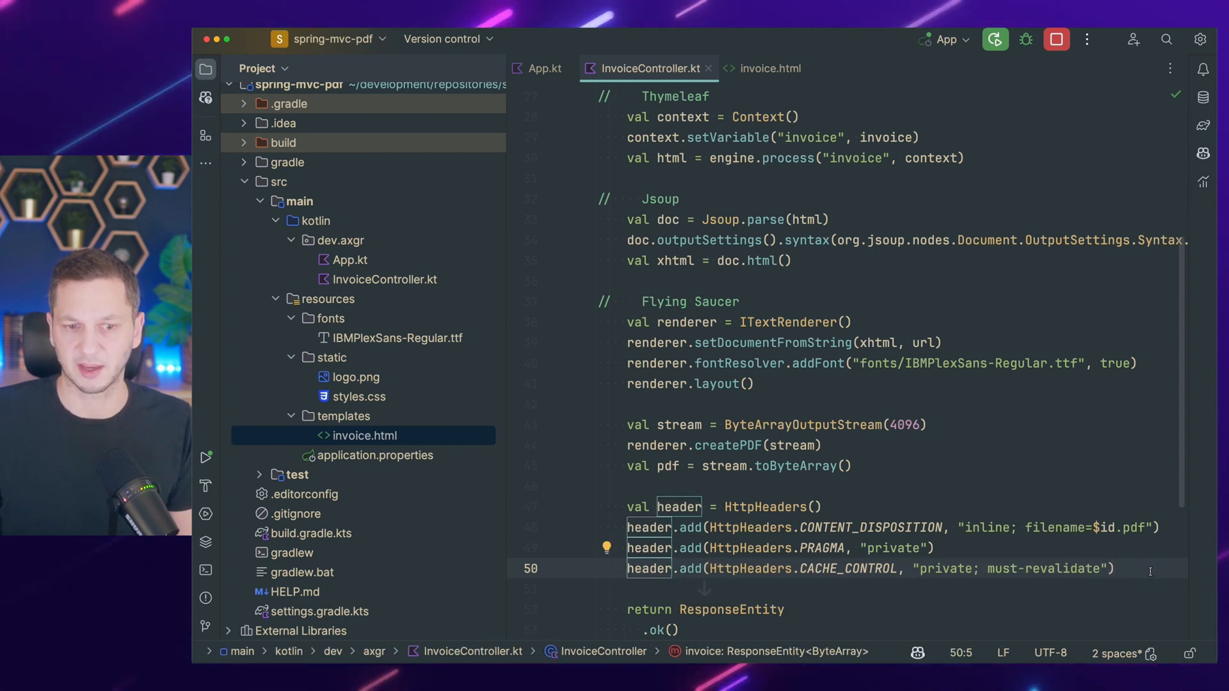
pyautogui.press('cmd+s')
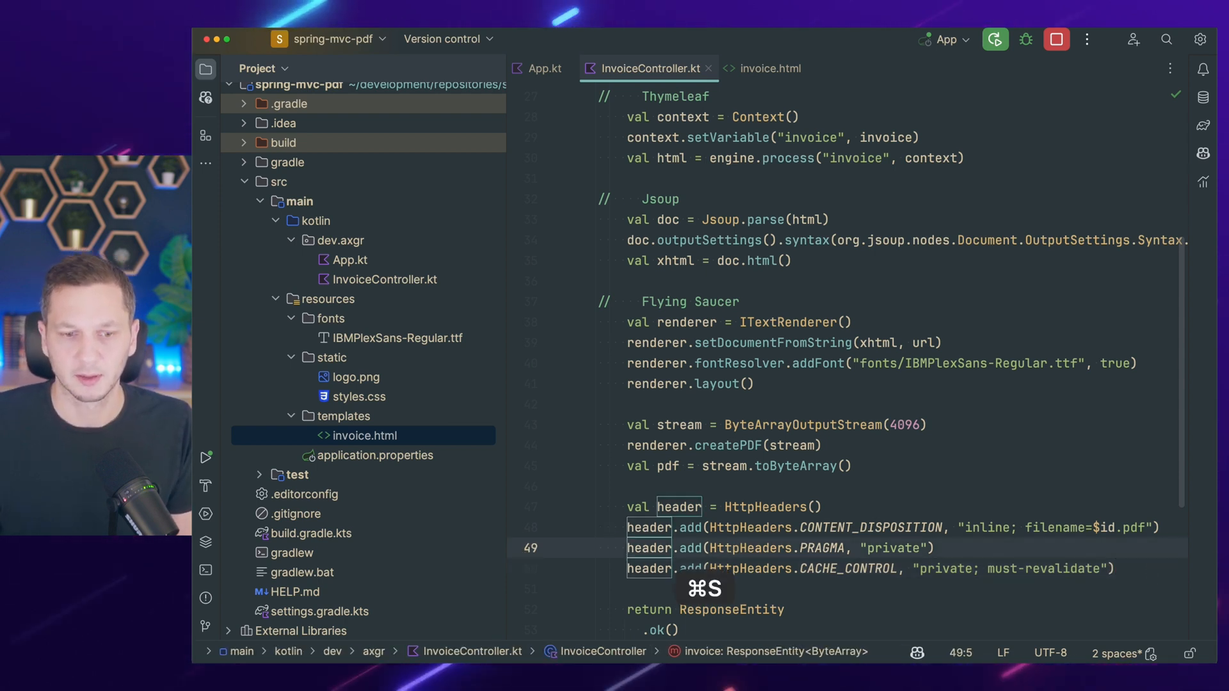
pyautogui.press('cmd+s')
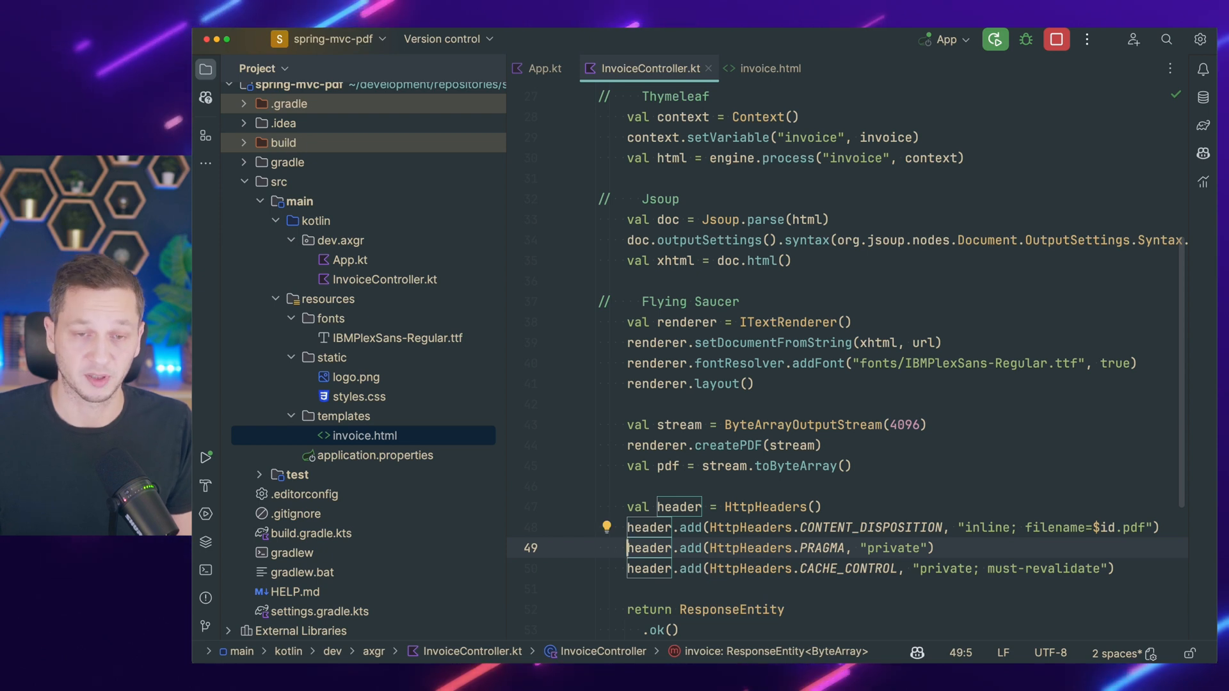
pyautogui.press('cmd+s')
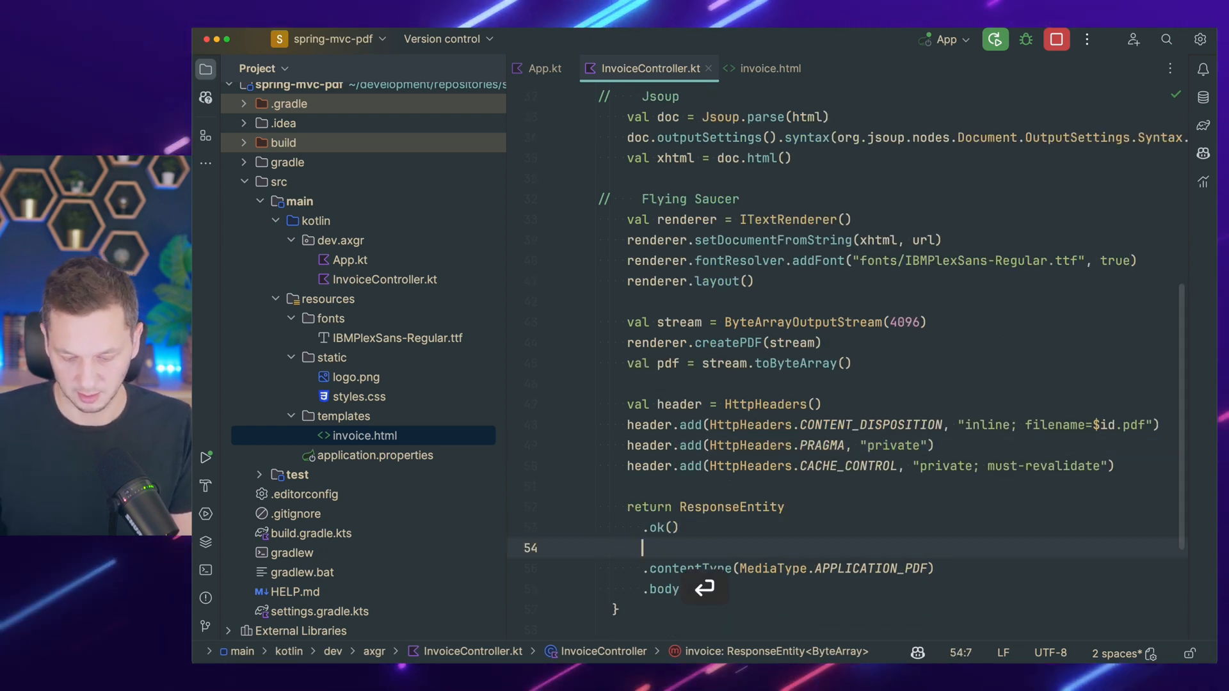
# Add .headers(header) after .ok() in the ResponseEntity builder, fixing the misspelled variable.
pyautogui.write('.headers(header)')
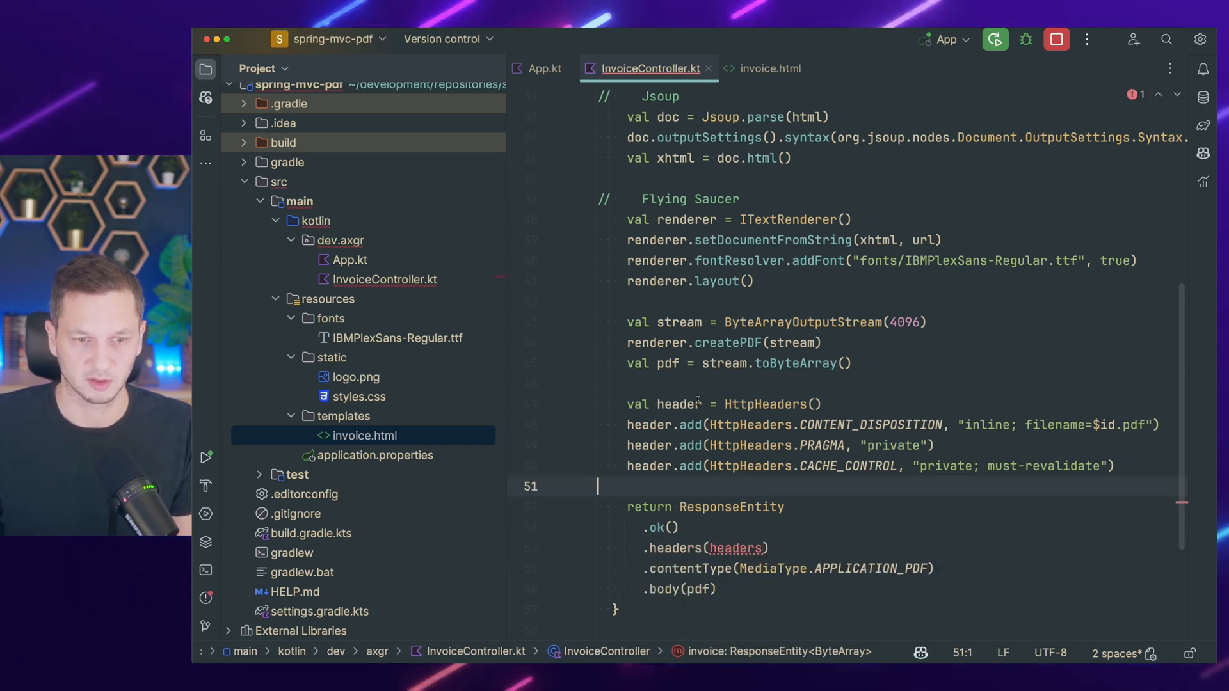
pyautogui.doubleClick(678, 403)
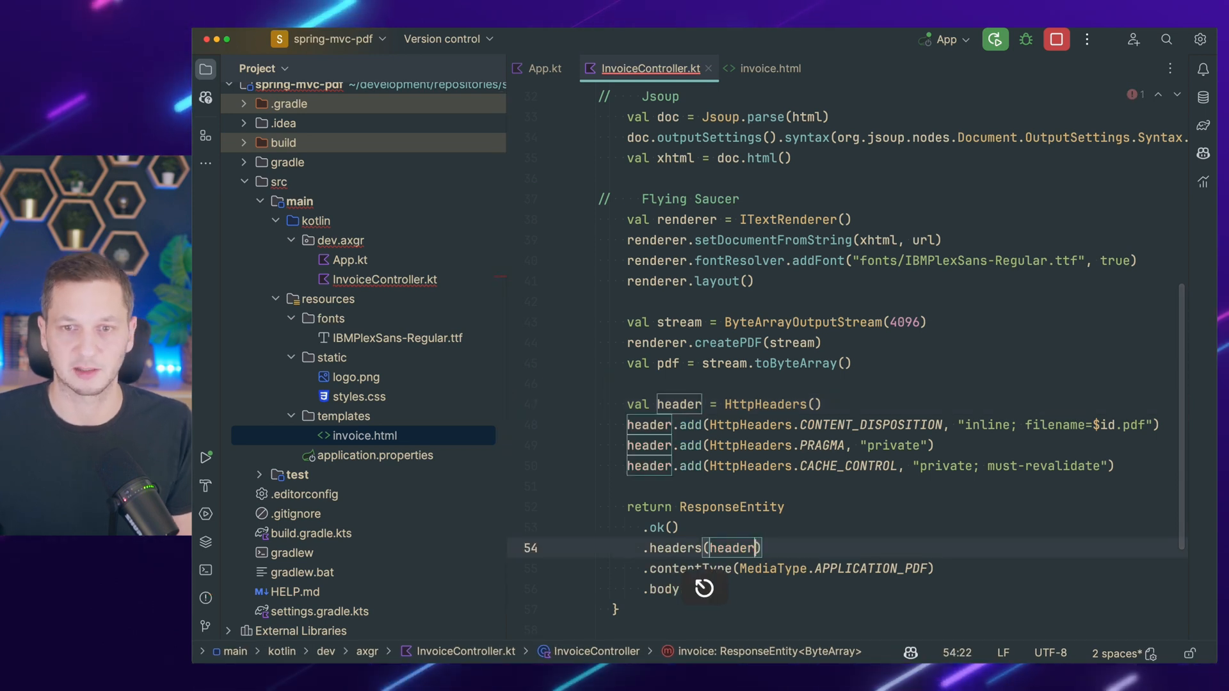
pyautogui.scroll(3)
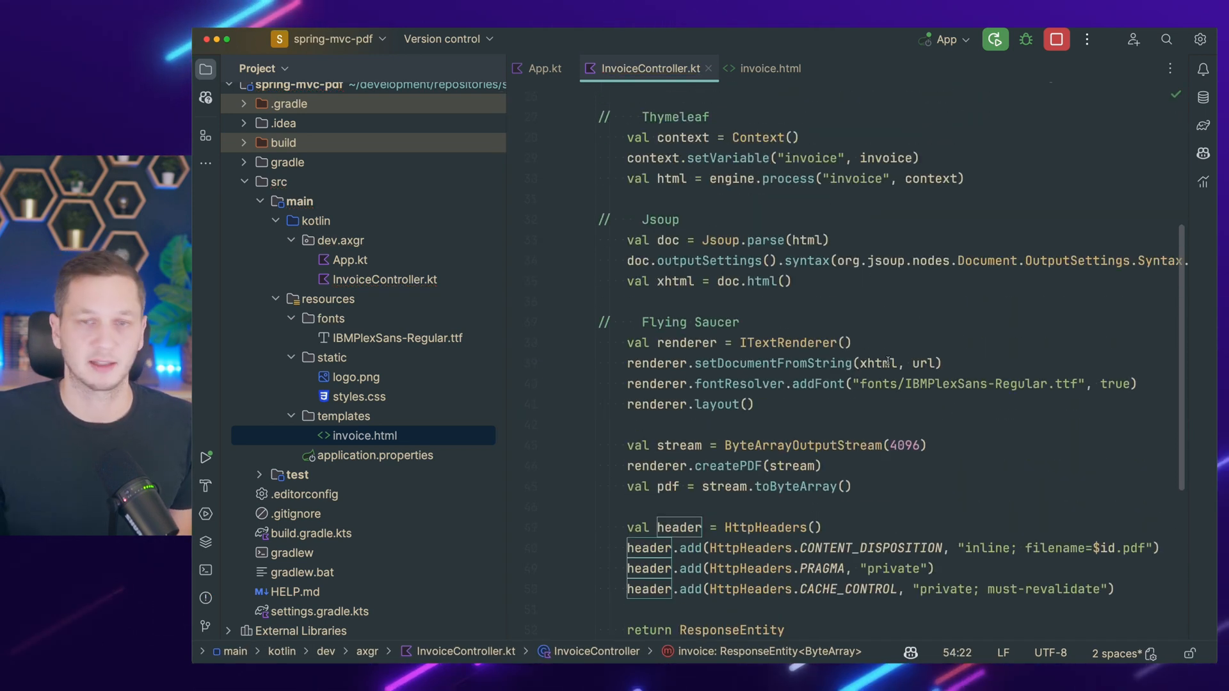